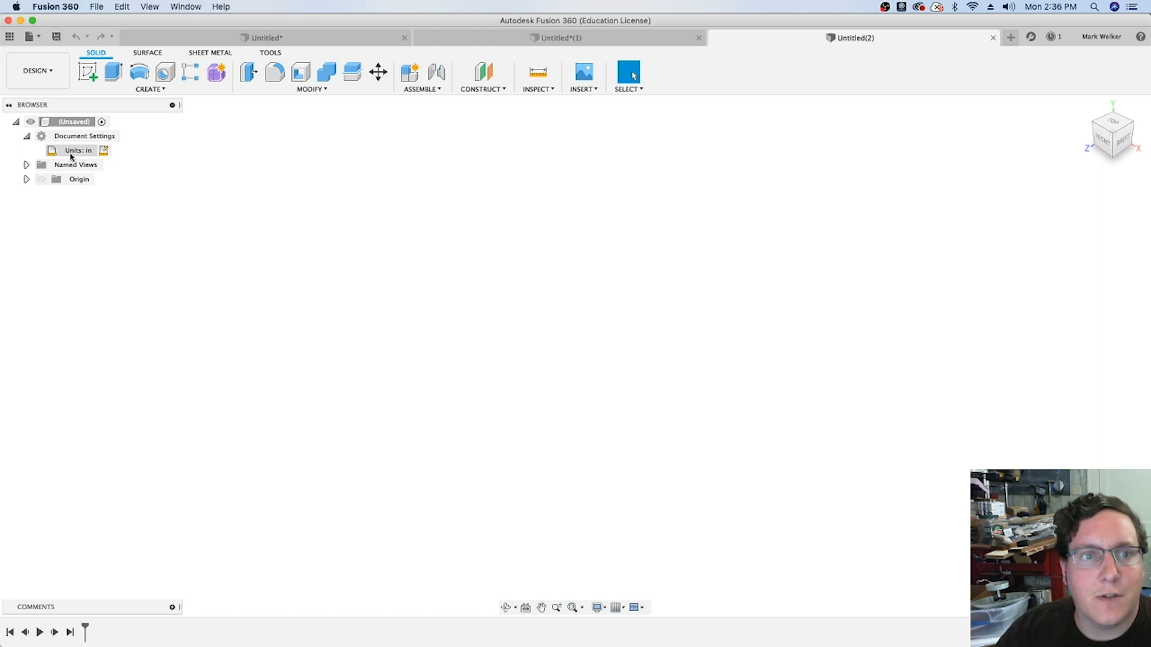
mouse_move(82, 154)
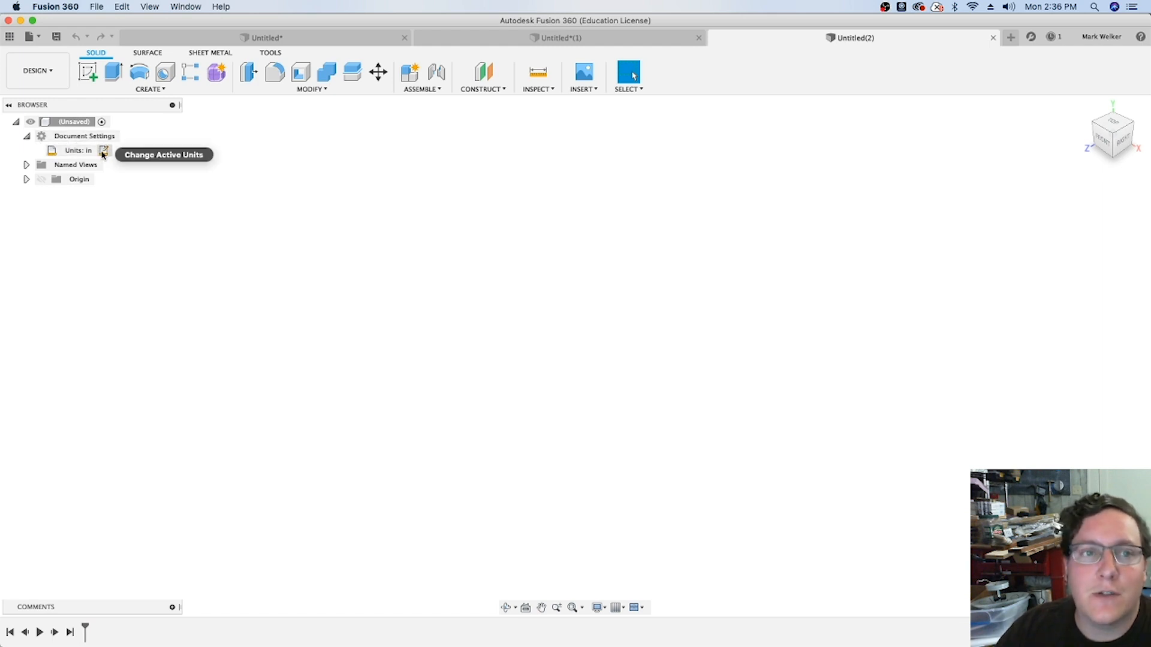
Step: Change the active document units from inches to Millimeter in Document Settings
left_click(103, 150)
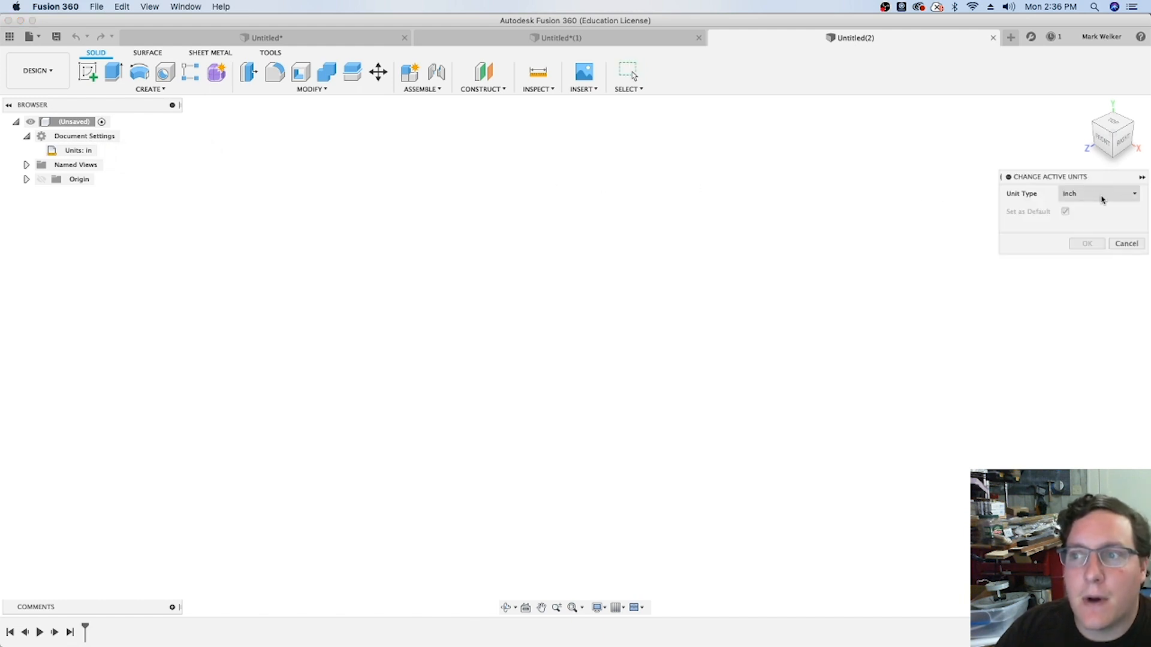
left_click(1098, 193)
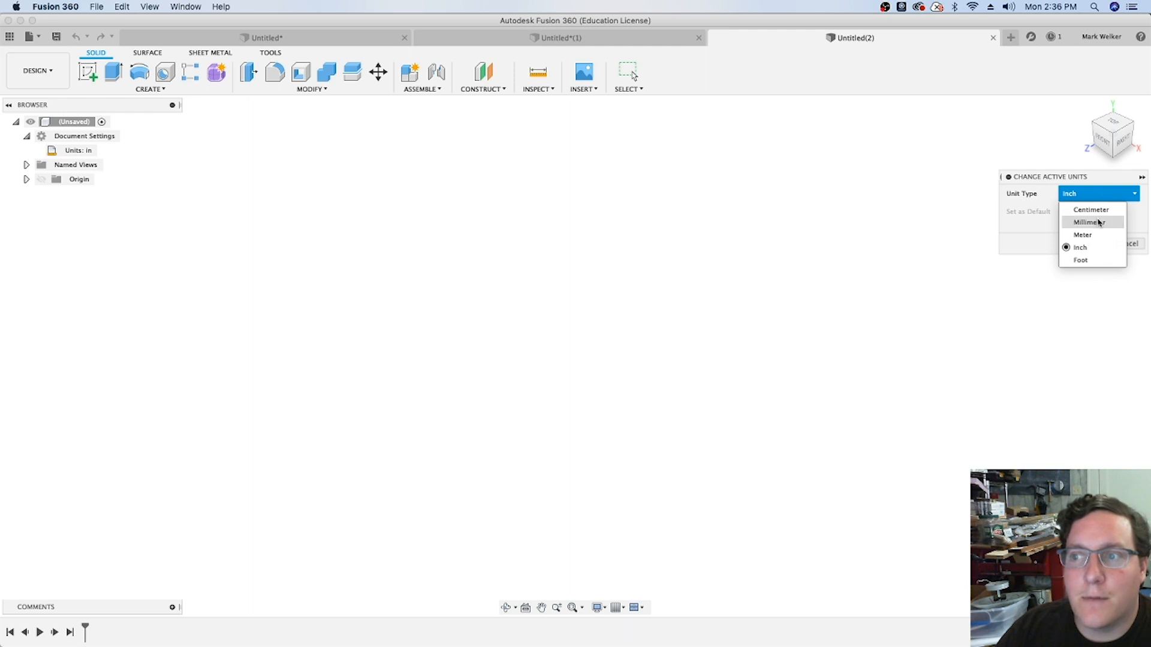
left_click(1092, 222)
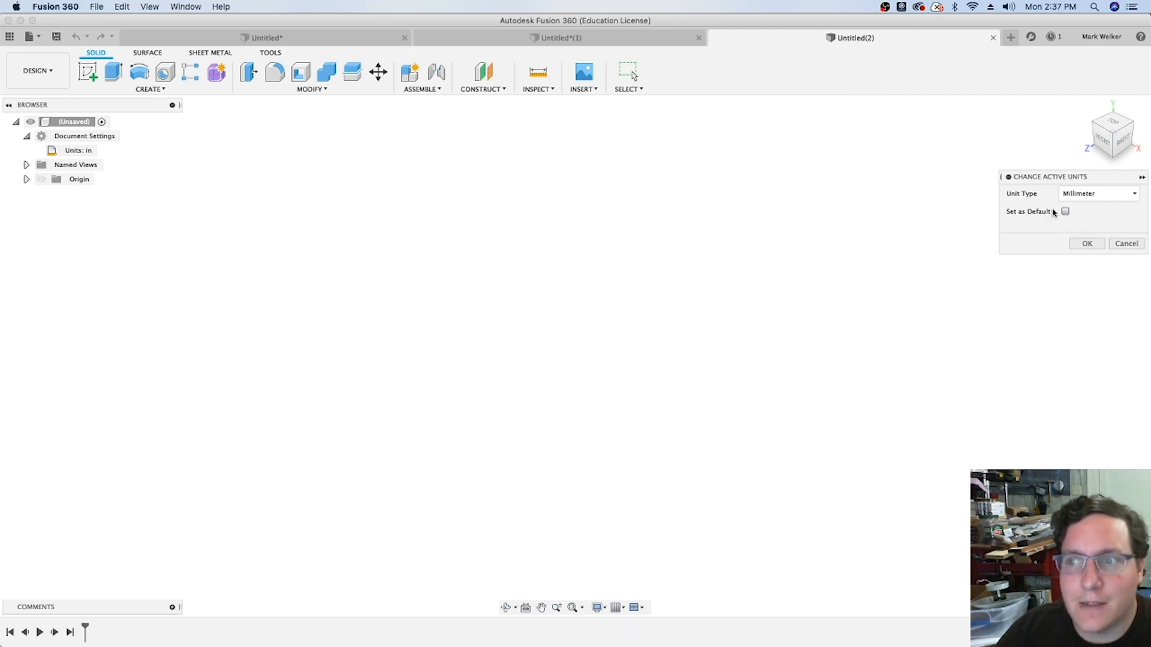
left_click(1086, 244)
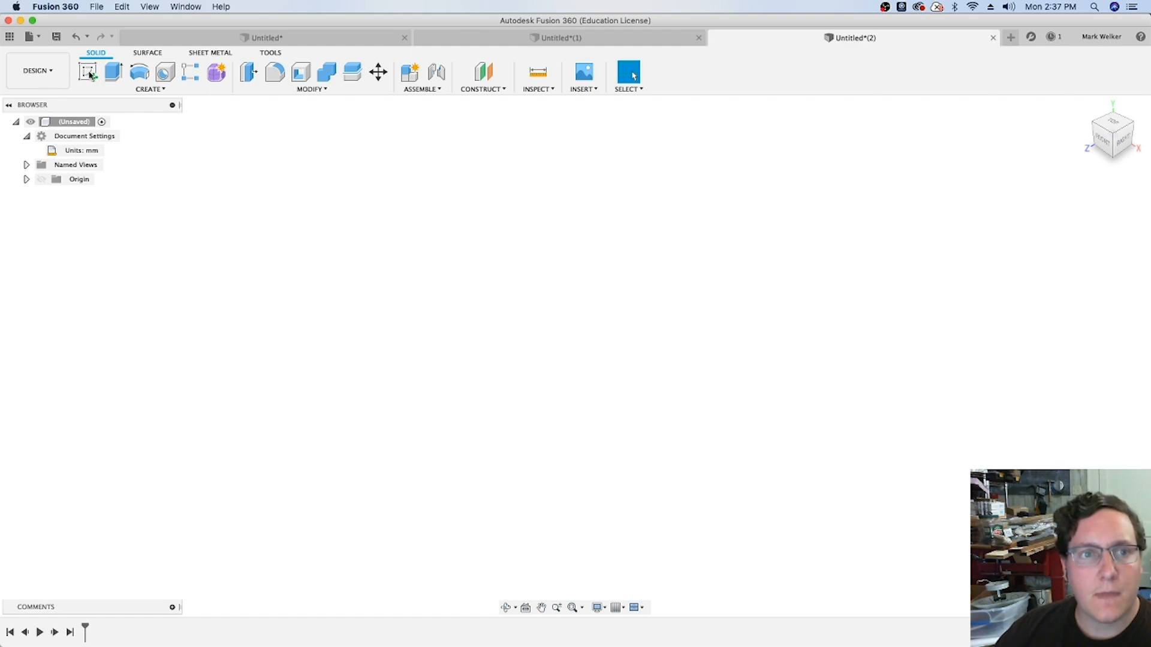
Step: Sketch on the side plane and draw the half profile from the origin, 5 mm wide
left_click(88, 72)
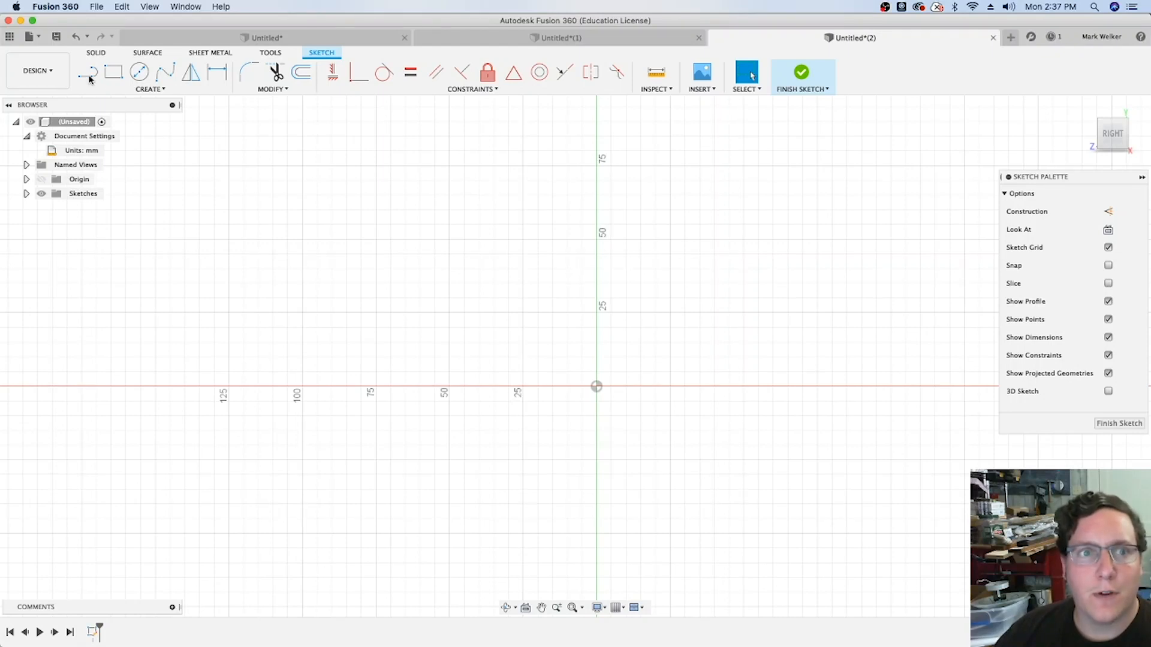
left_click(88, 72)
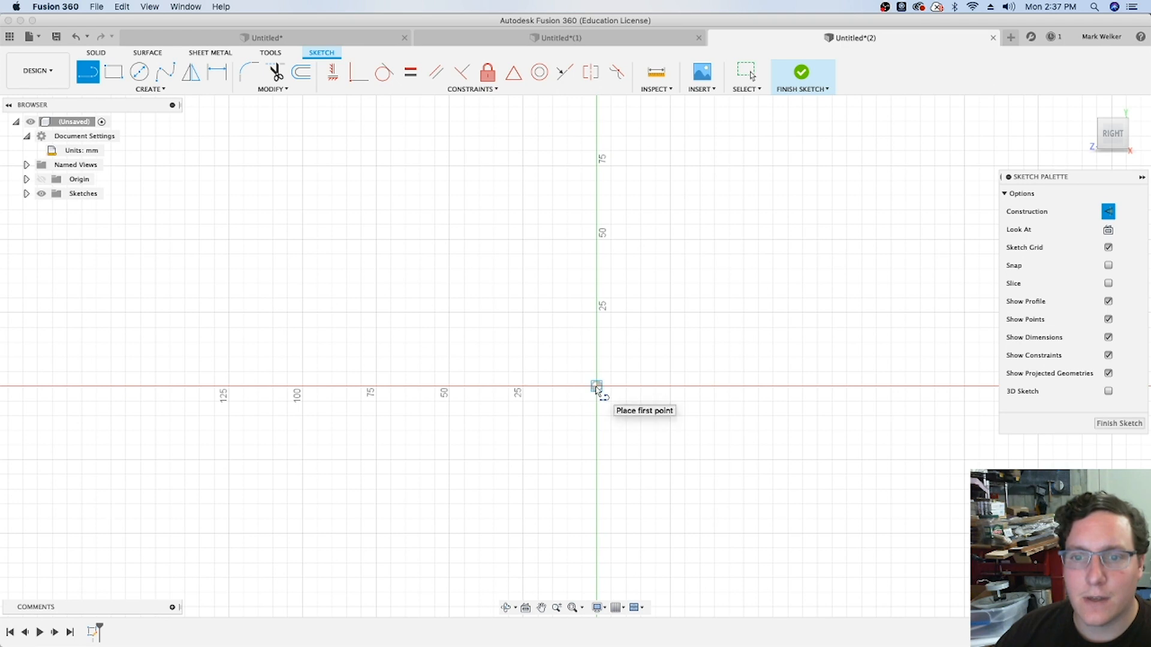
left_click(597, 385)
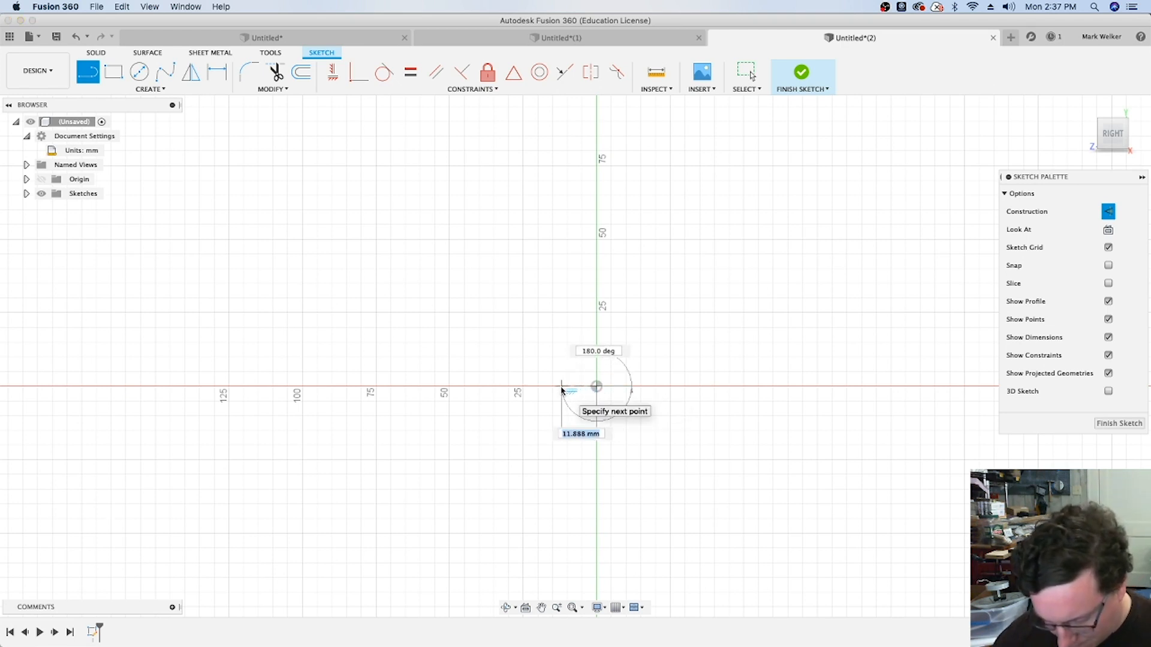
type("5.00")
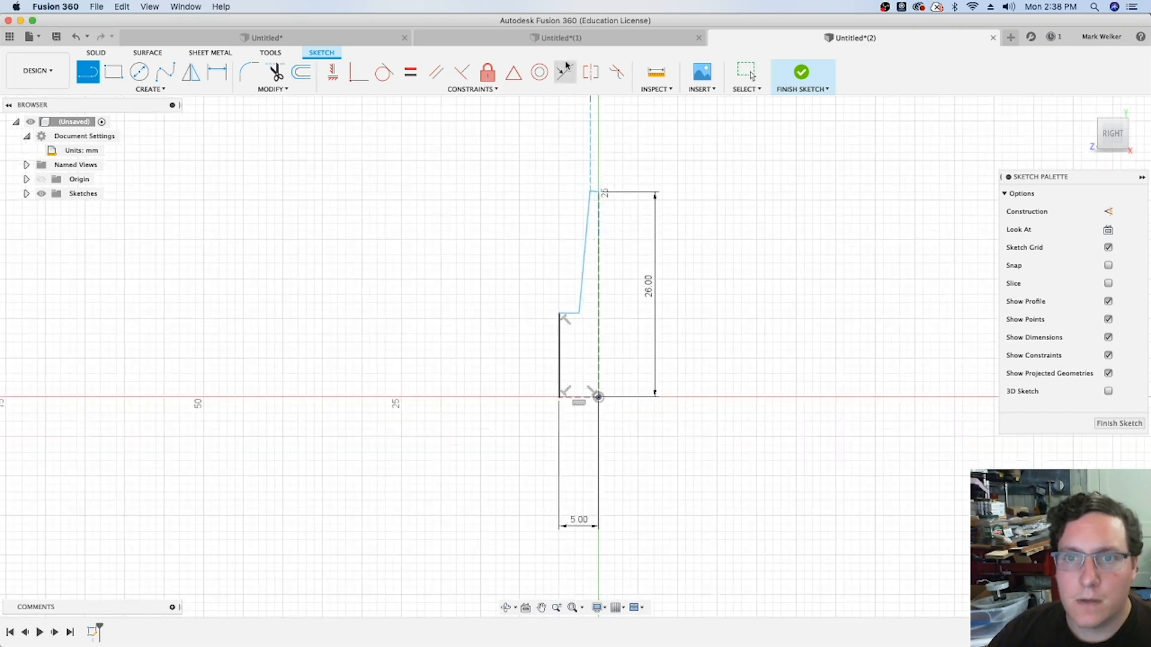
Step: Dimension the tapered upper section of the half profile as 12 mm tall
left_click(461, 72)
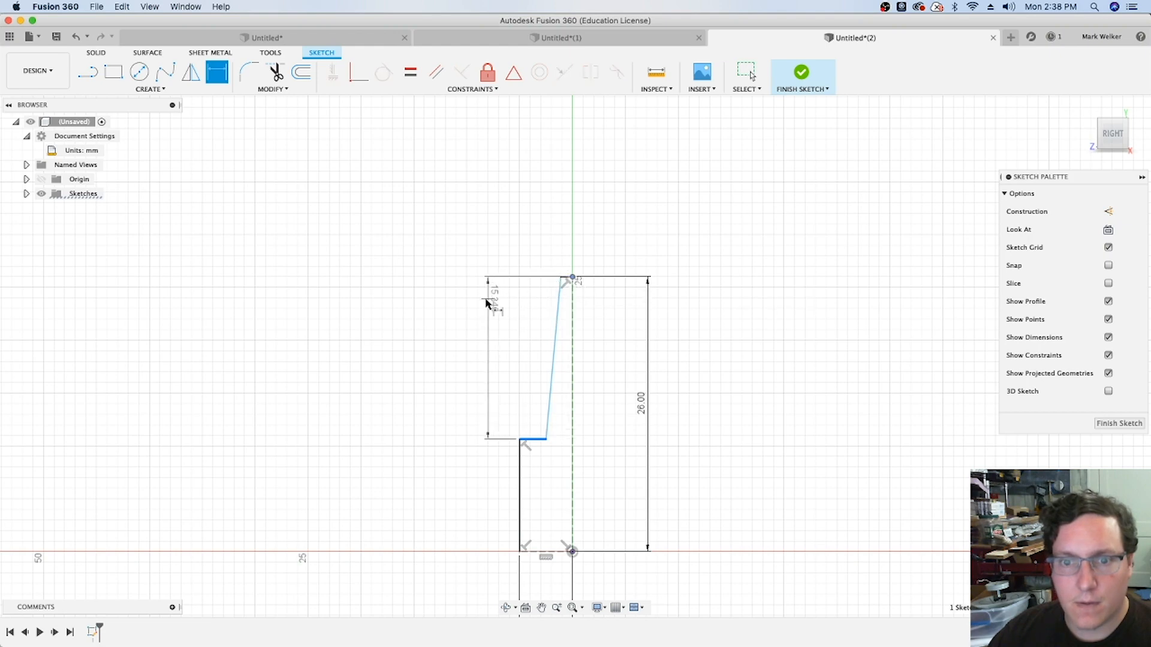
type("12.00")
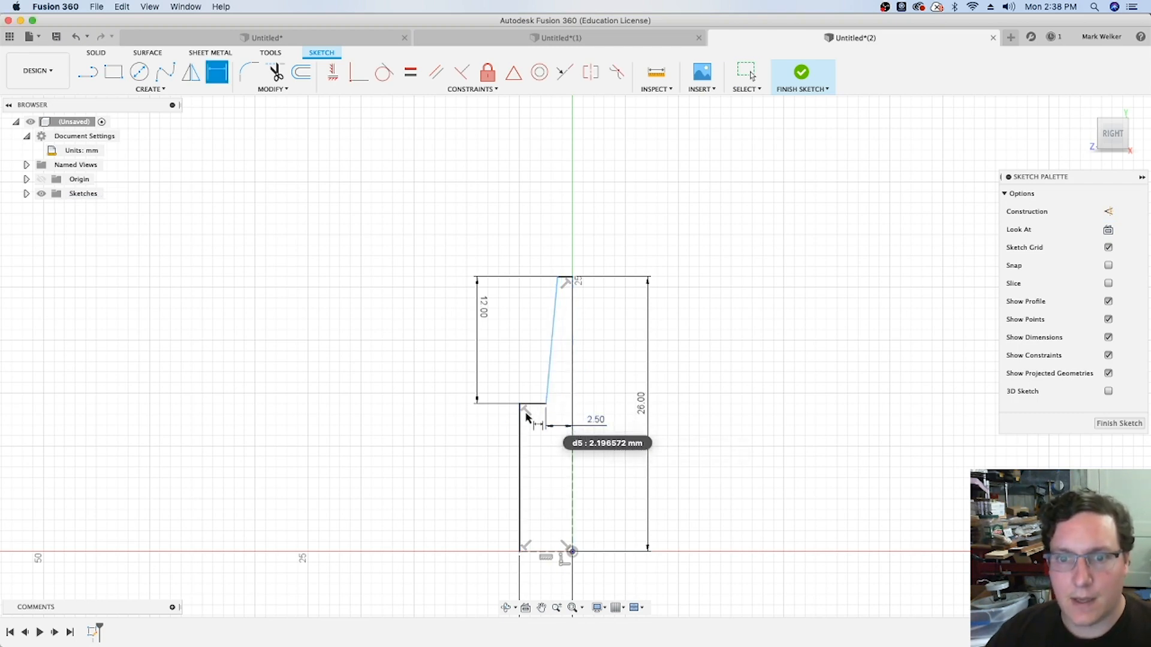
mouse_move(525, 428)
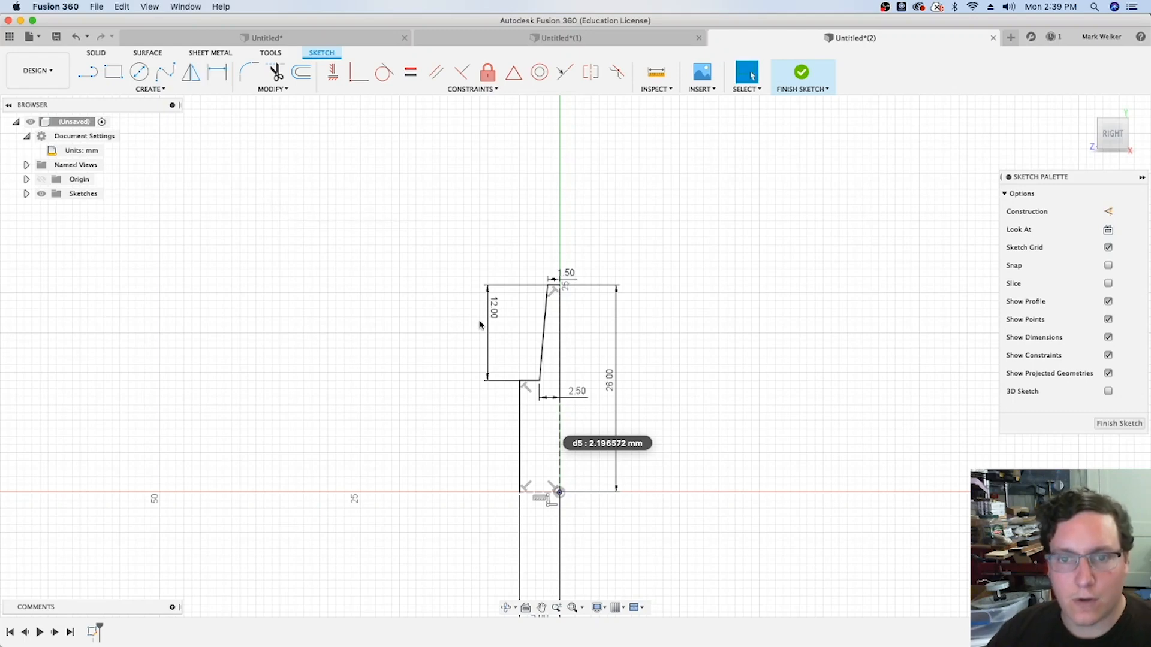
mouse_move(188, 75)
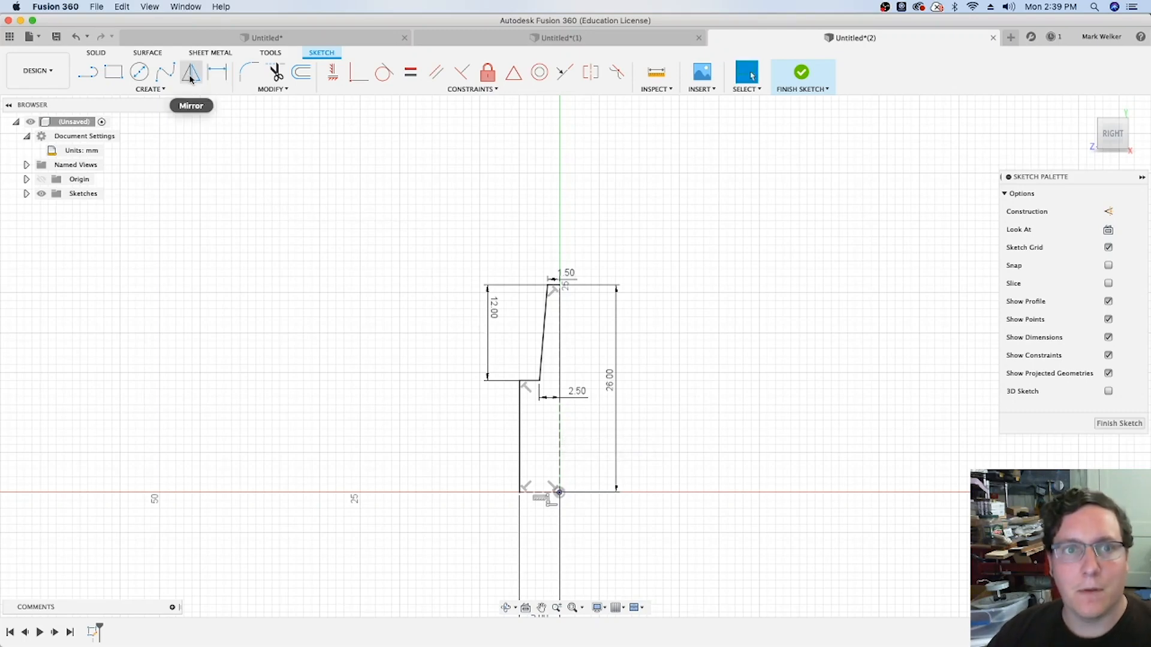
Step: Mirror the profile lines across the centreline, then mirror the full outline across the horizontal axis
left_click(186, 73)
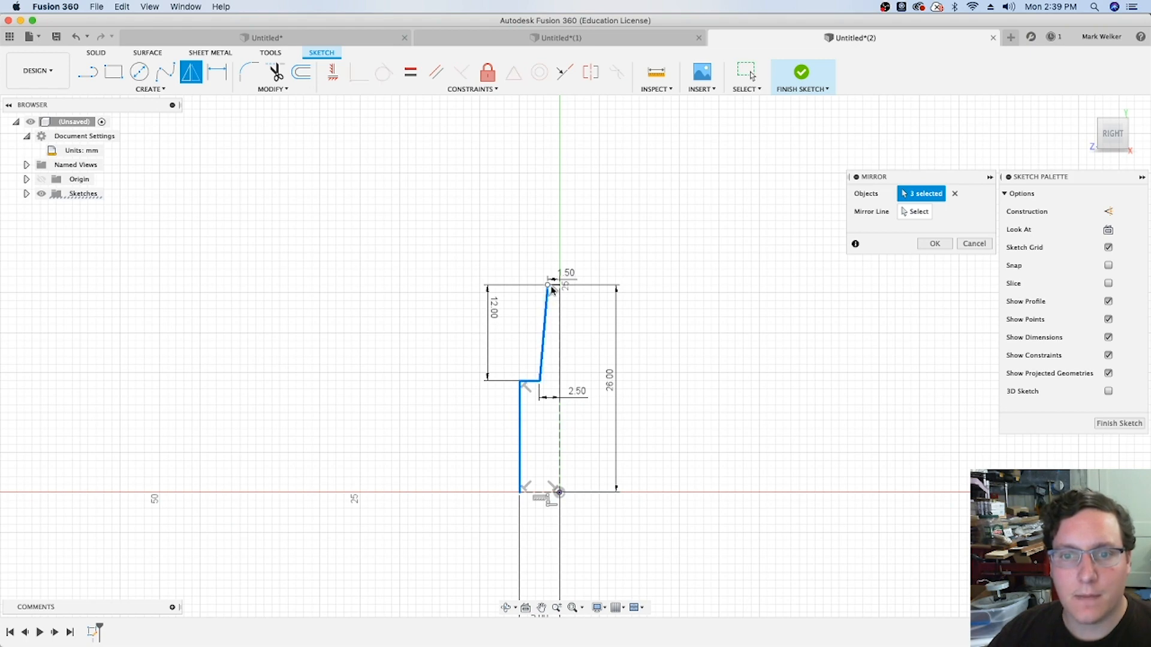
left_click(553, 284)
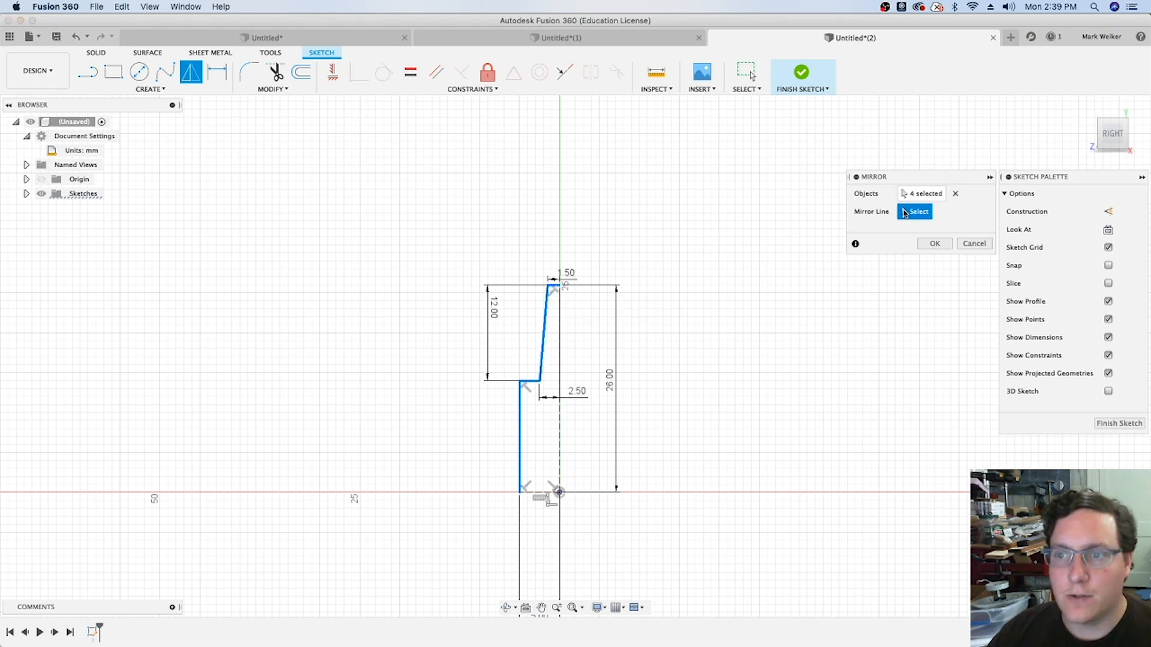
left_click(559, 390)
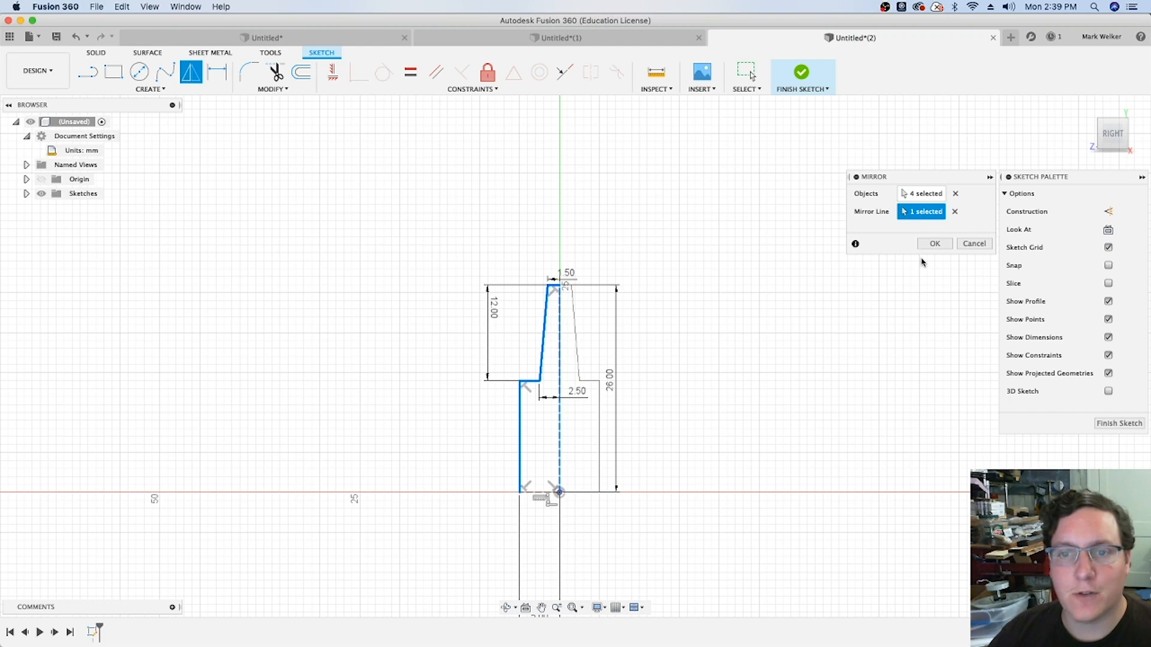
left_click(934, 244)
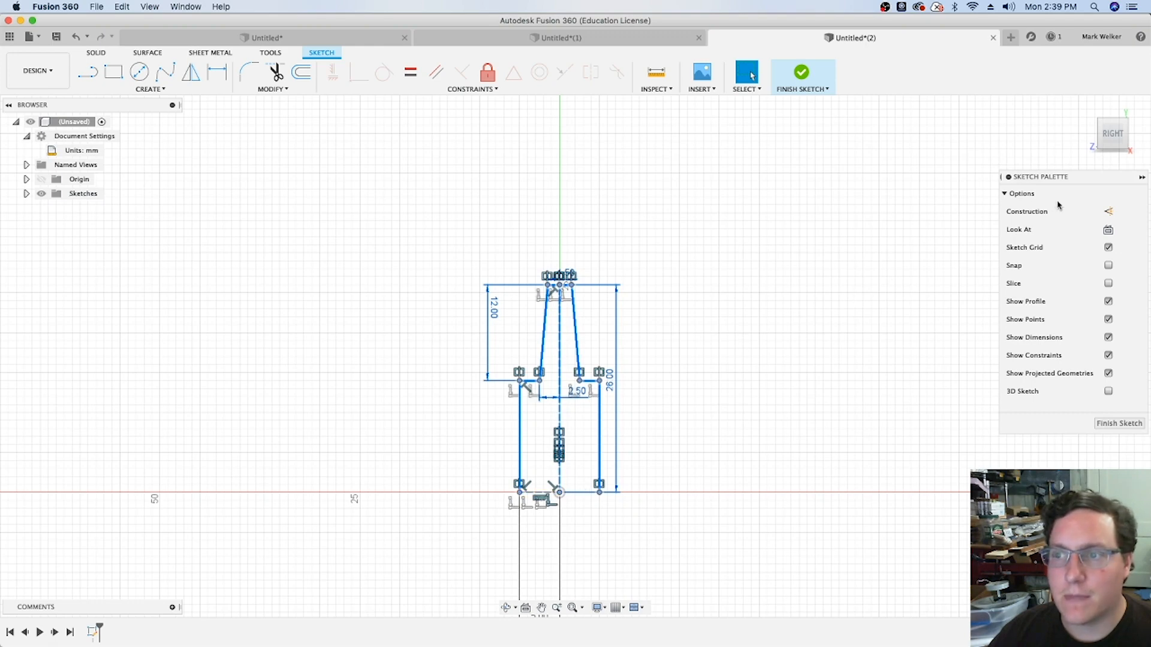
mouse_move(190, 72)
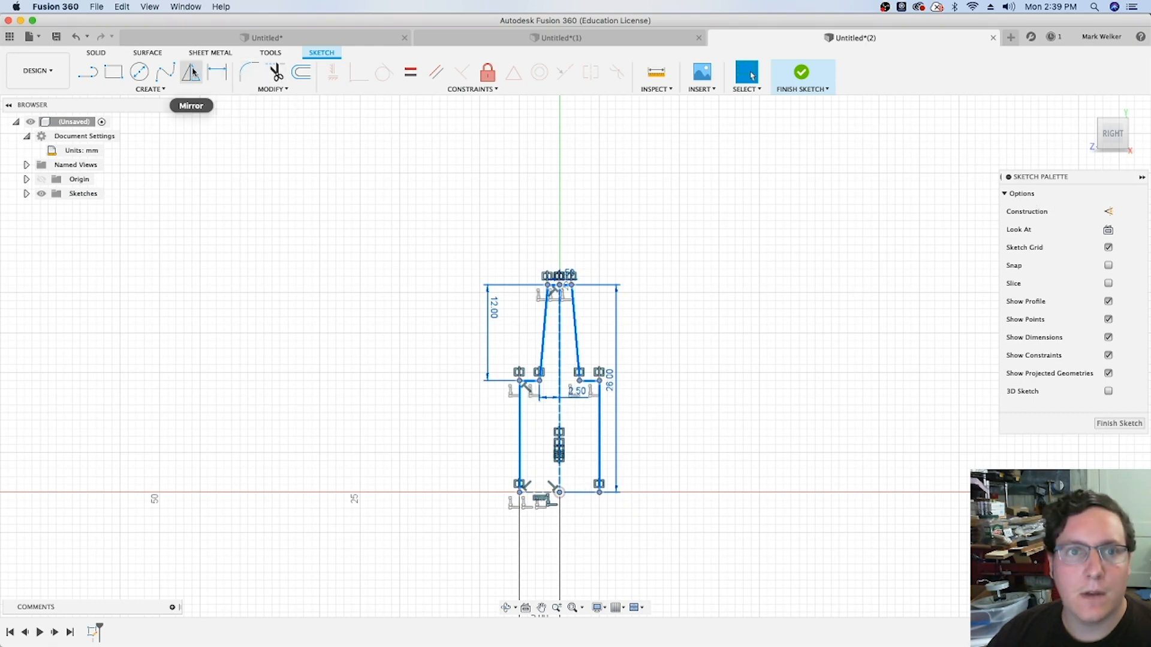
left_click(190, 72)
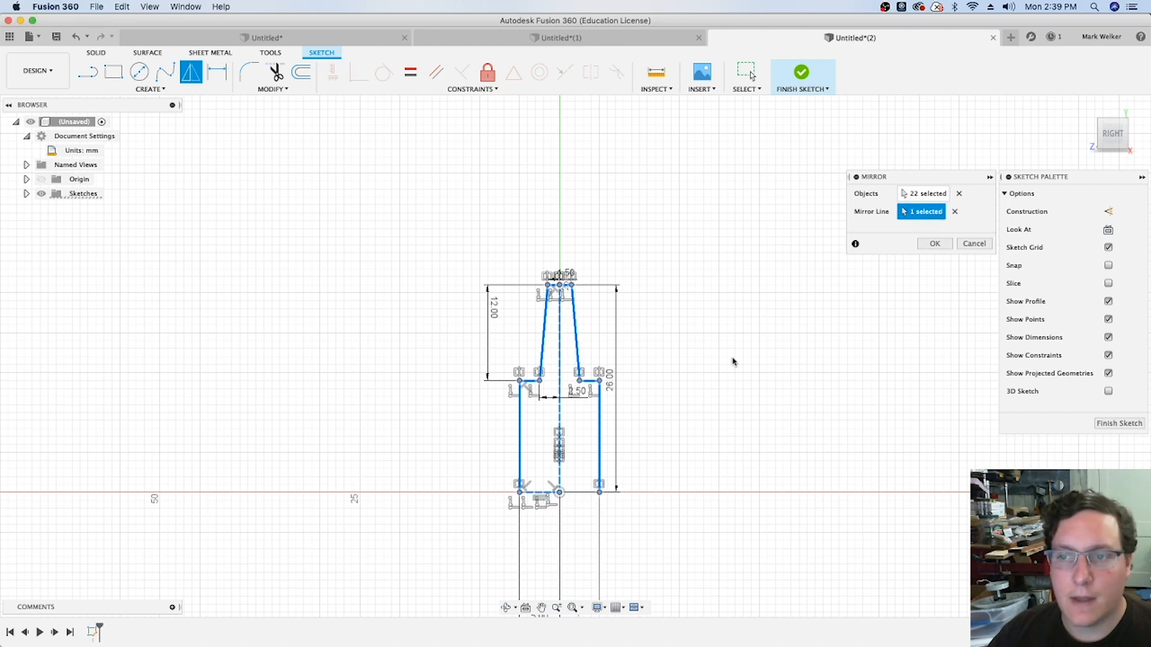
left_click(934, 243)
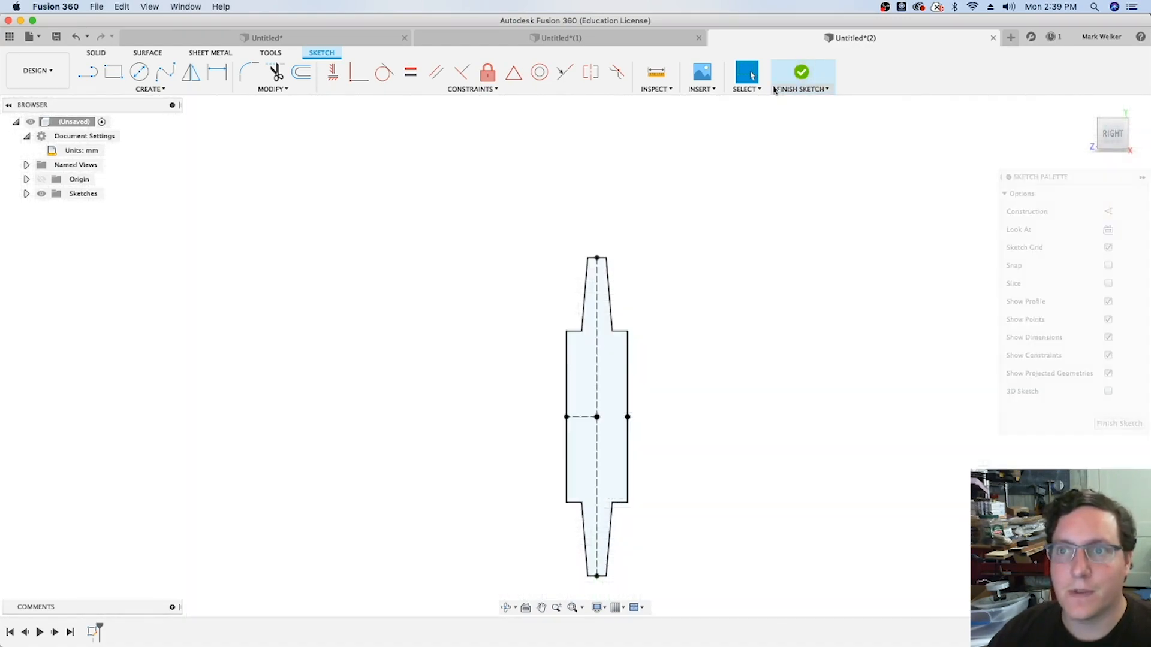
Step: Finish the sketch and extrude the cross-section 77 mm as a new body
left_click(801, 72)
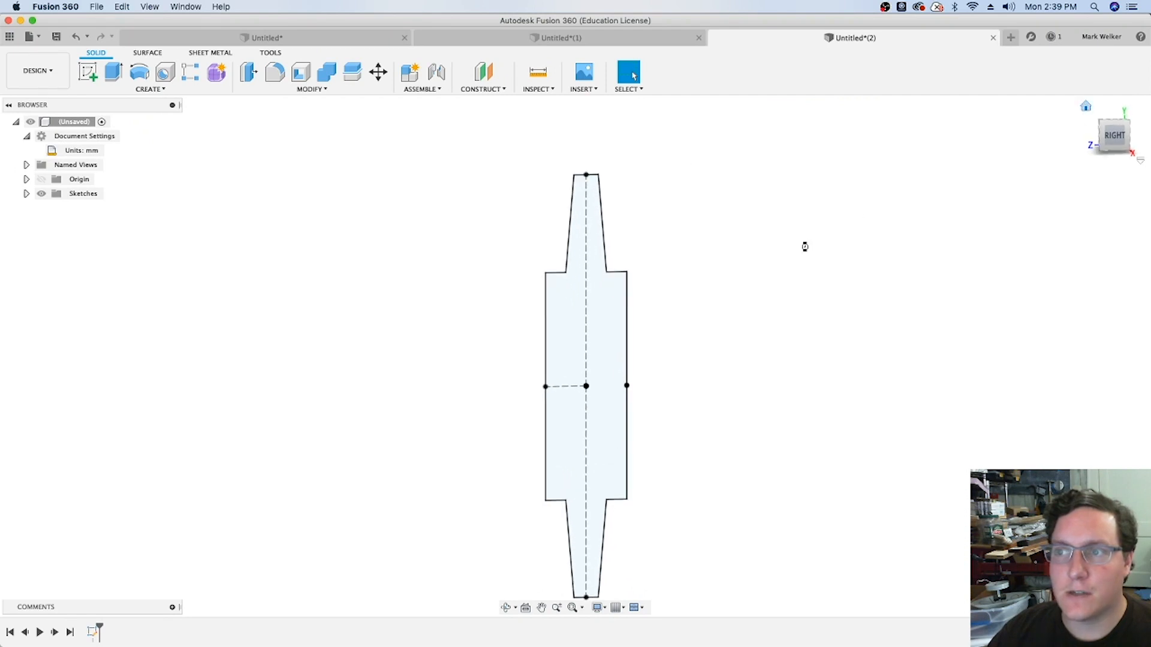
left_click(113, 73)
type("-77")
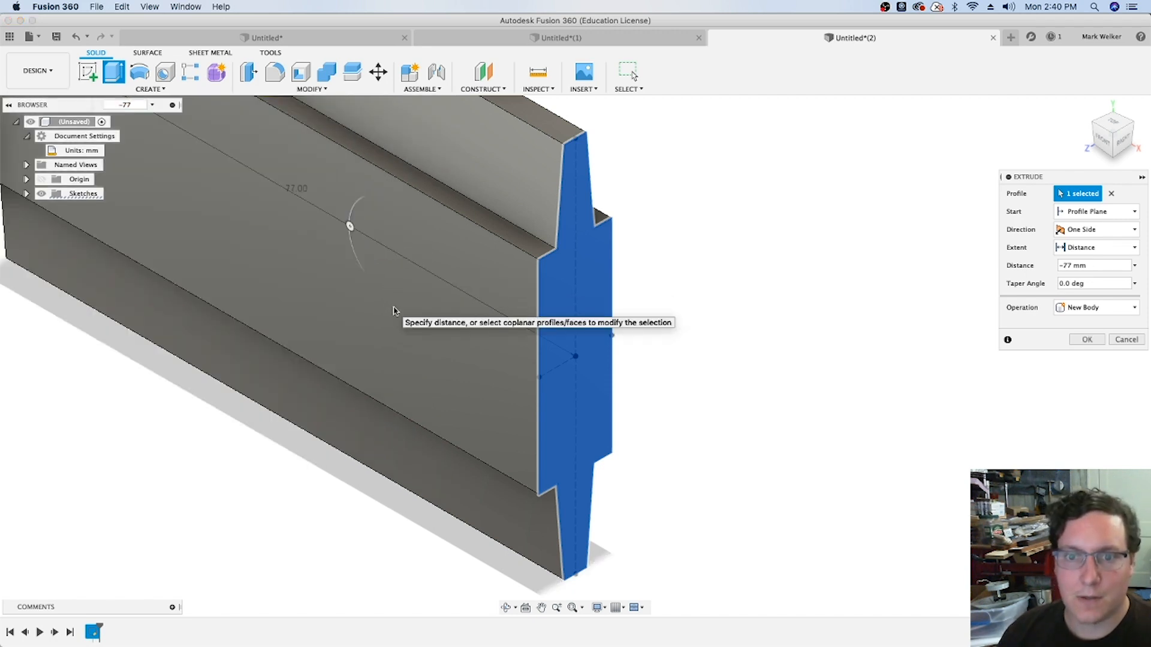
left_click(1087, 339)
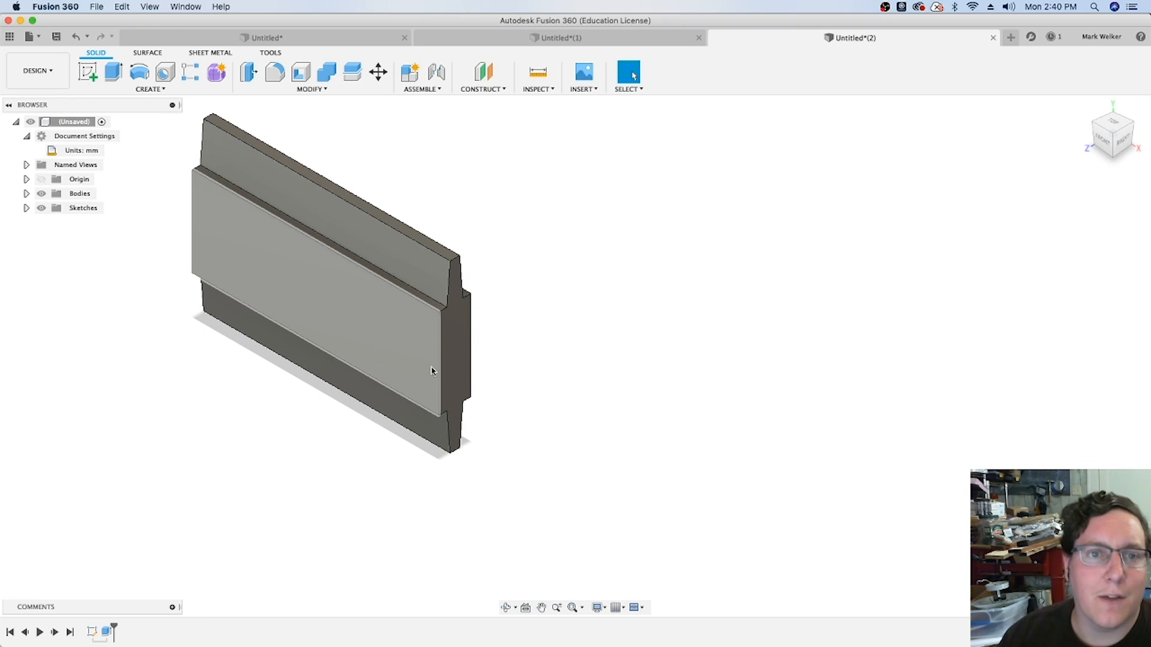
mouse_move(222, 218)
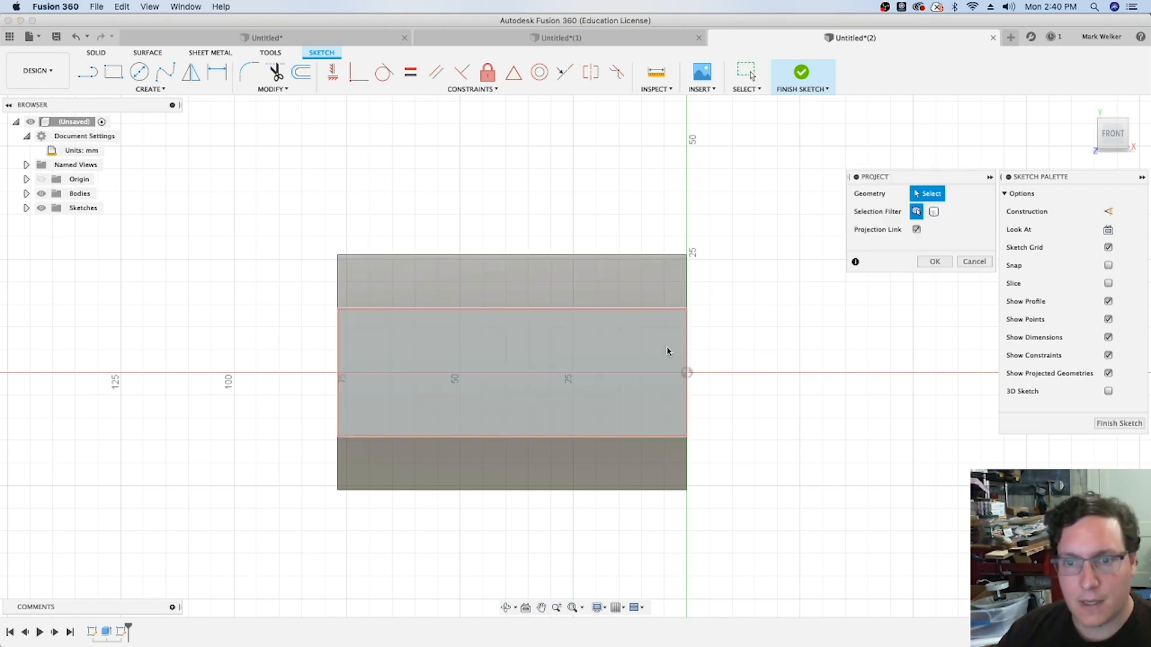
Step: Project the middle face and draw the 34 mm slot outline ending in an R14 arc
left_click(596, 392)
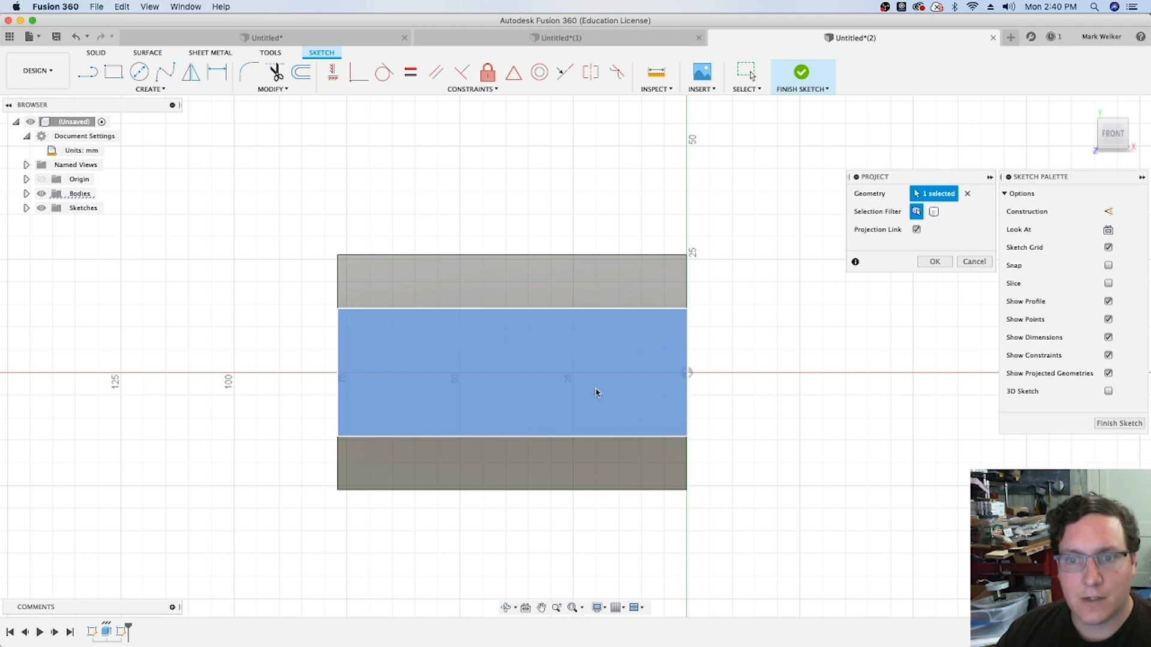
left_click(935, 262)
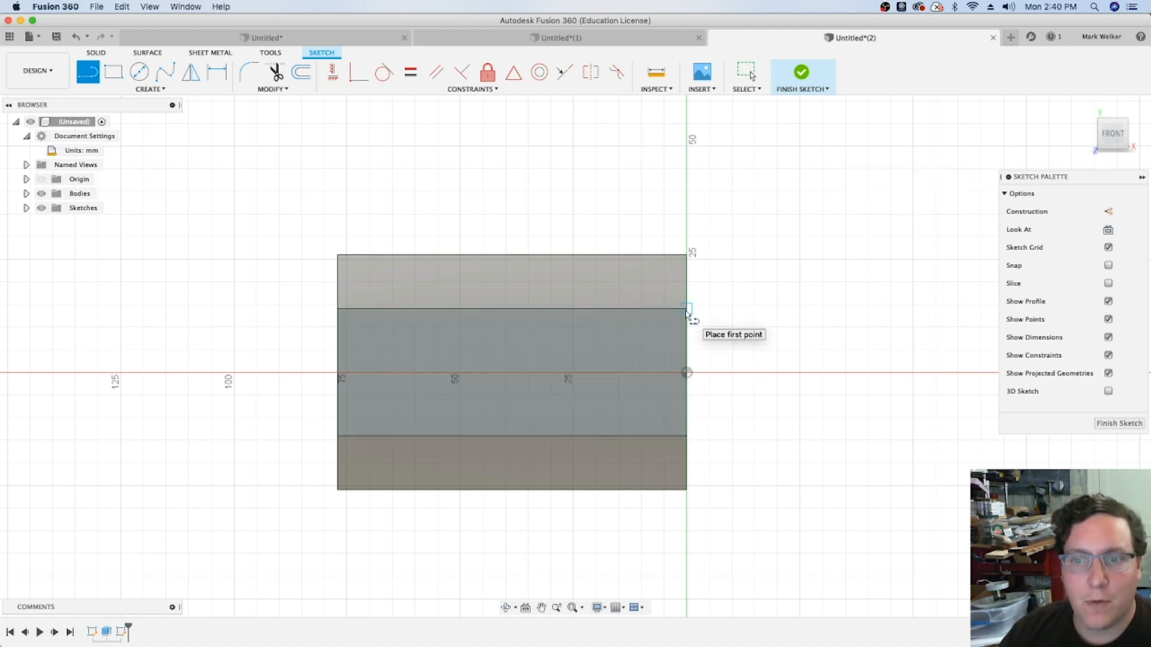
left_click(686, 309)
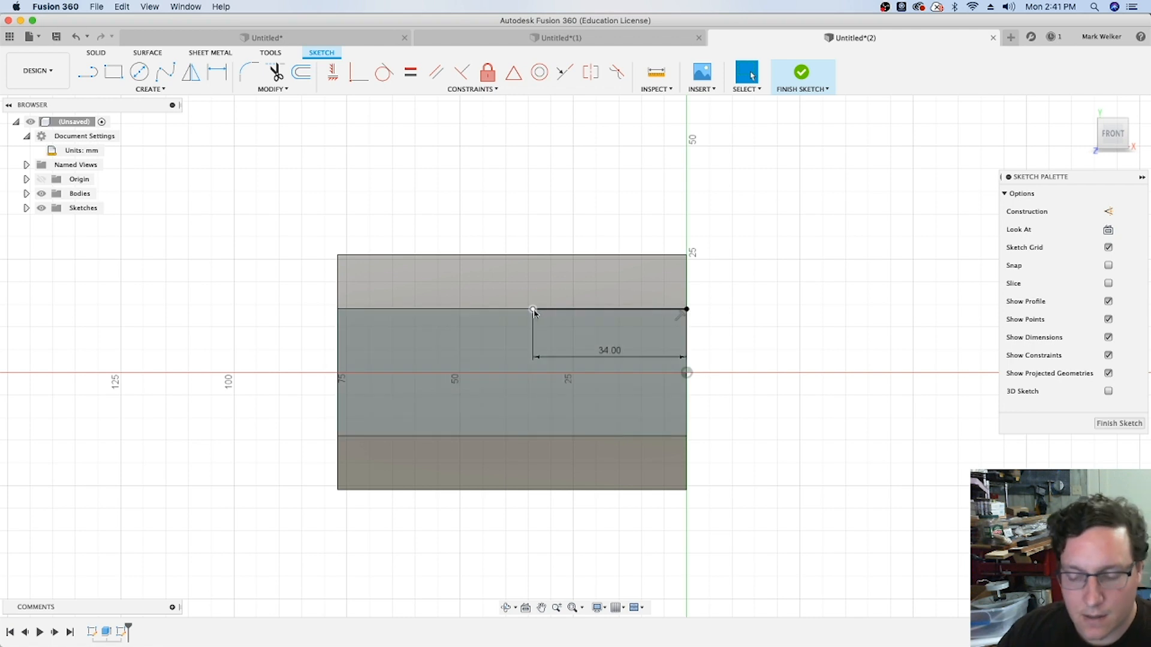
left_click(88, 71)
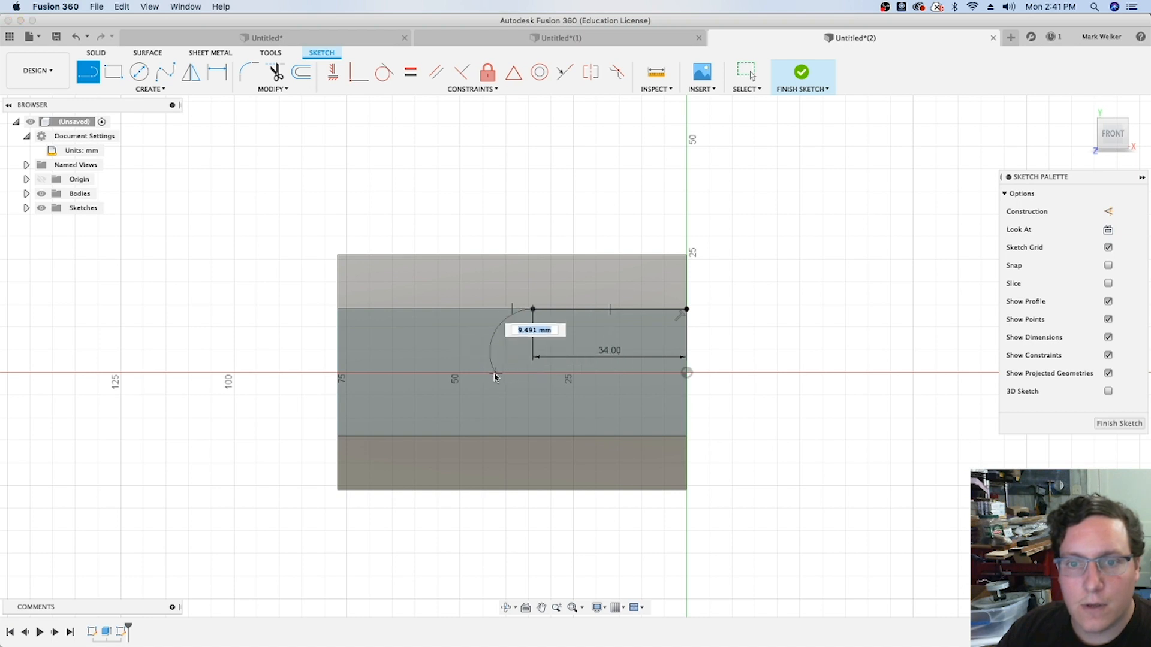
left_click_drag(496, 374, 533, 438)
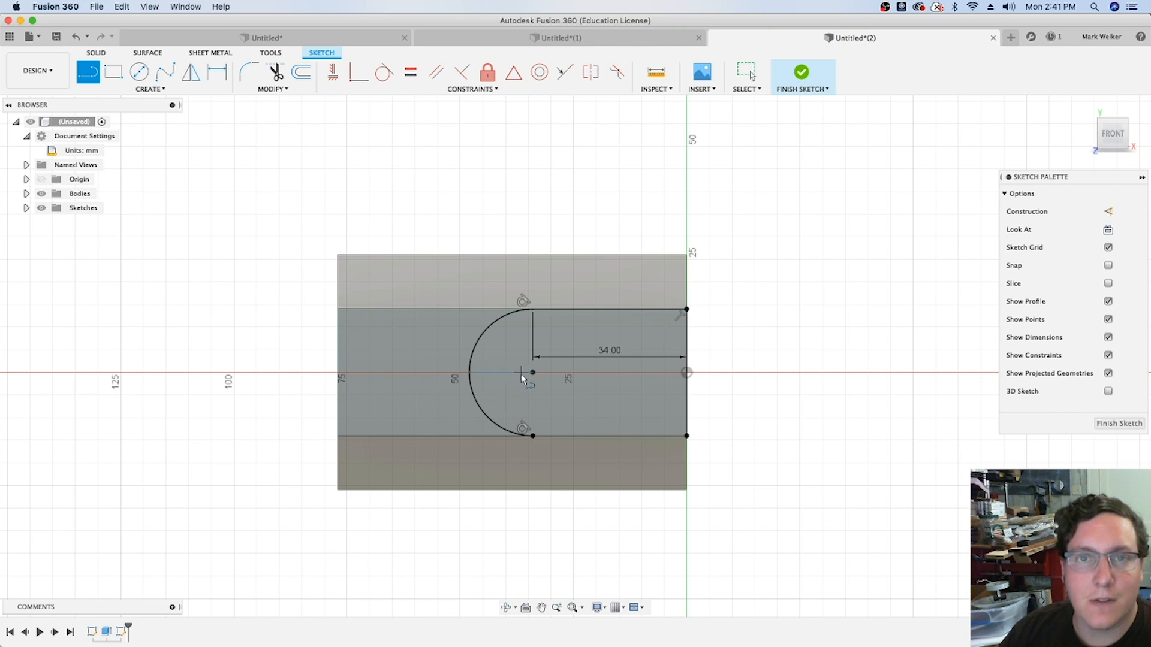
mouse_move(505, 369)
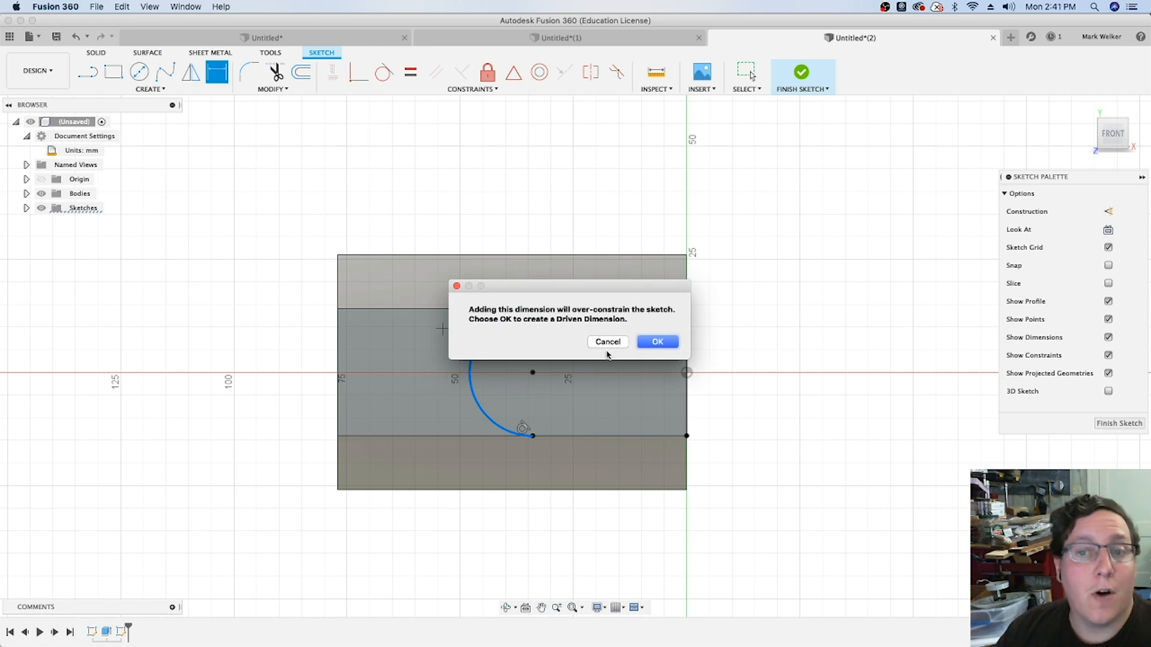
left_click(657, 342)
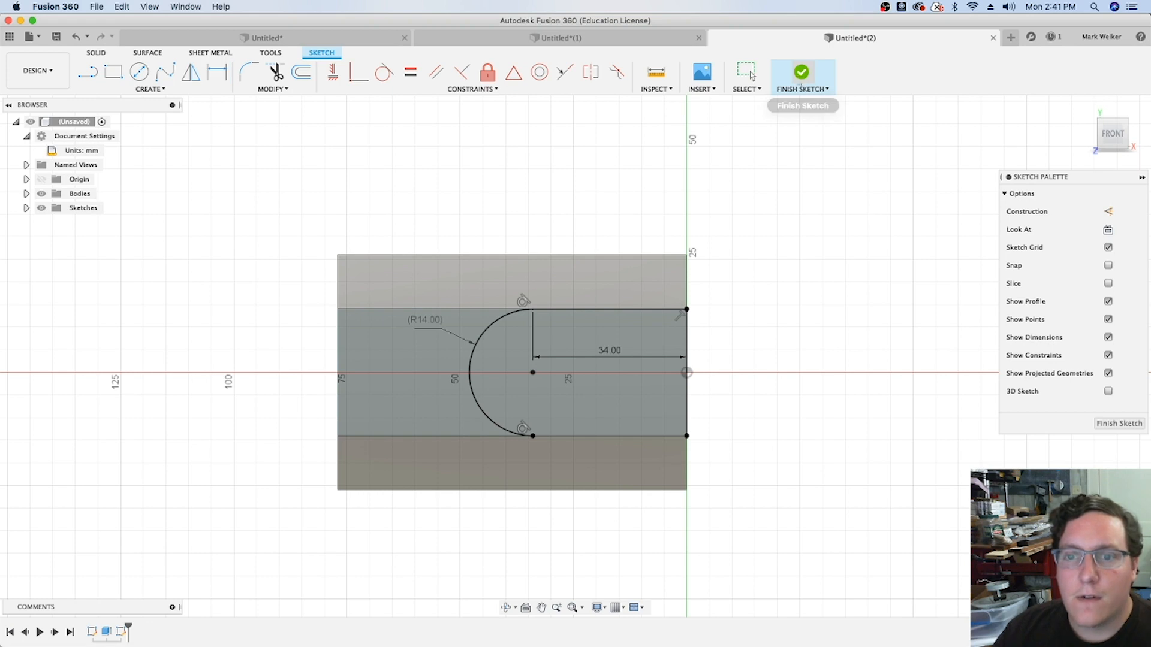
left_click(802, 71)
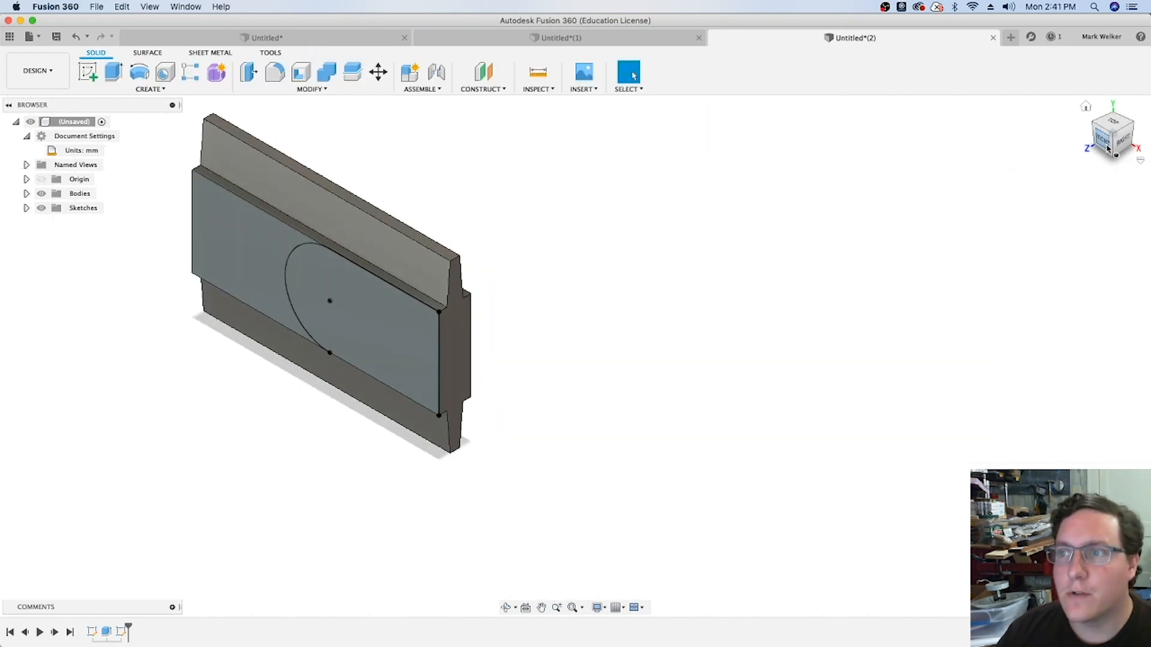
Step: Cut the face region outside the rounded head outline 2.5 mm deep
left_click(1105, 135)
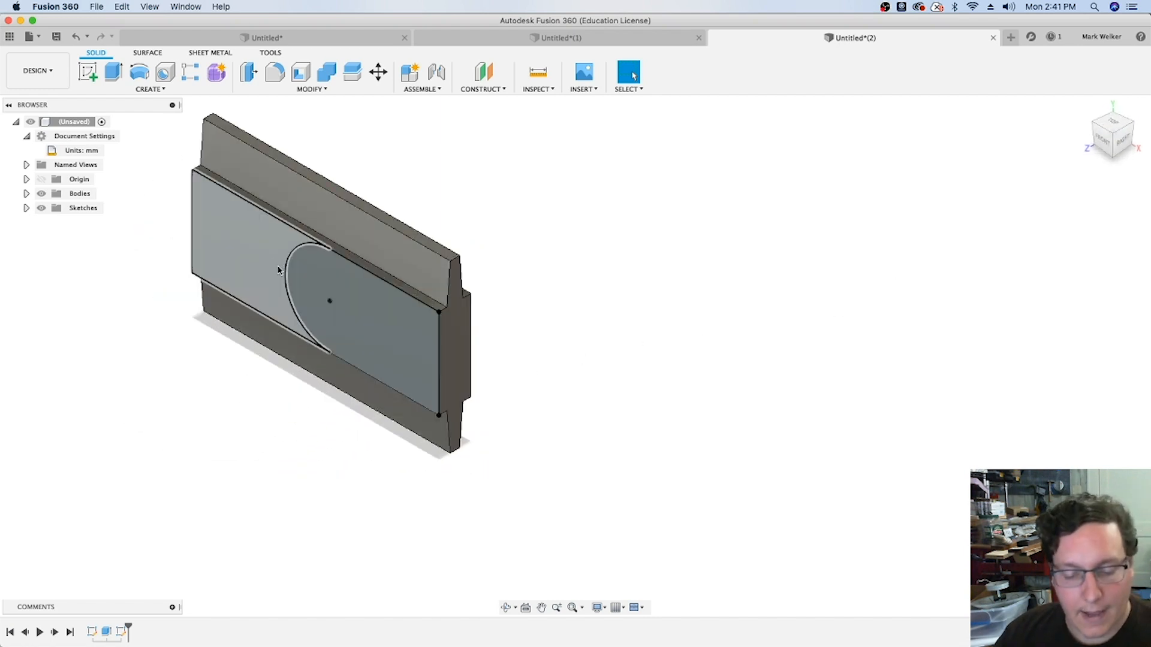
left_click(112, 74)
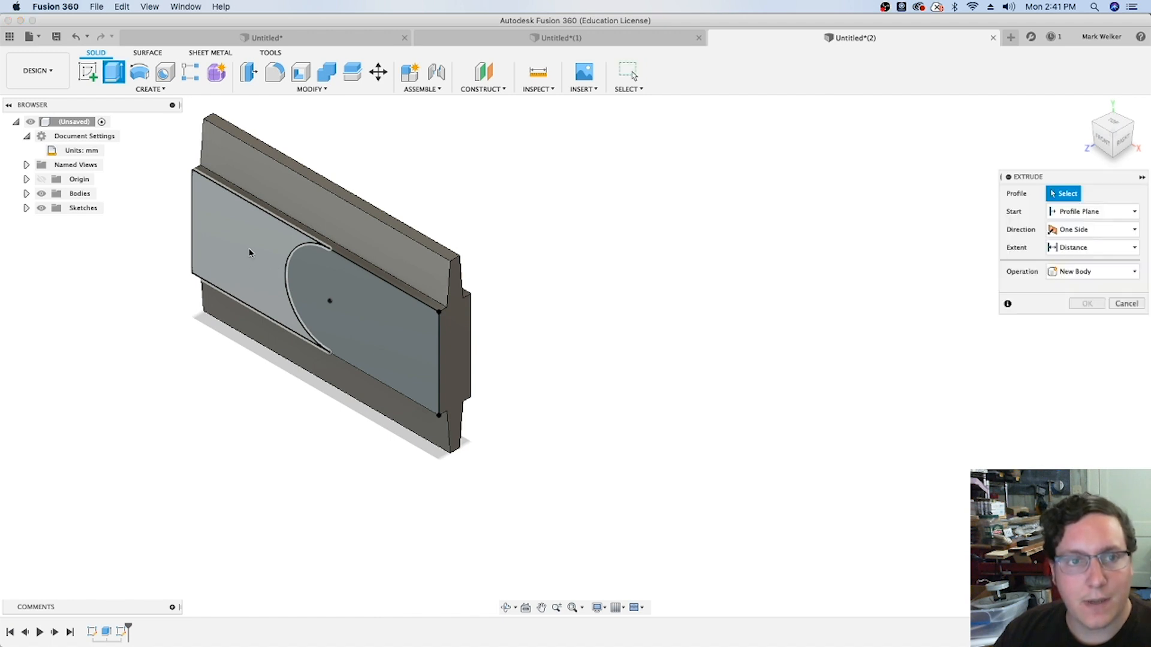
left_click(250, 254)
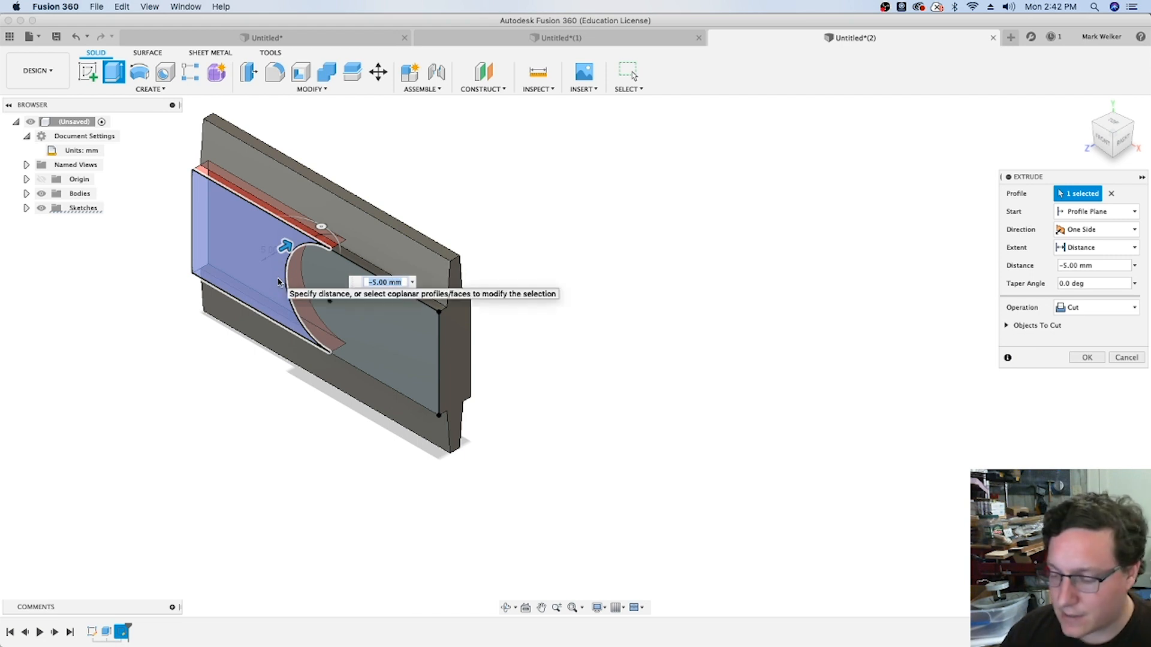
type("-2.5")
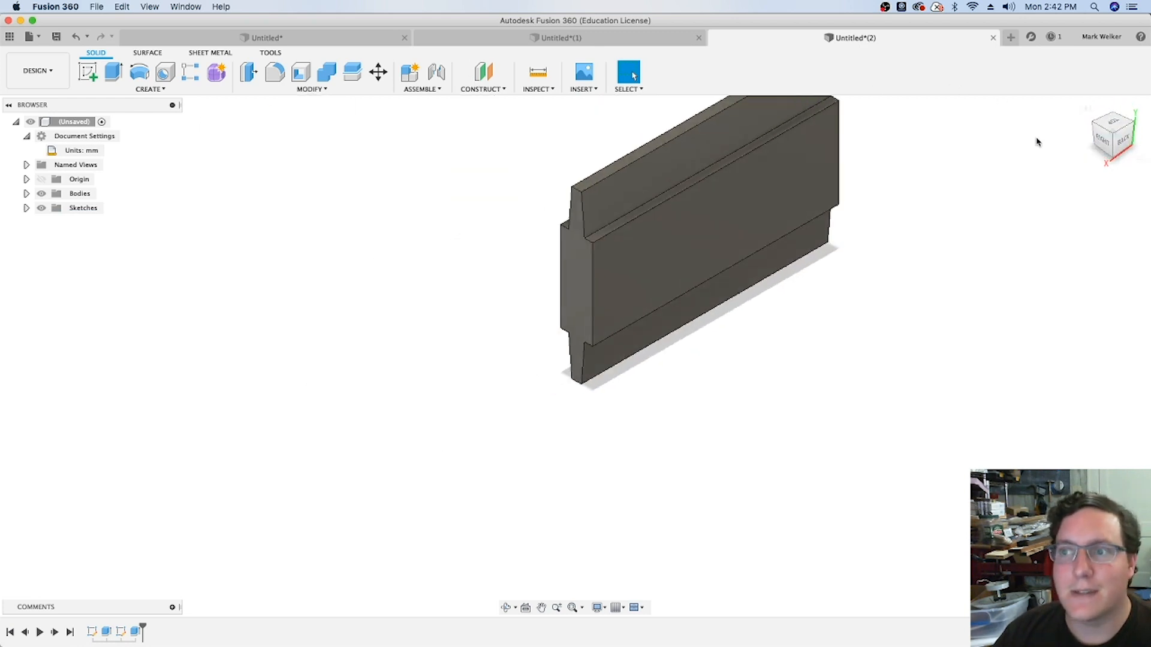
mouse_move(159, 101)
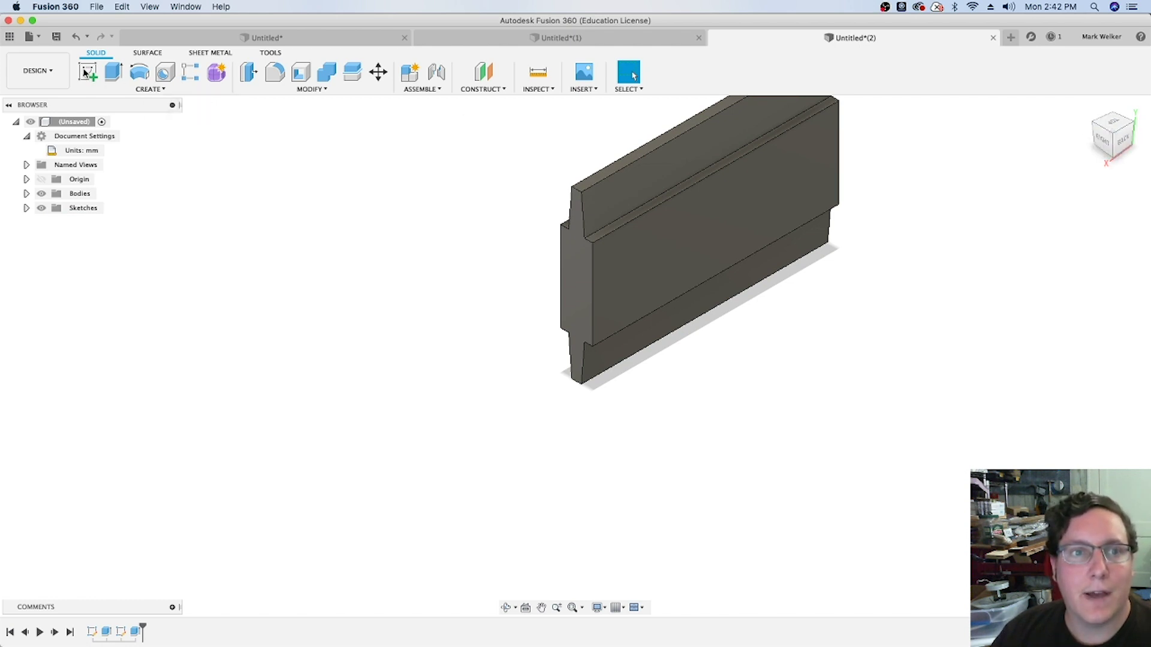
Step: Sketch on the opposite face and cut a 2.5 mm recess around the projected outline
left_click(89, 72)
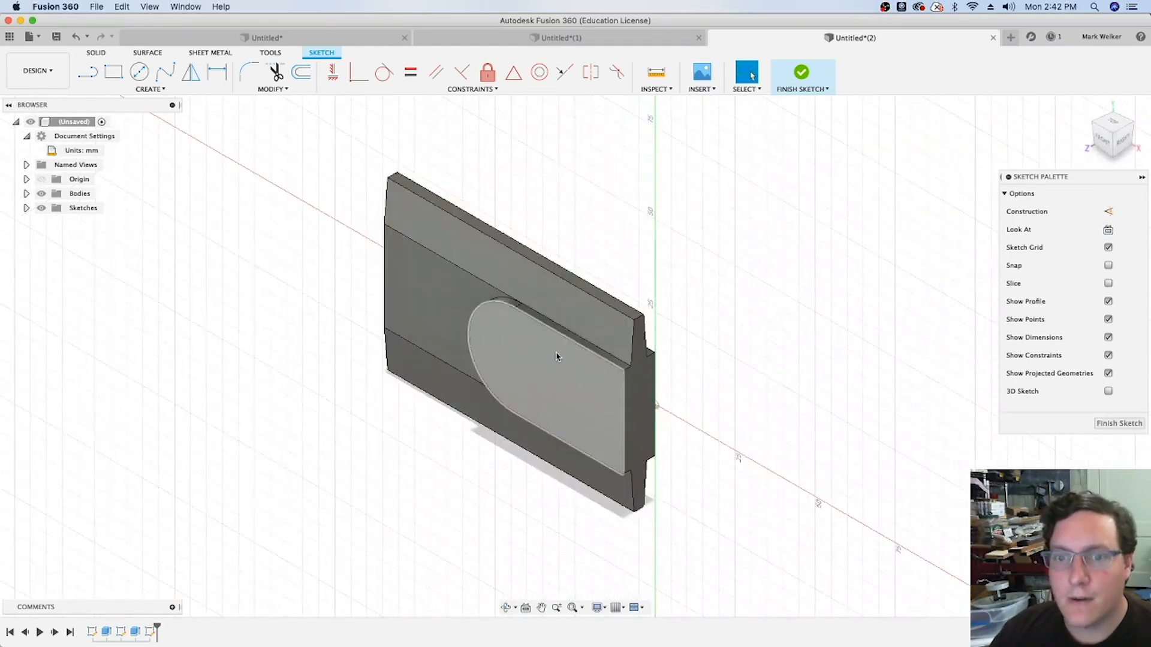
left_click_drag(558, 356, 625, 294)
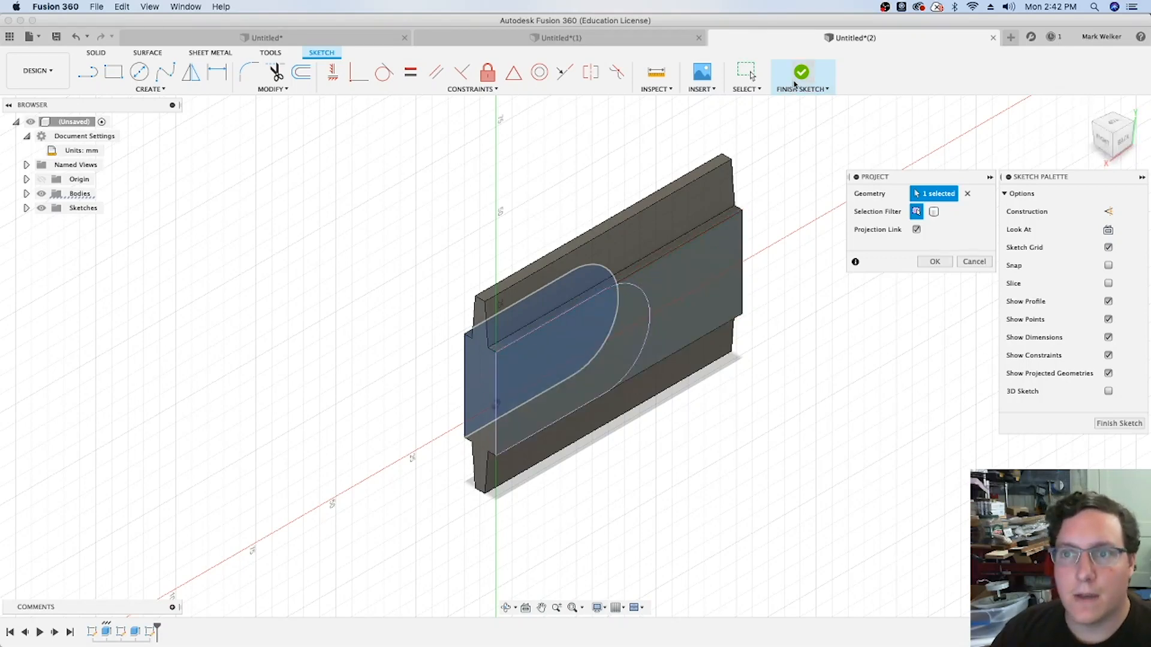
mouse_move(801, 75)
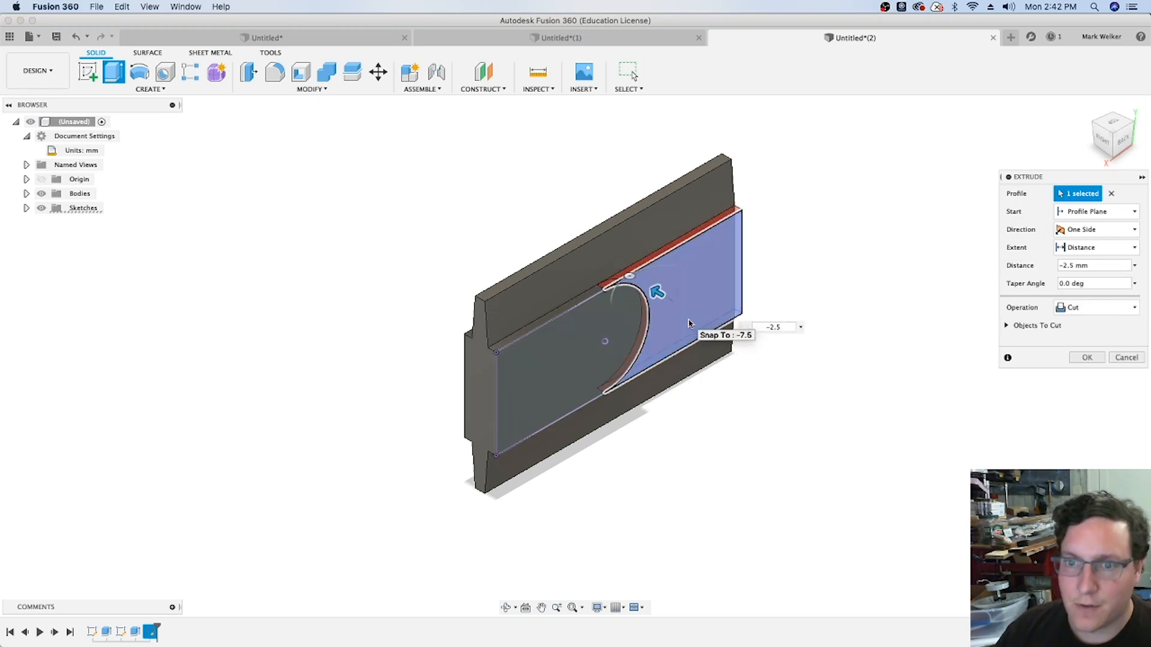
left_click(1087, 358)
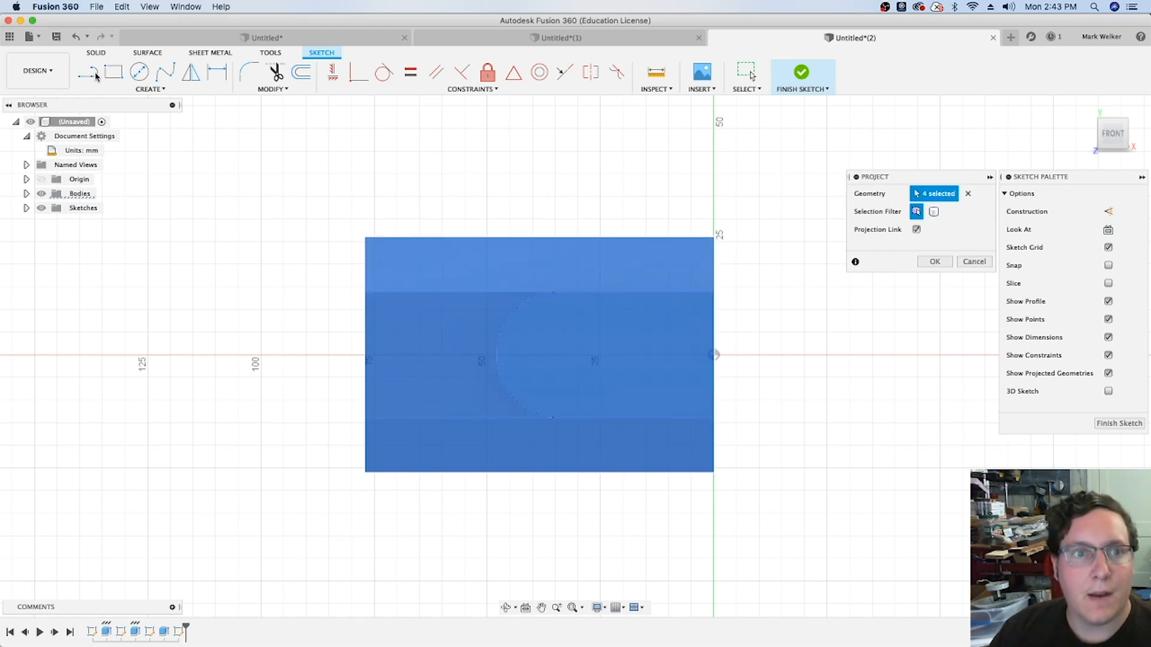
Step: Project the body edges and fillet the outline corners with 6 mm and 20 mm radii
left_click(935, 262)
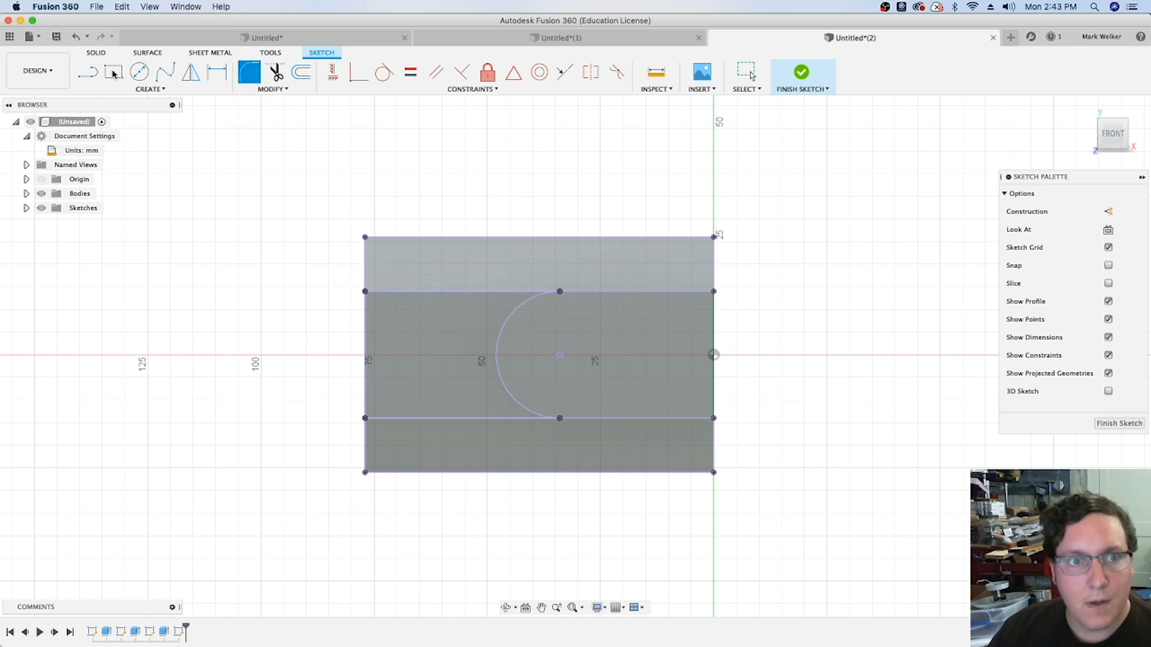
left_click(114, 72)
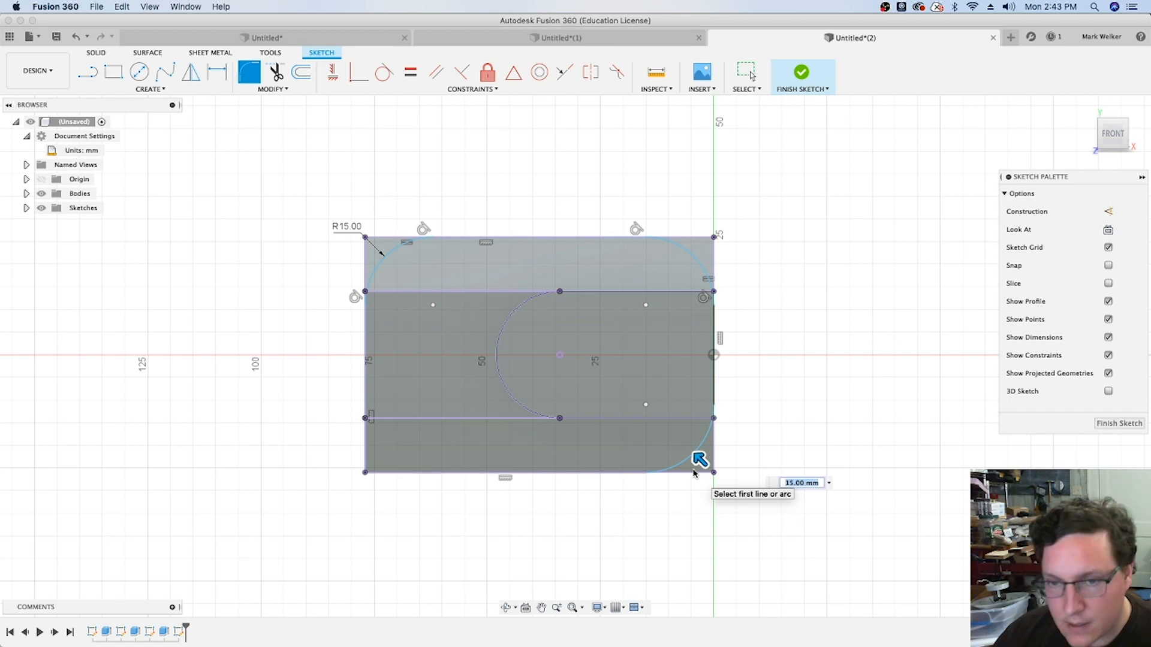
type("6")
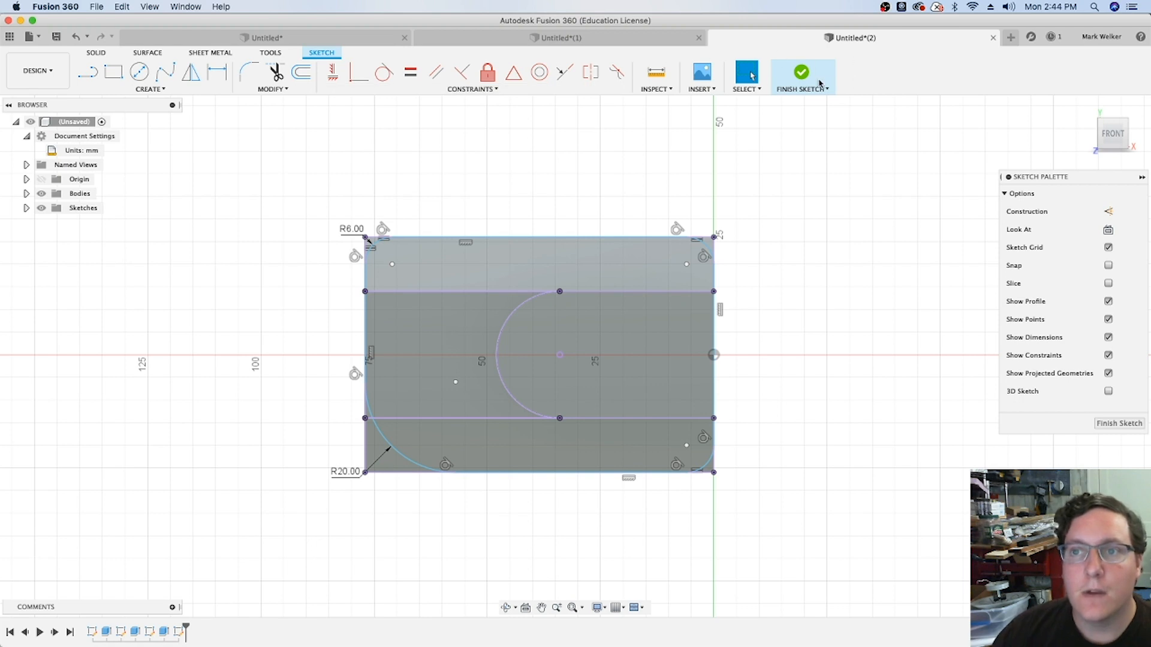
Step: Extrude the four rounded-outline profiles as an Intersect to round the body's corners
left_click(800, 71)
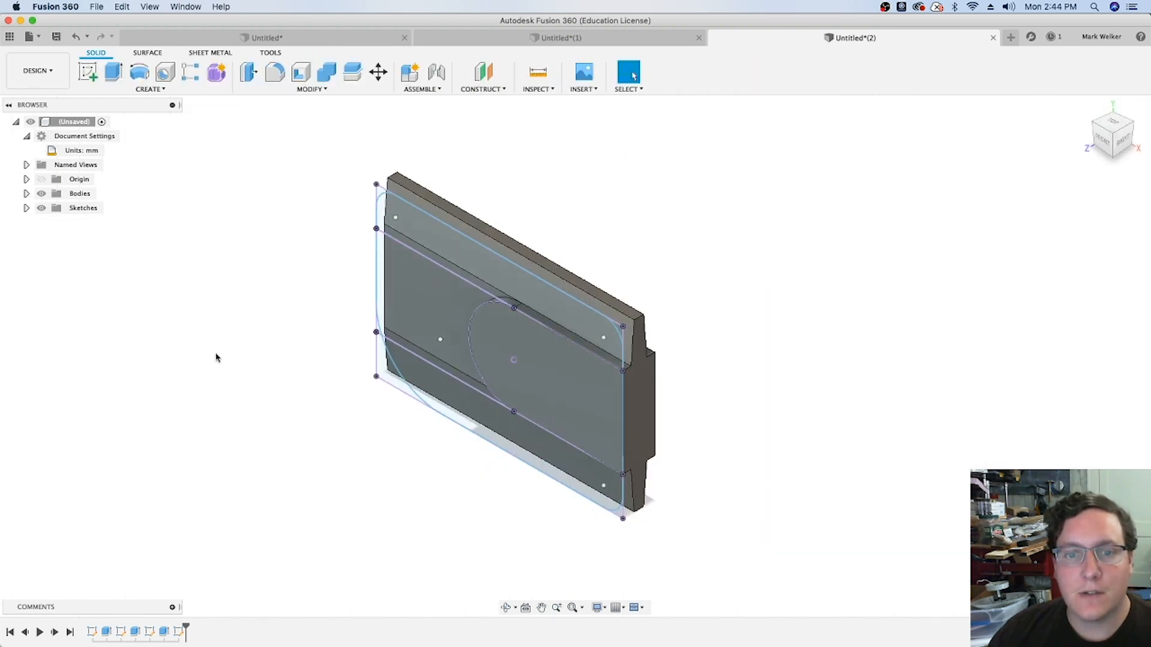
left_click(113, 72)
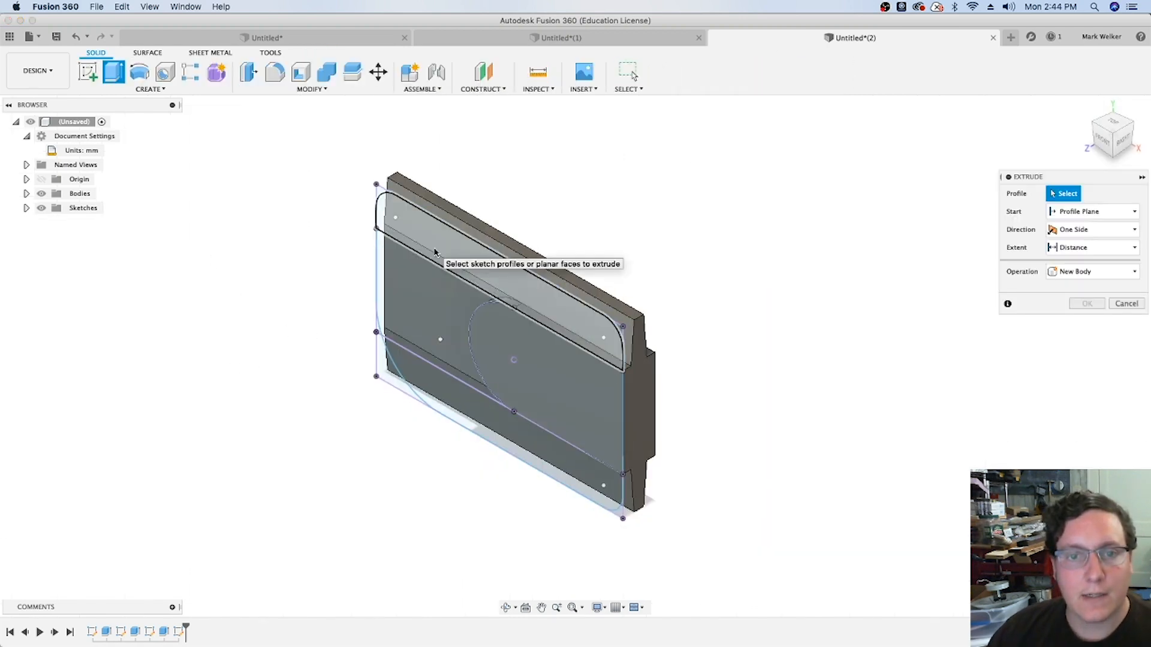
left_click(532, 371)
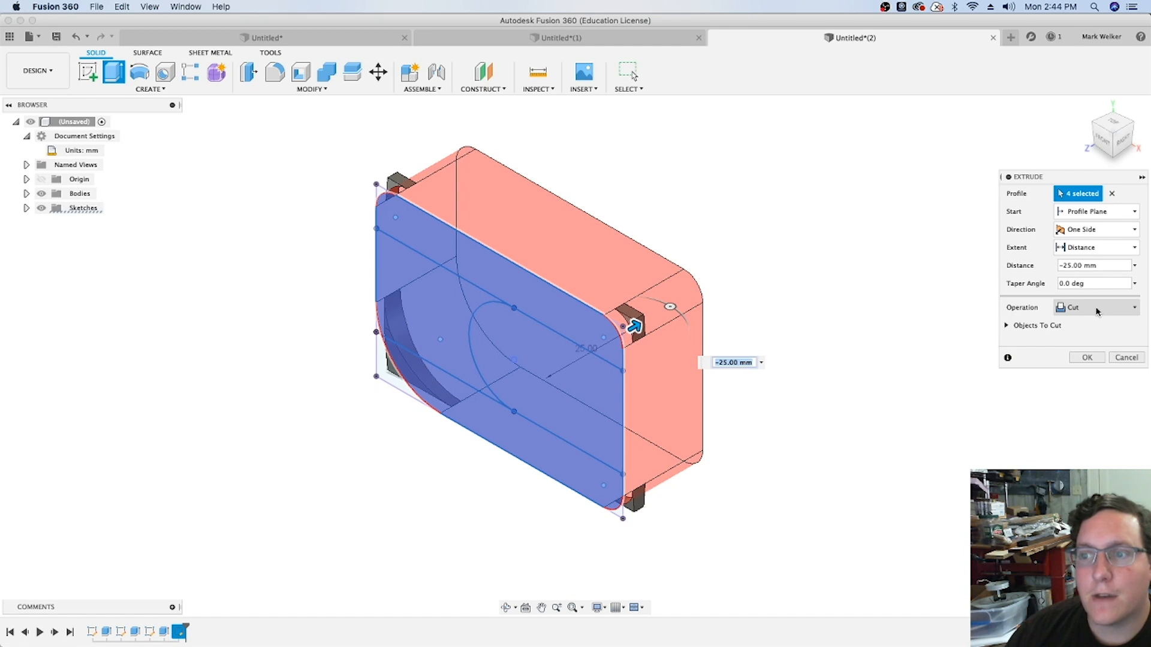
left_click(1097, 307)
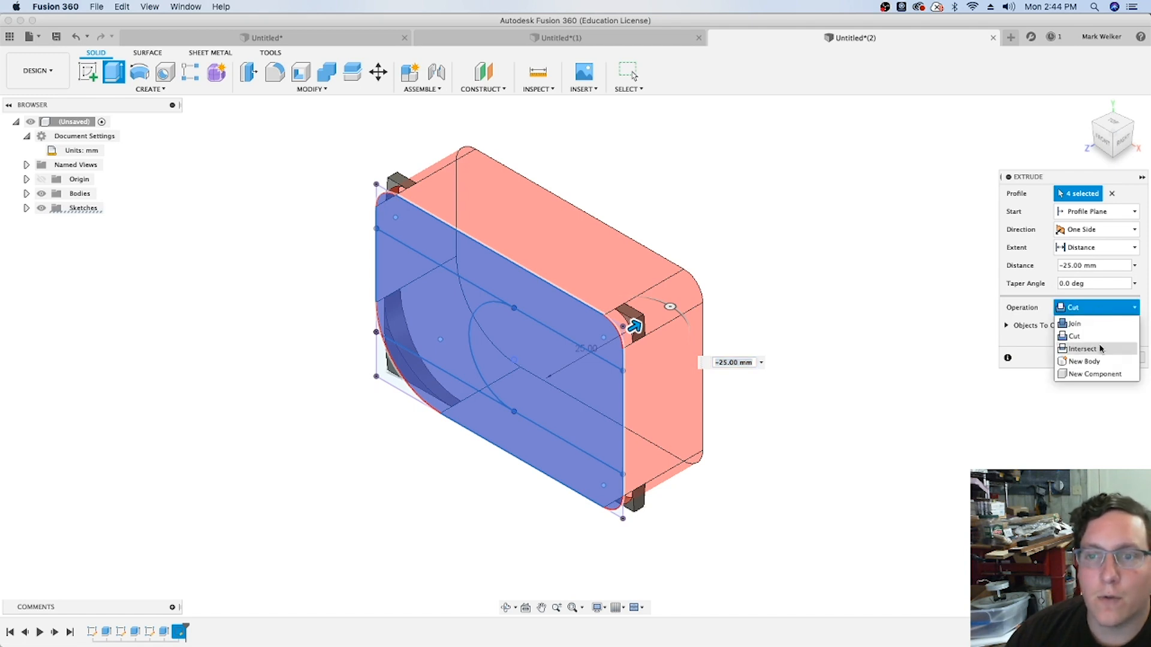
left_click(1082, 348)
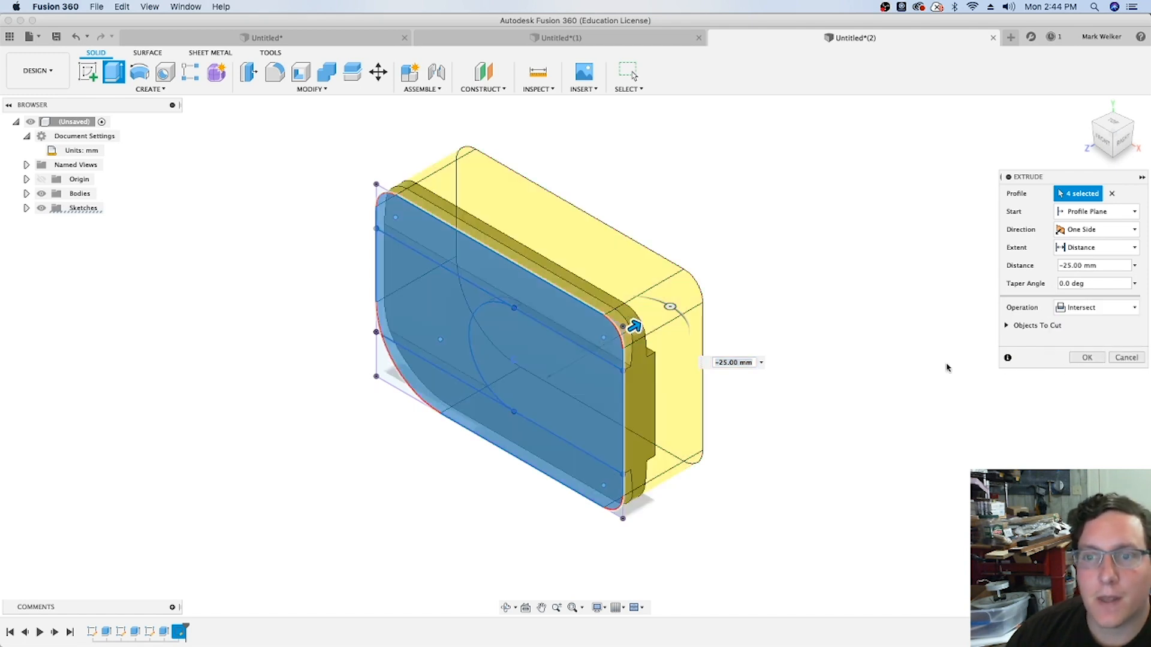
mouse_move(371, 203)
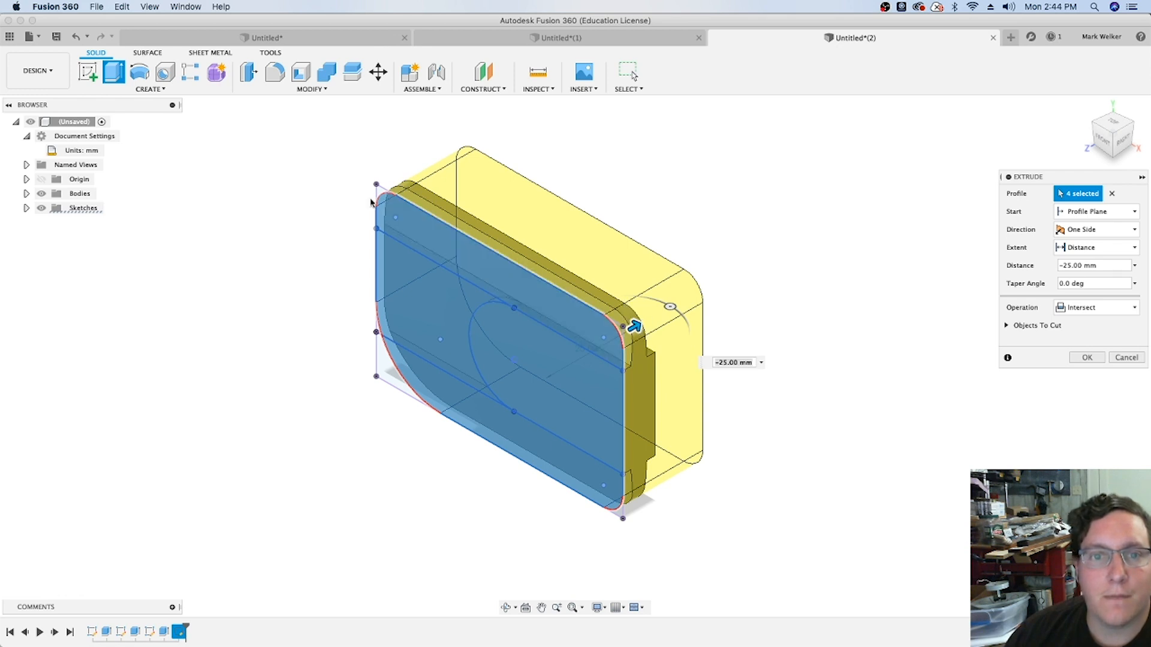
mouse_move(1047, 384)
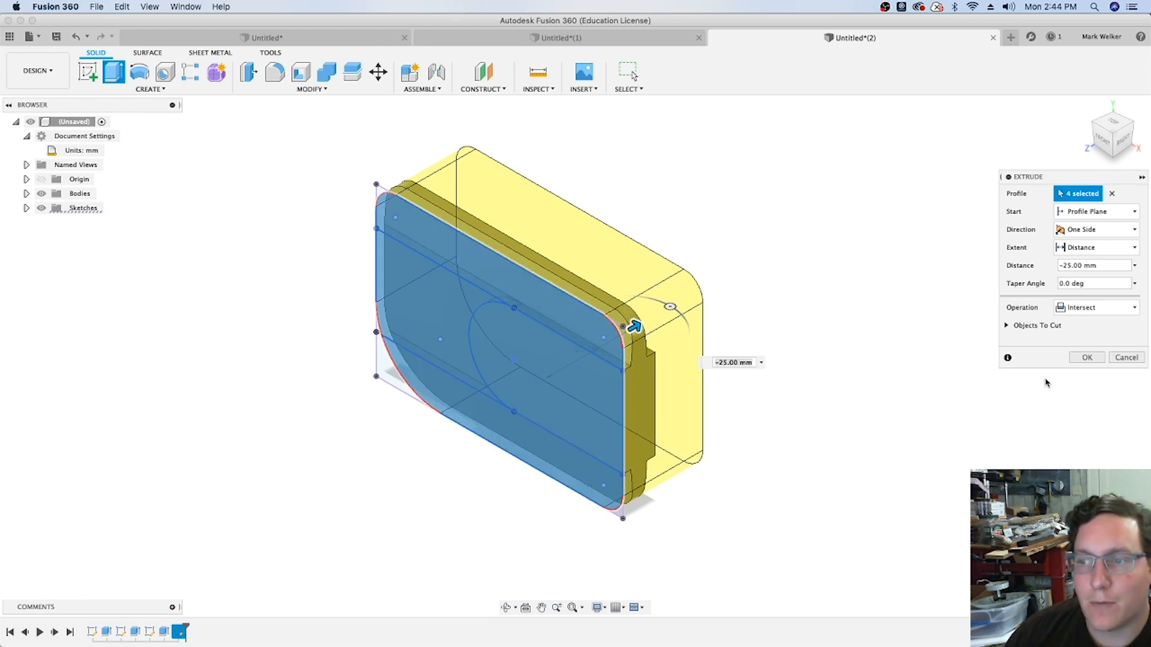
left_click(1087, 357)
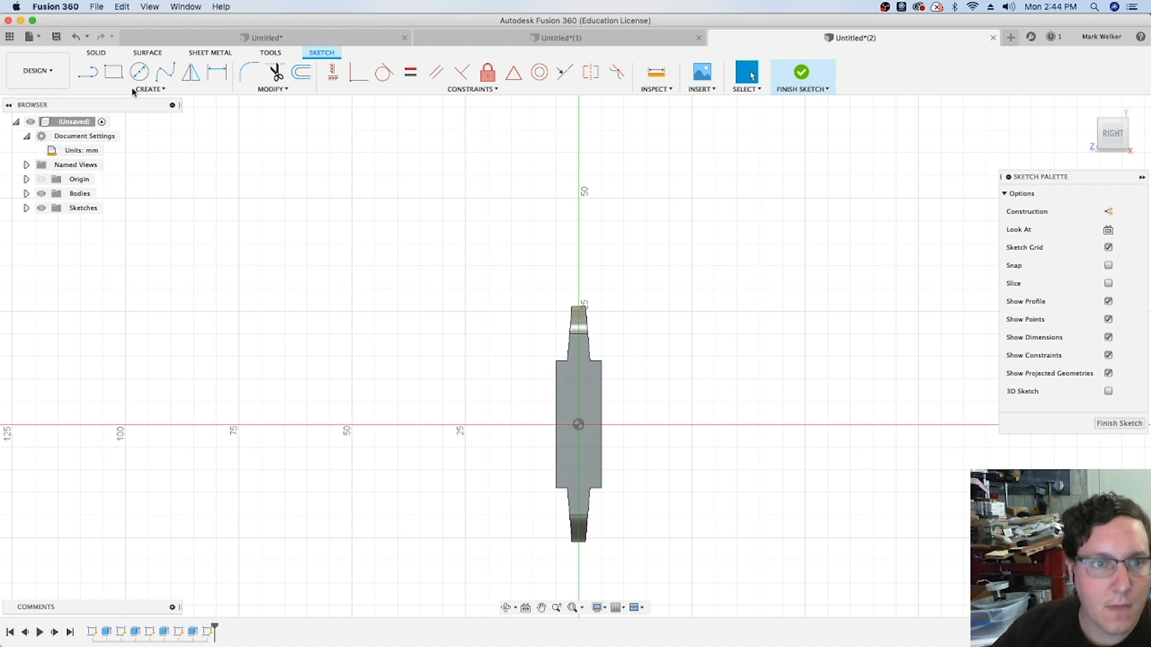
Step: Sketch a 5 mm center rectangle at the end-face origin and extrude-cut it 5 mm deep
left_click(151, 89)
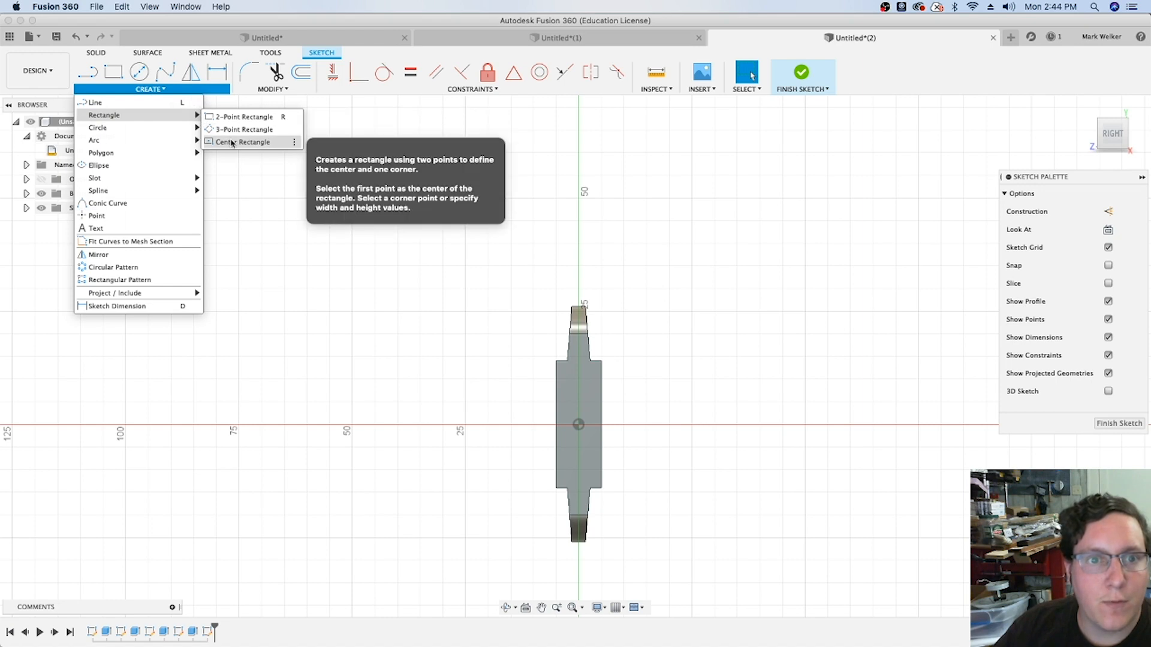
left_click(242, 142)
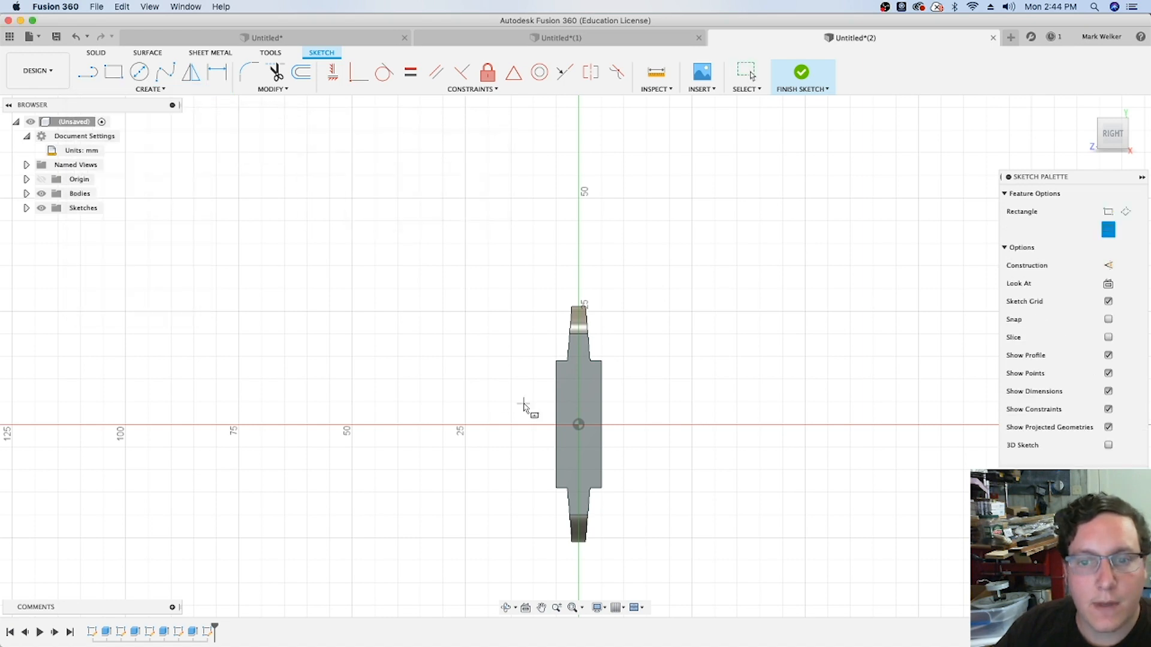
mouse_move(578, 424)
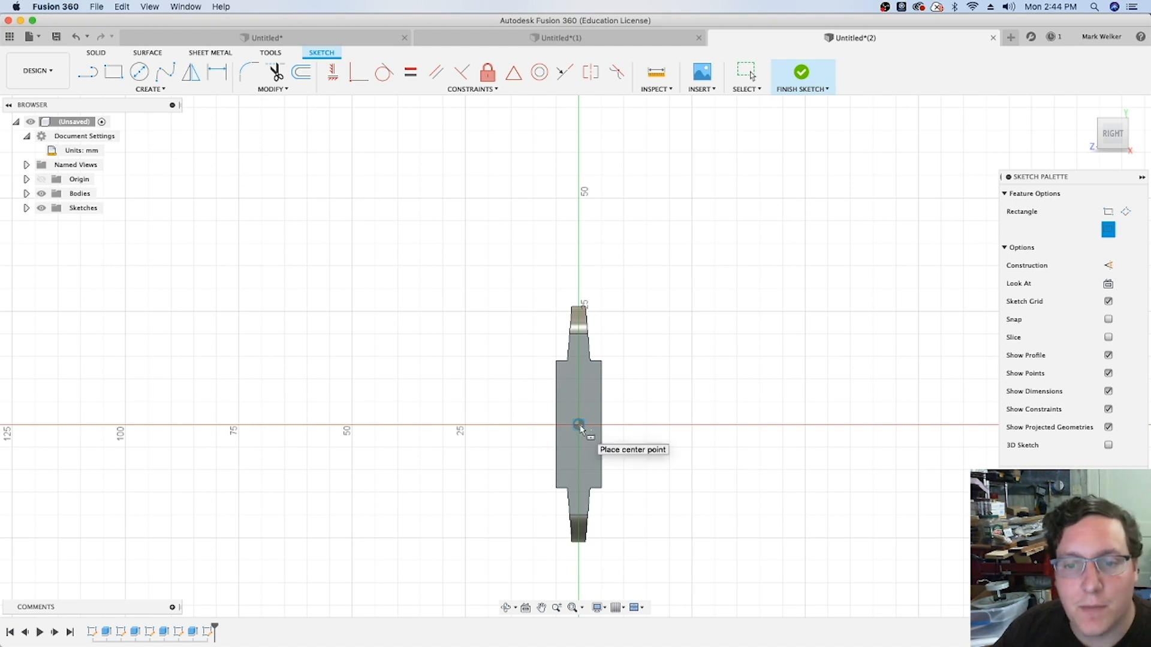
left_click(578, 425)
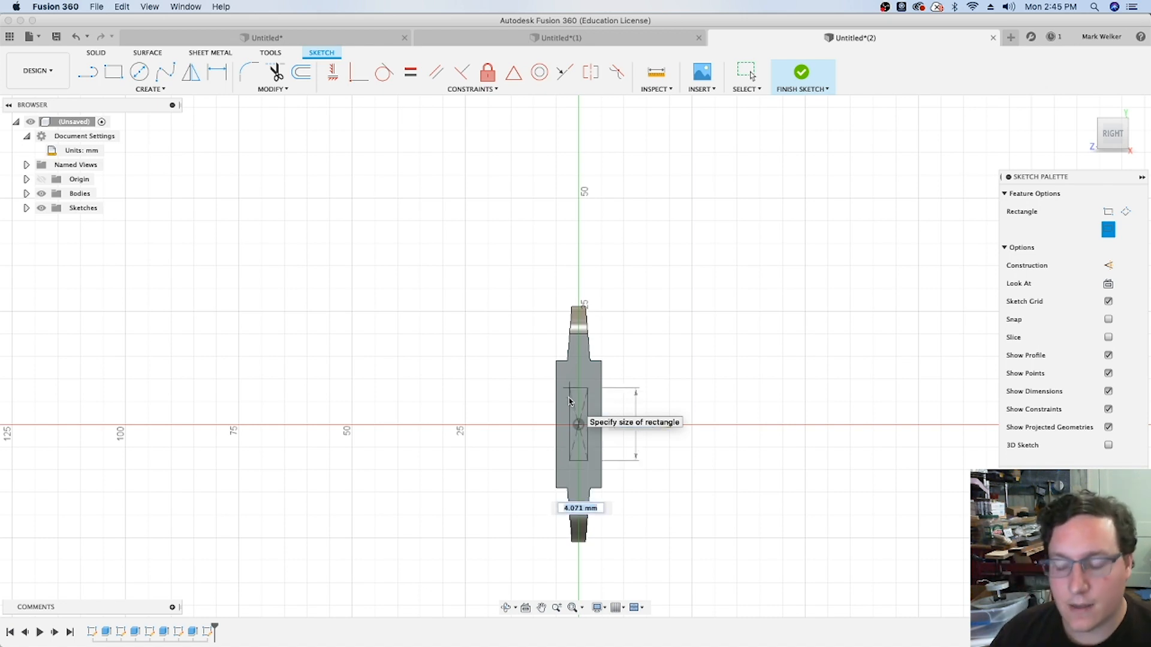
type("5.00 mm")
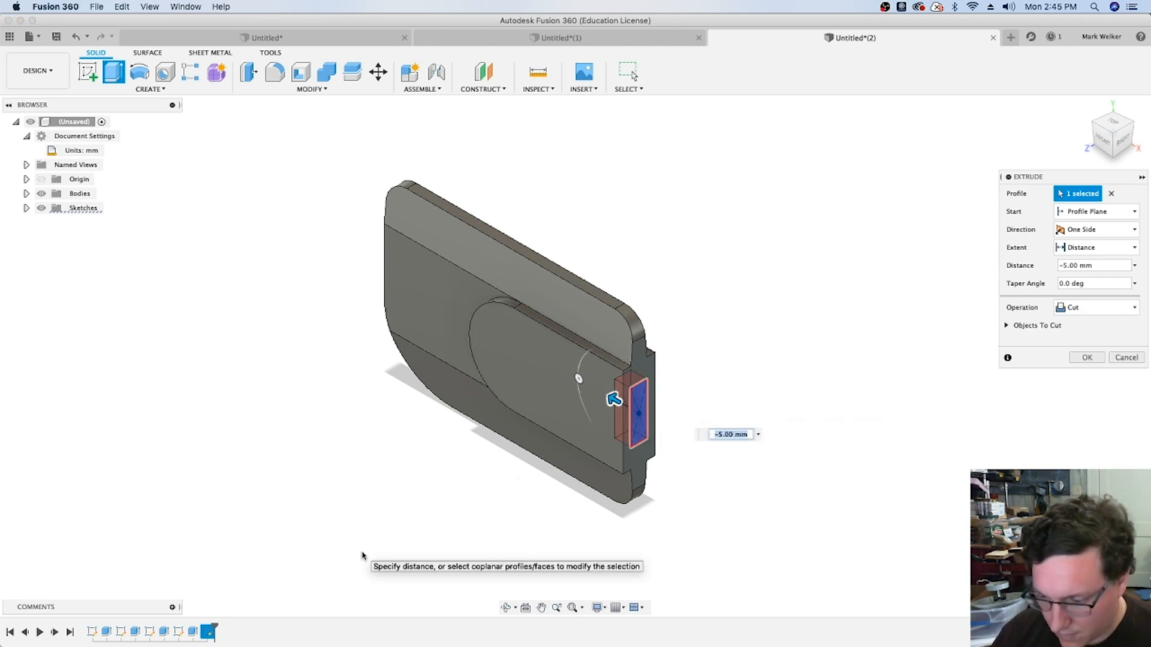
left_click_drag(631, 400, 756, 480)
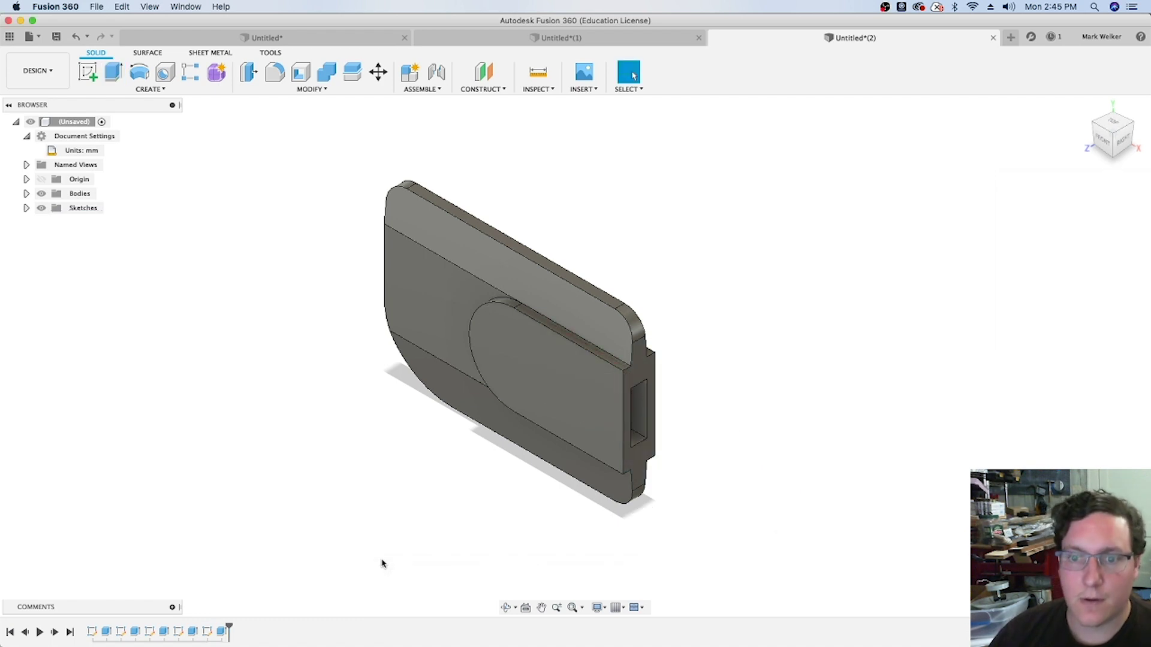
mouse_move(1030, 198)
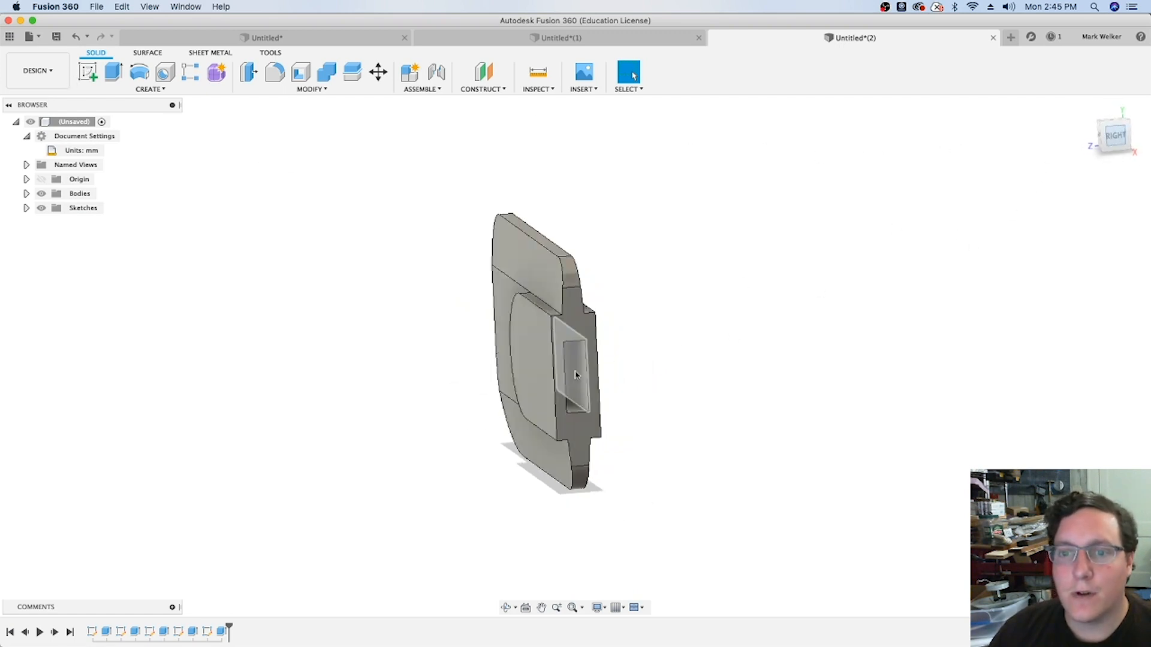
Step: Sketch a 2.5 mm wide overall slot on the head face inside the pocket
left_click(1118, 134)
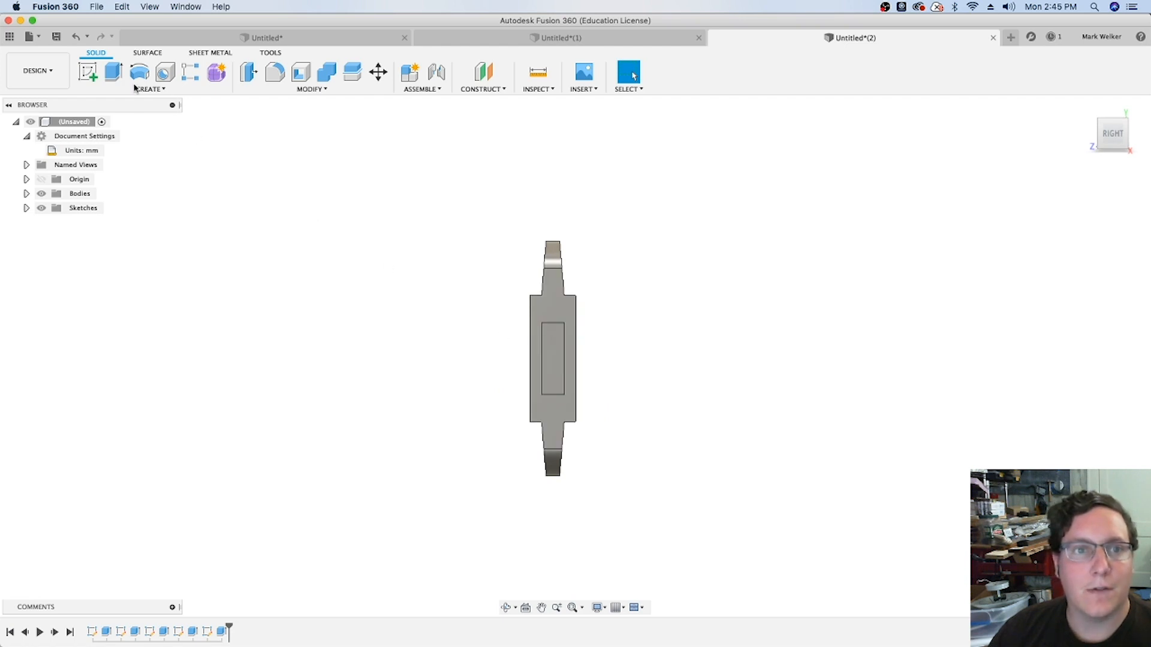
left_click(88, 73)
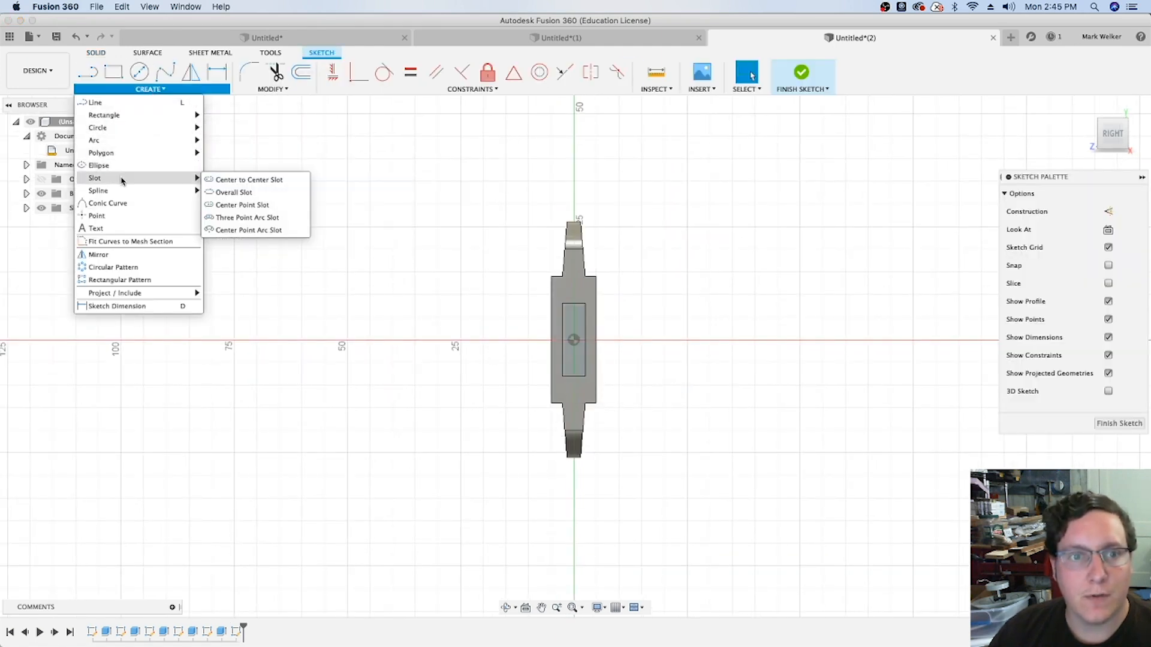
mouse_move(236, 192)
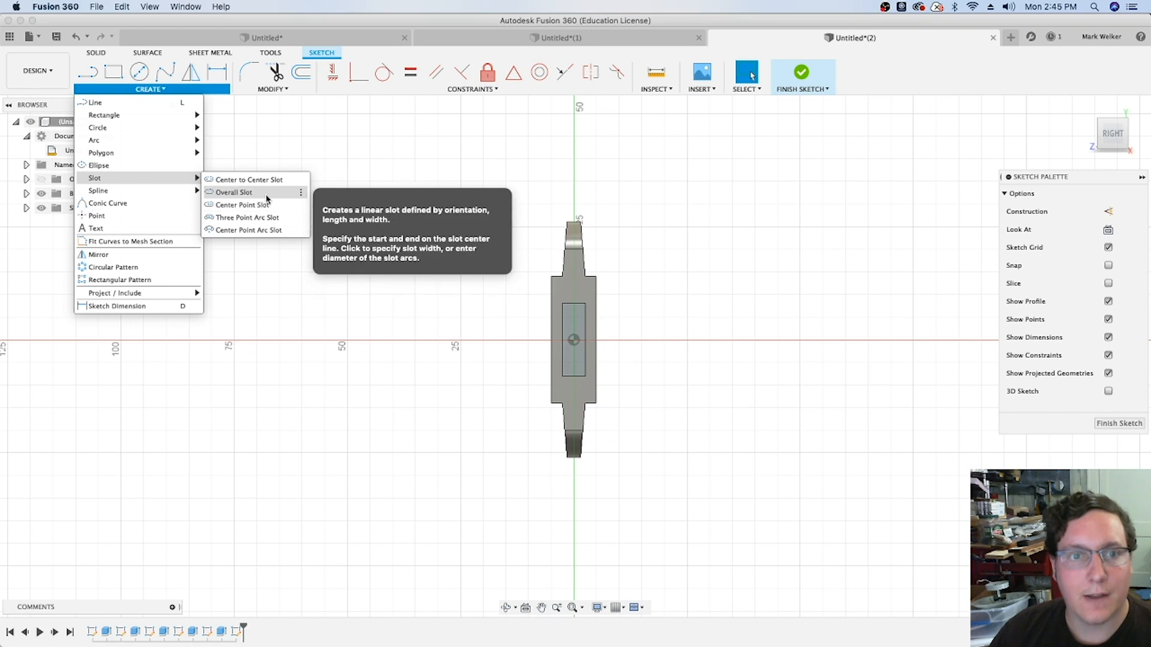
left_click(232, 192)
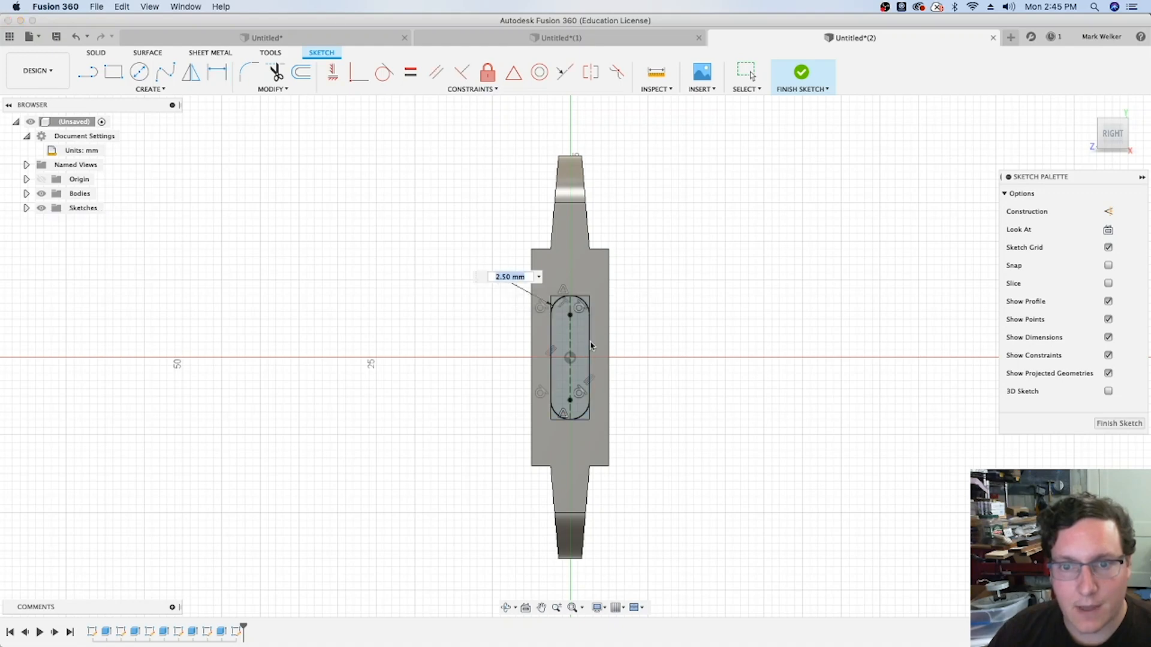
mouse_move(667, 225)
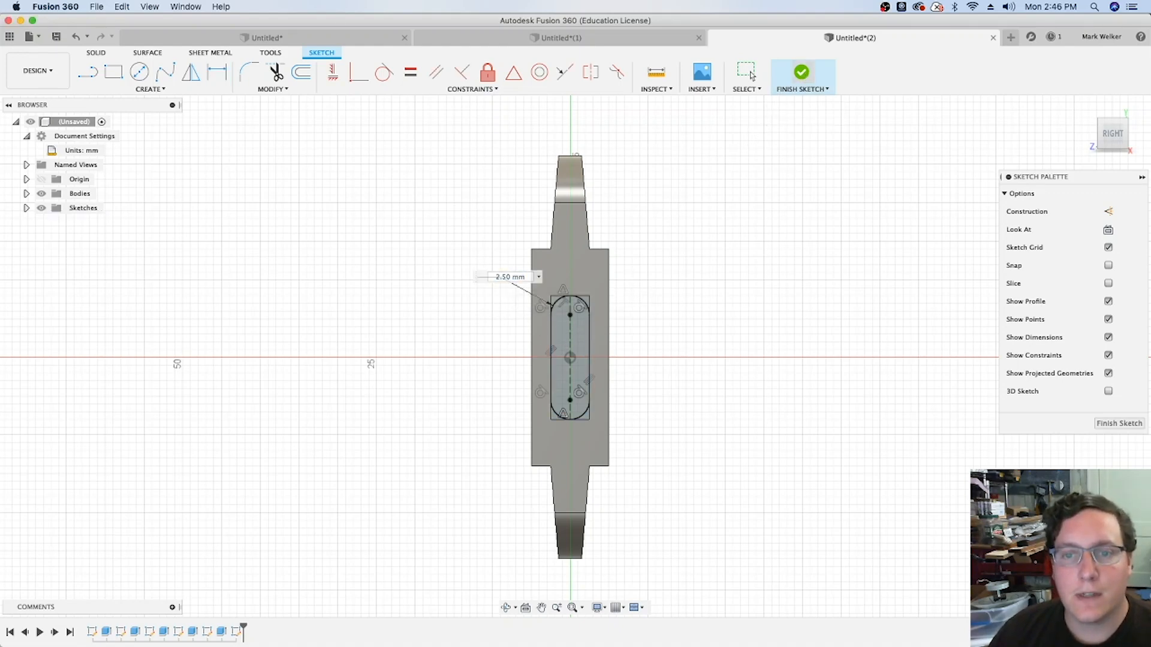
left_click(801, 72)
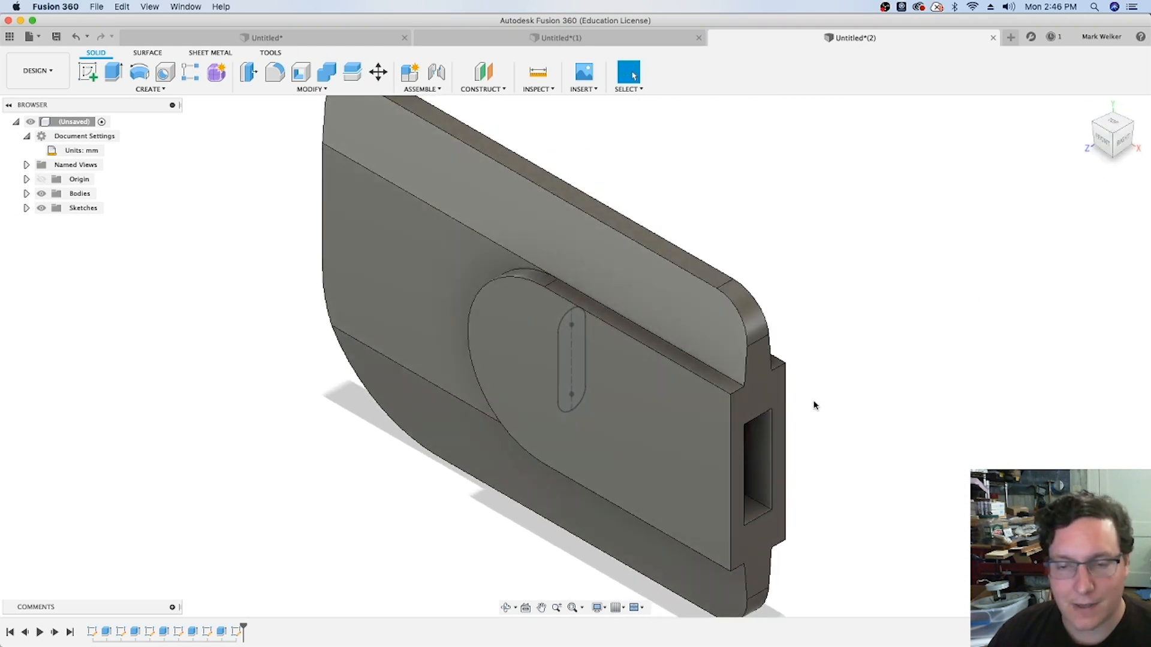
Step: Extrude the slot profile 34 mm + 220 mm with the Join operation
left_click(112, 72)
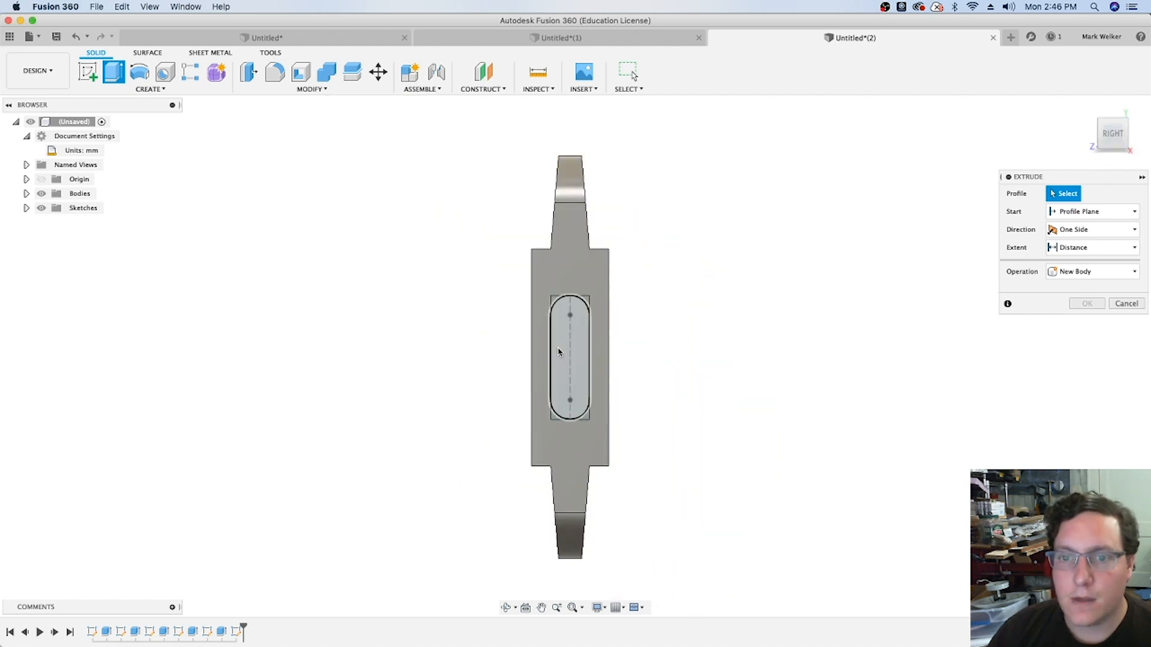
left_click(562, 352)
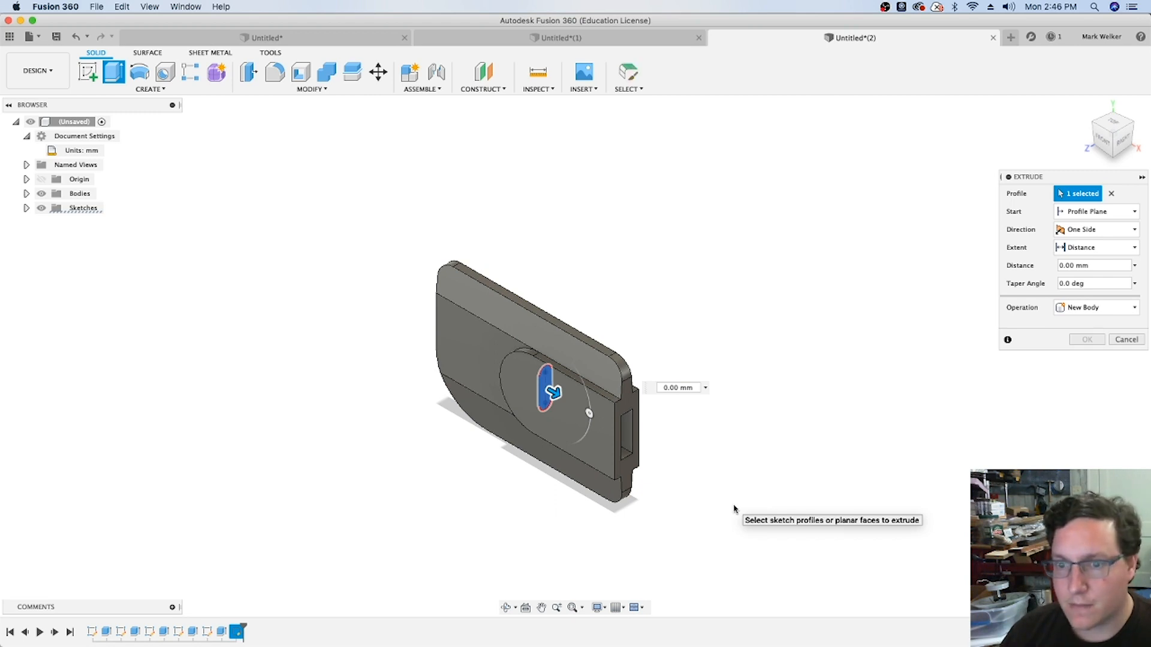
left_click(675, 388)
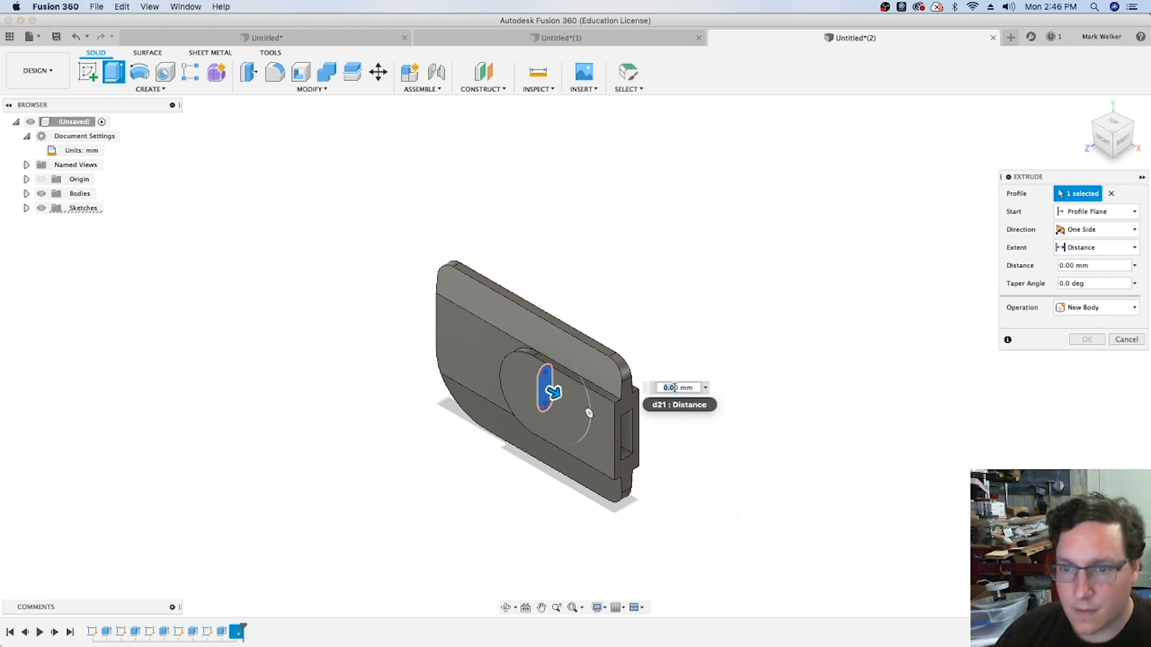
type("340")
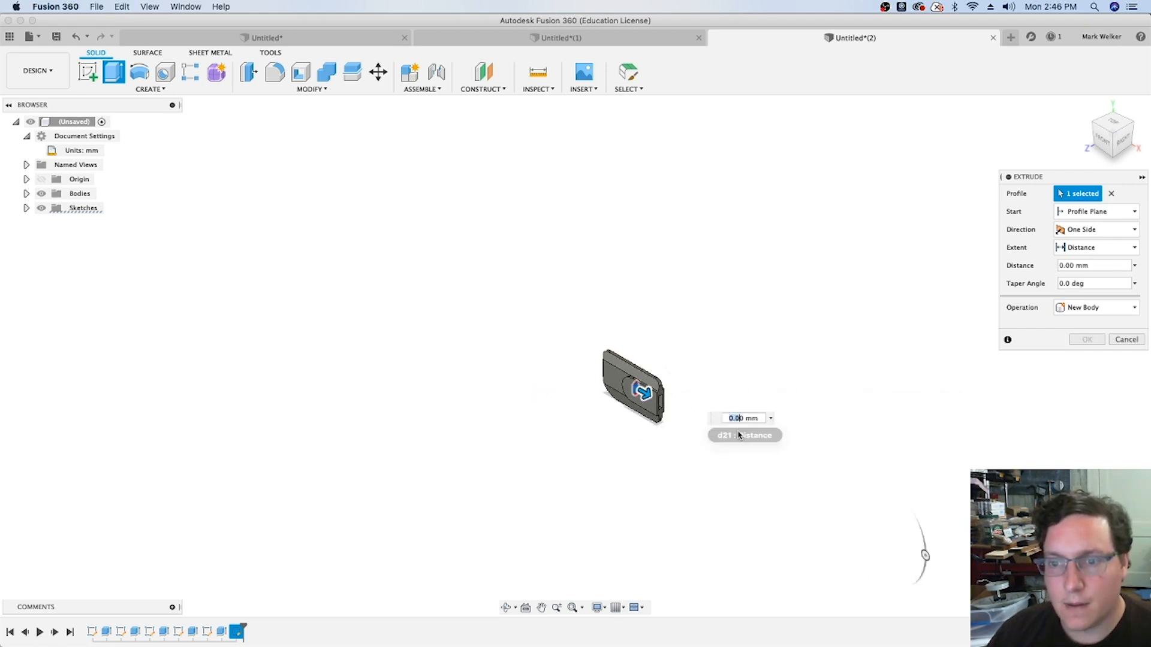
type("34 mm")
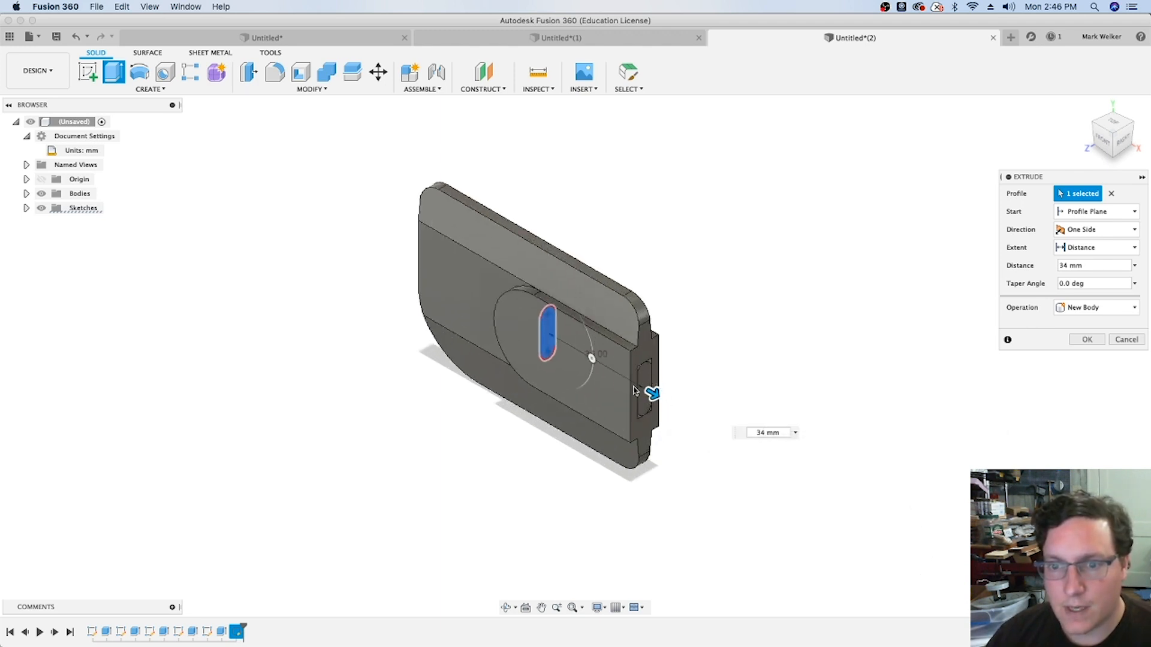
type("+22")
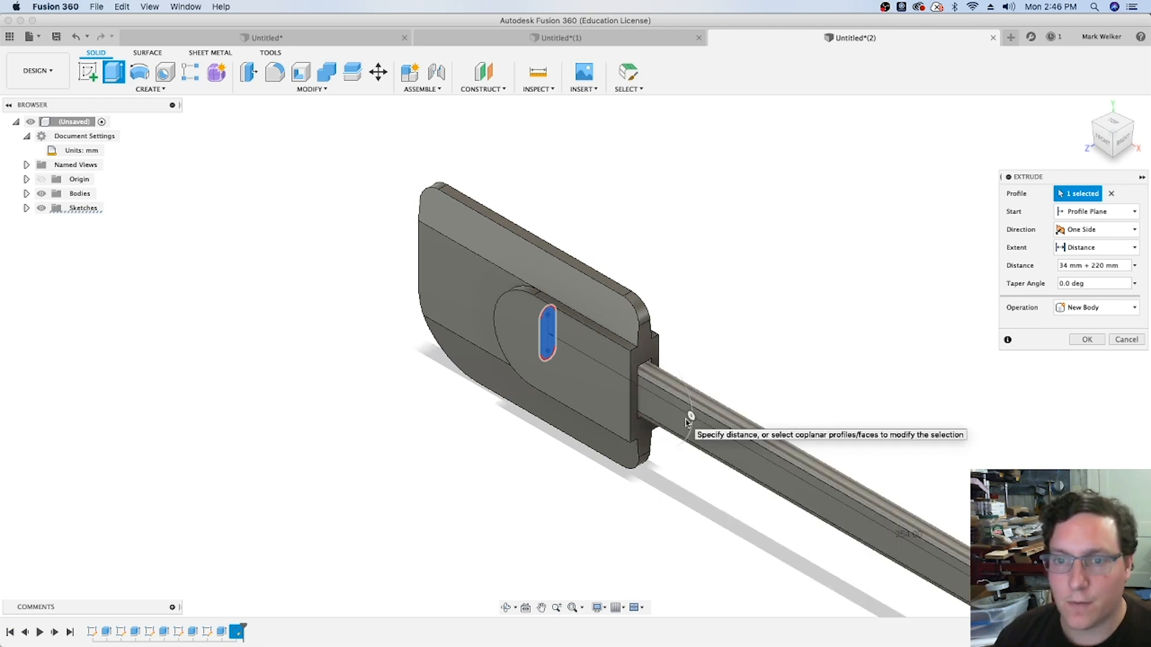
mouse_move(611, 289)
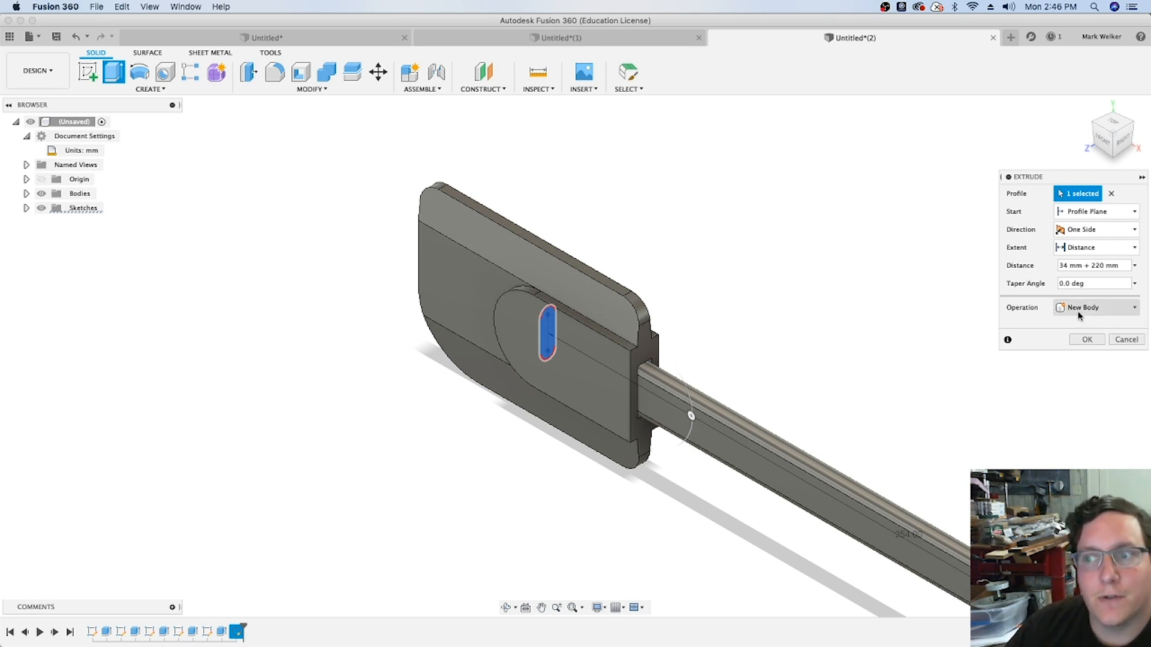
left_click(1095, 307)
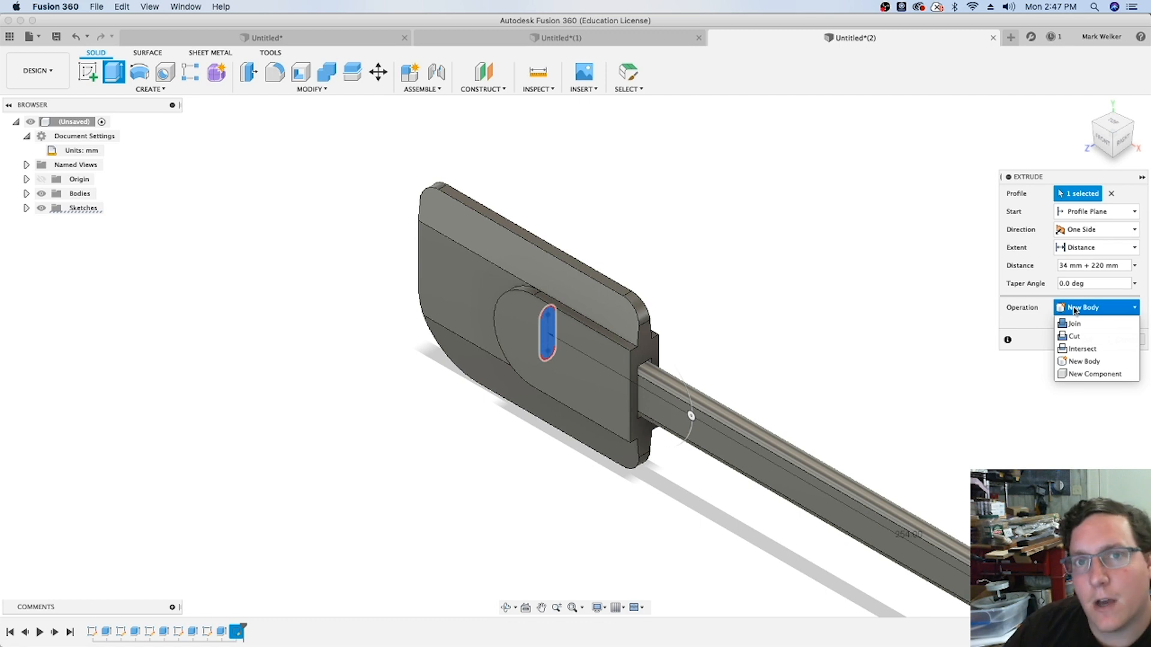
left_click(1073, 323)
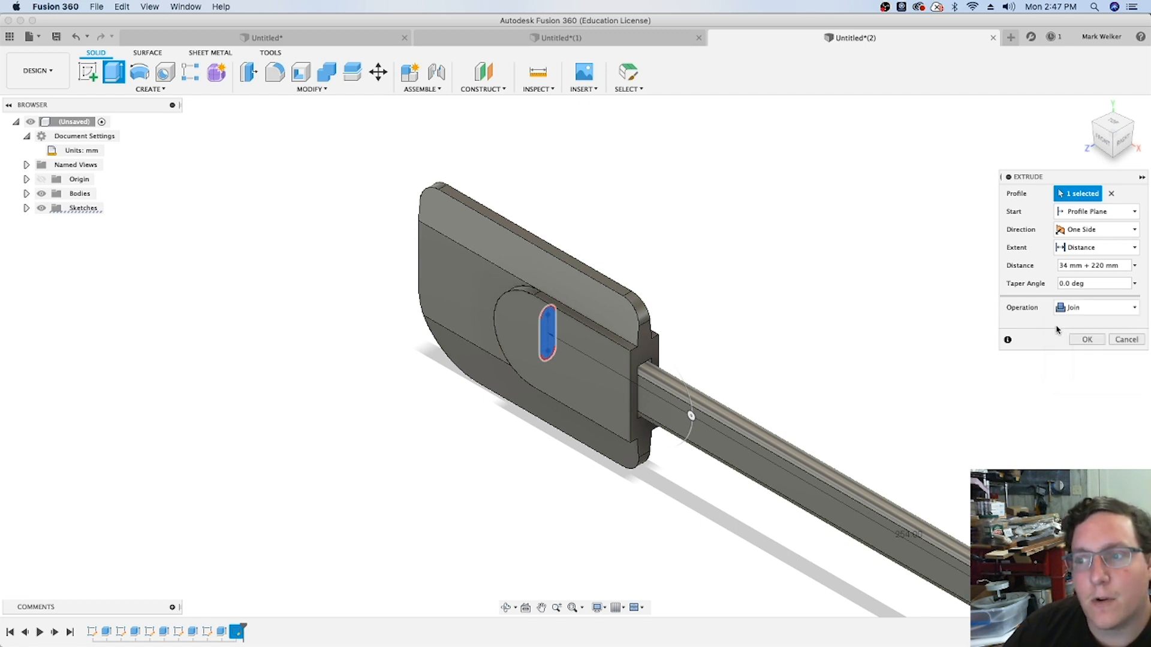
left_click(1087, 340)
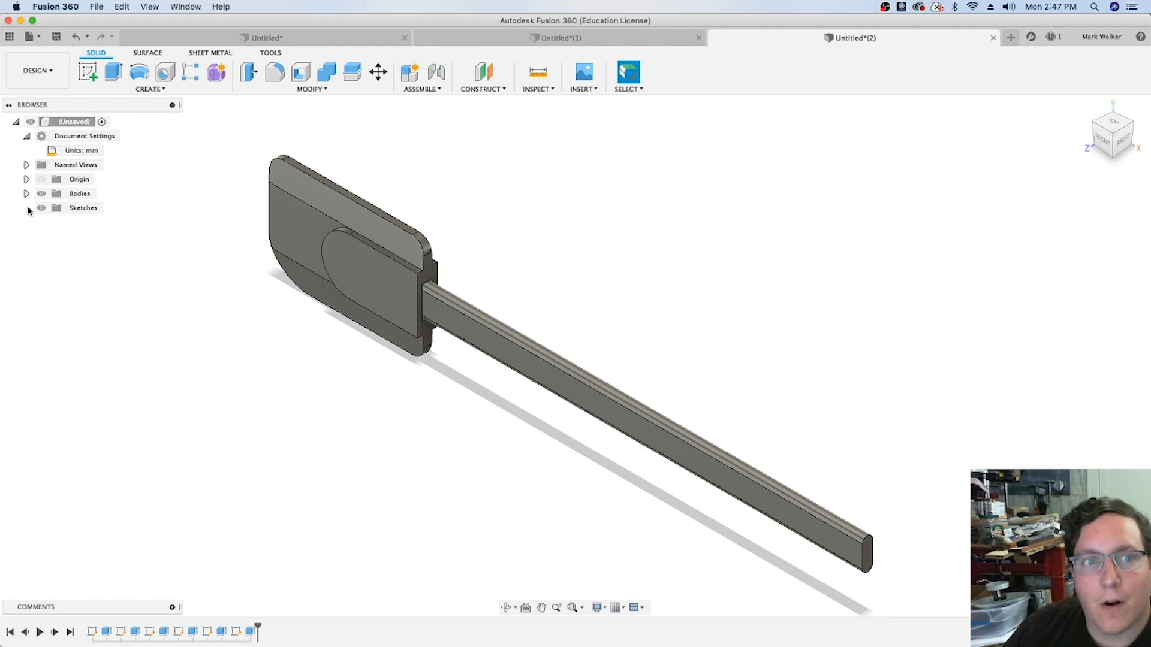
Step: Apply a wood physical material to Body1 from its browser context menu
left_click(24, 193)
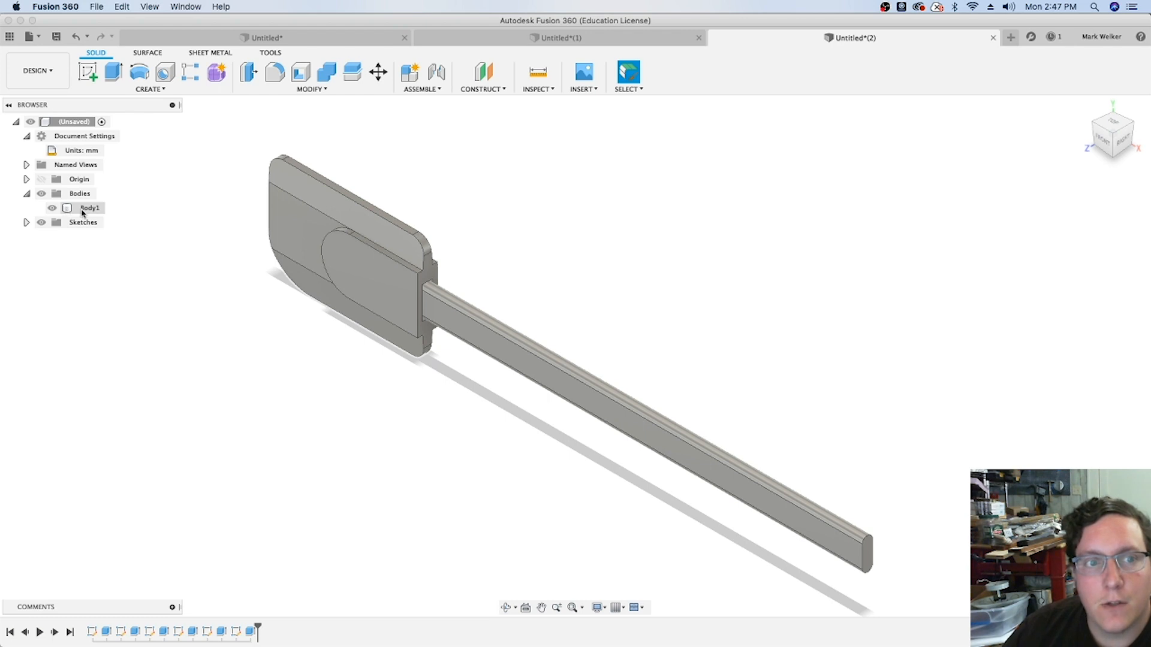
right_click(90, 208)
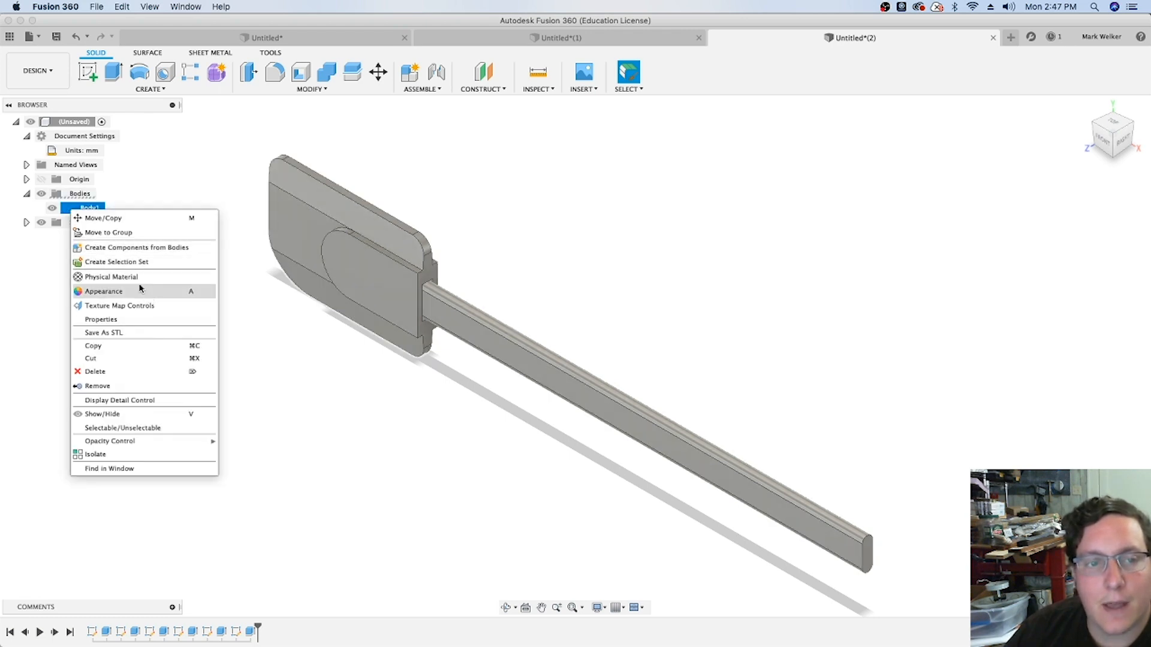
mouse_move(130, 277)
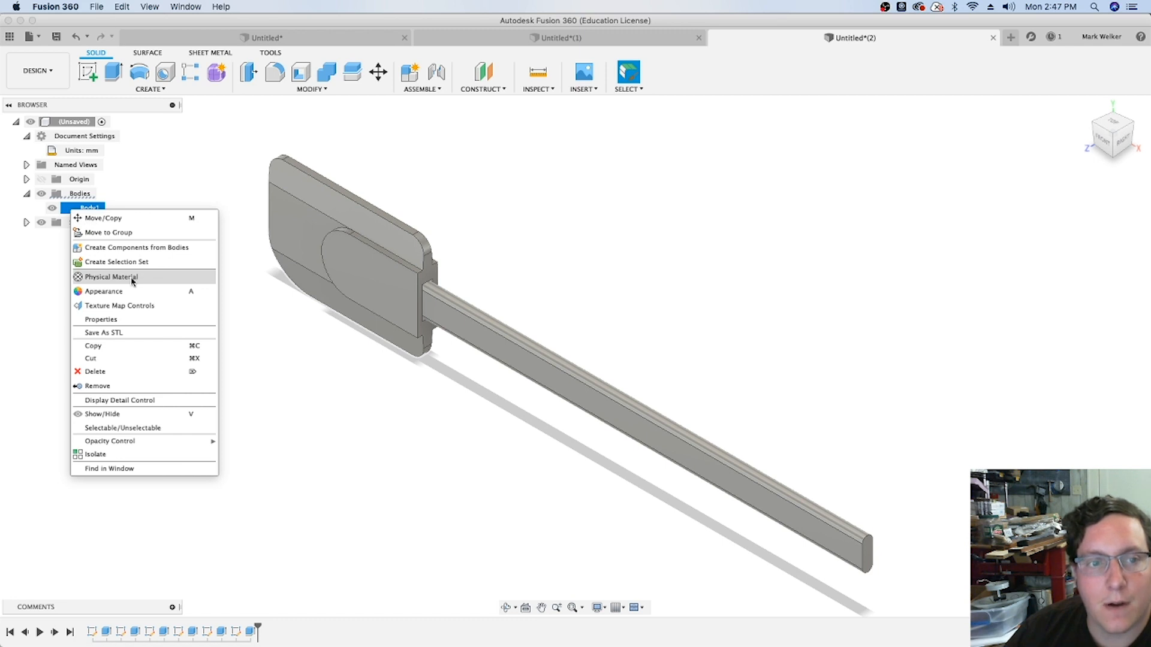
mouse_move(128, 292)
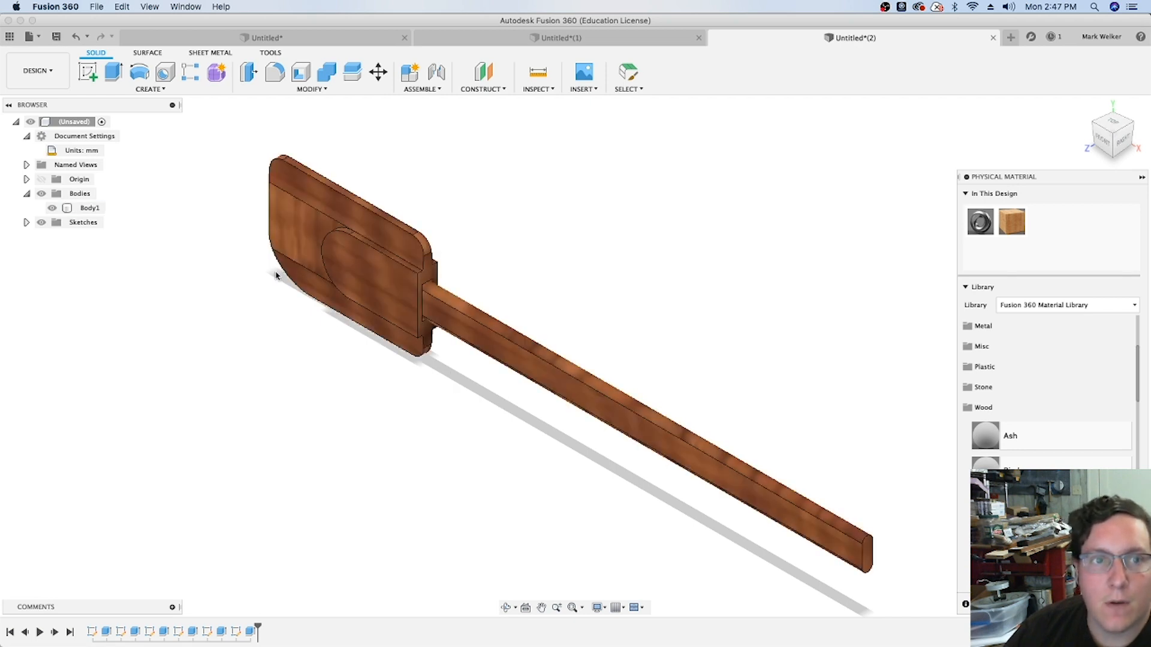
left_click(88, 208)
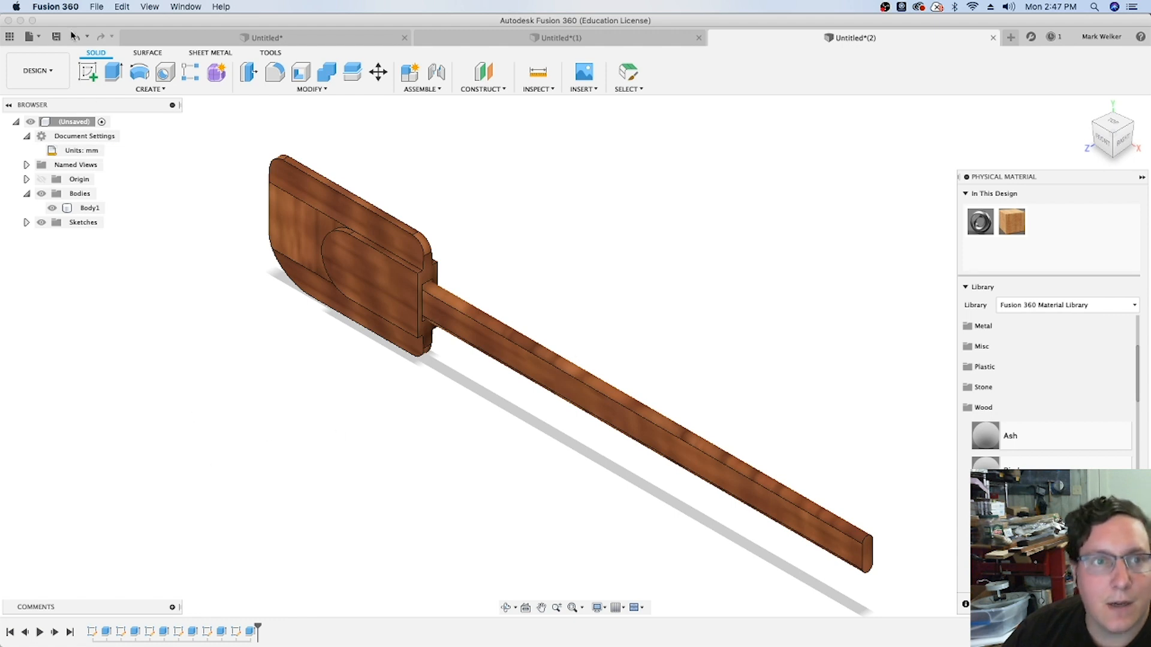
Step: Undo the wood material and change Extrude6's operation from Join to New Body
left_click(63, 36)
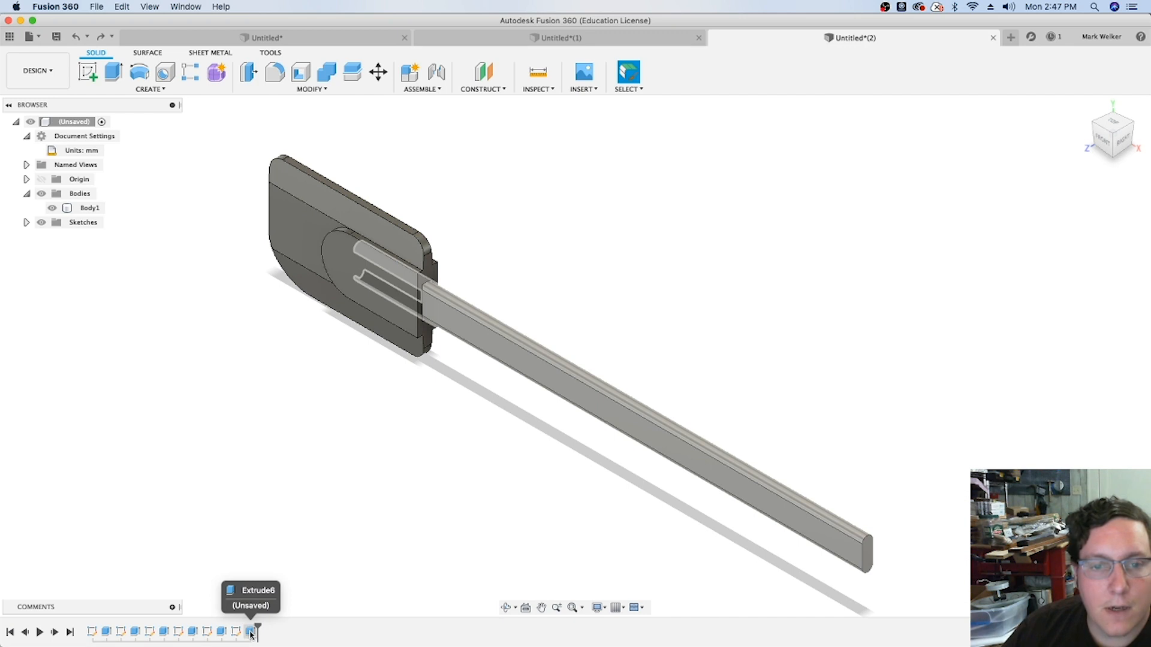
double_click(236, 630)
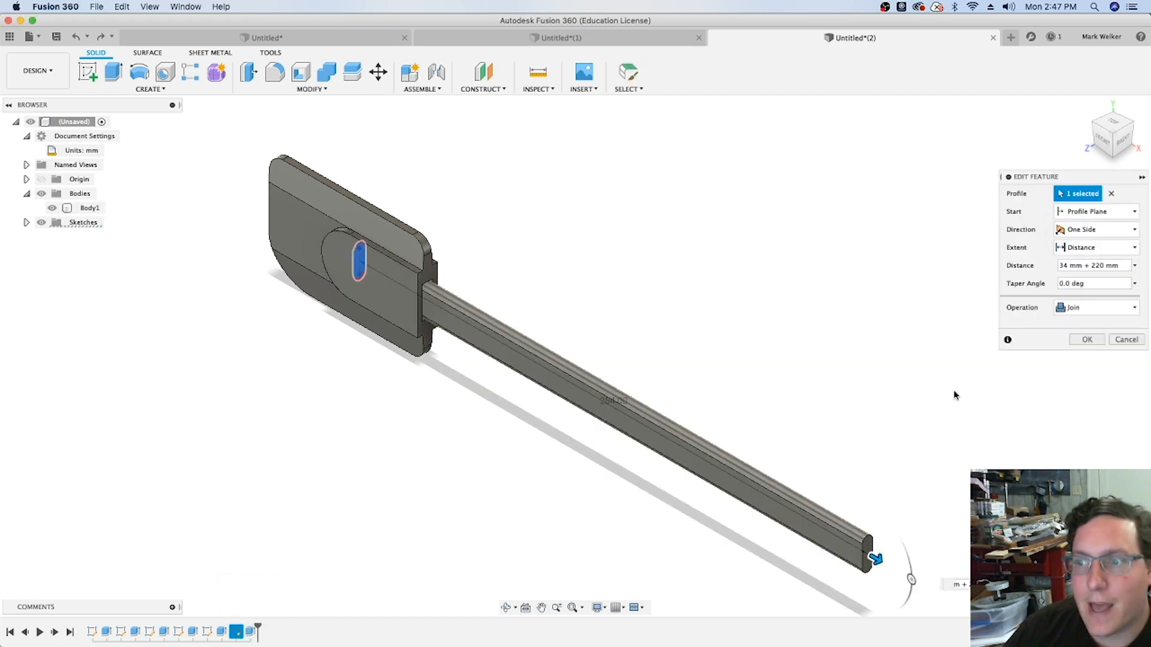
left_click(1095, 308)
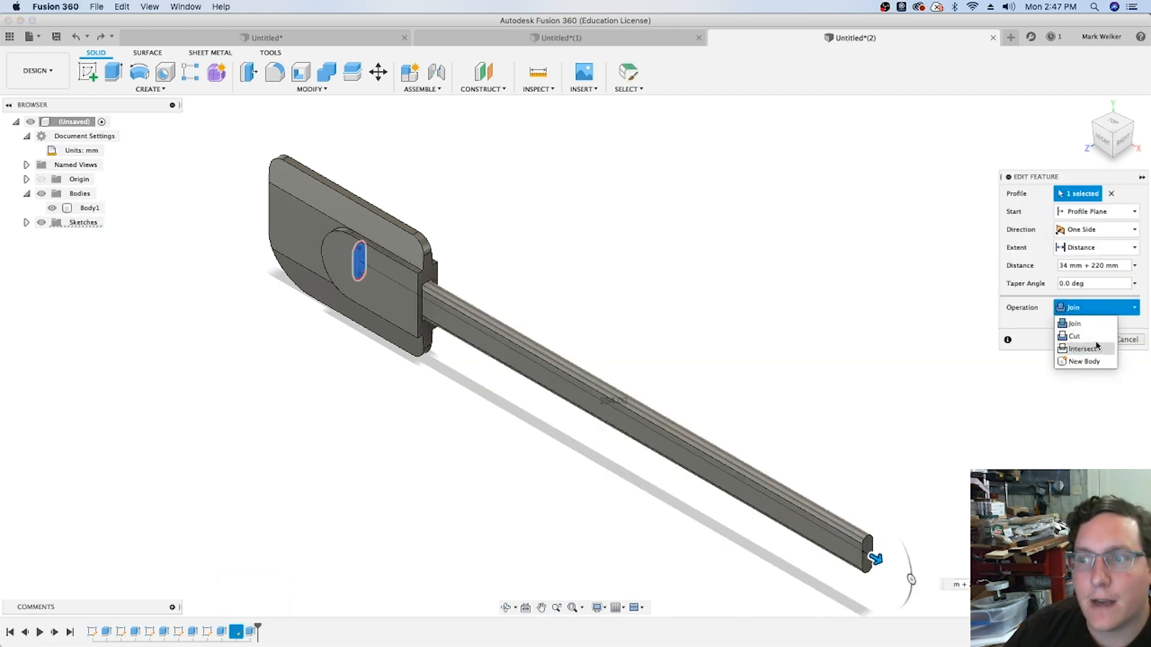
left_click(1083, 362)
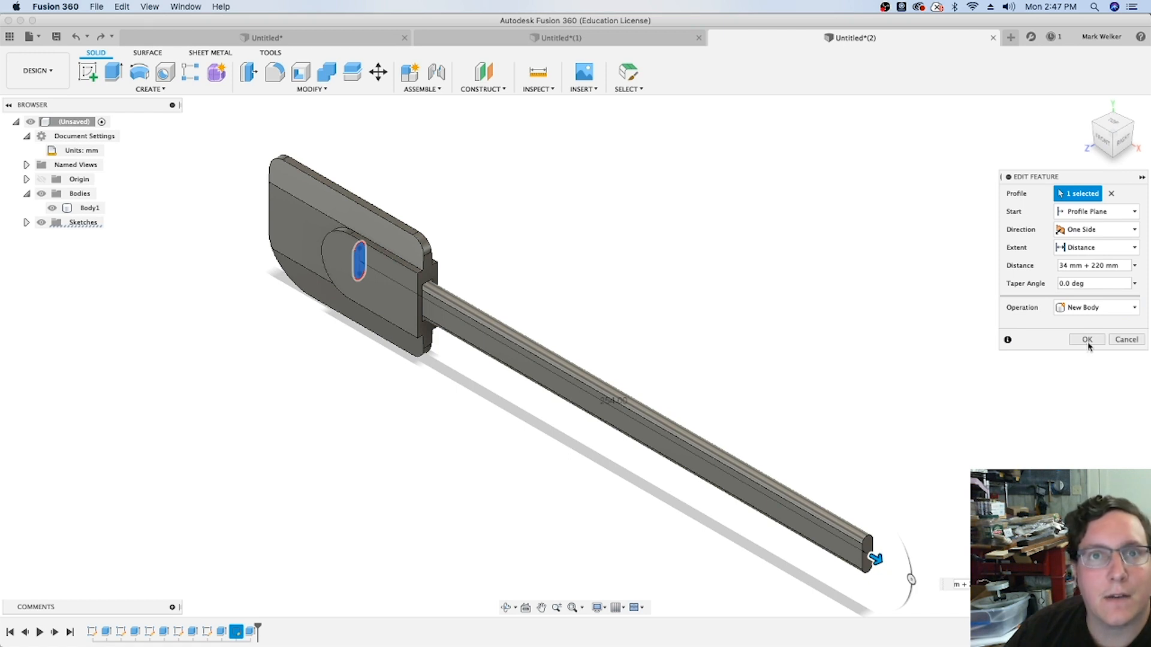
left_click(1087, 340)
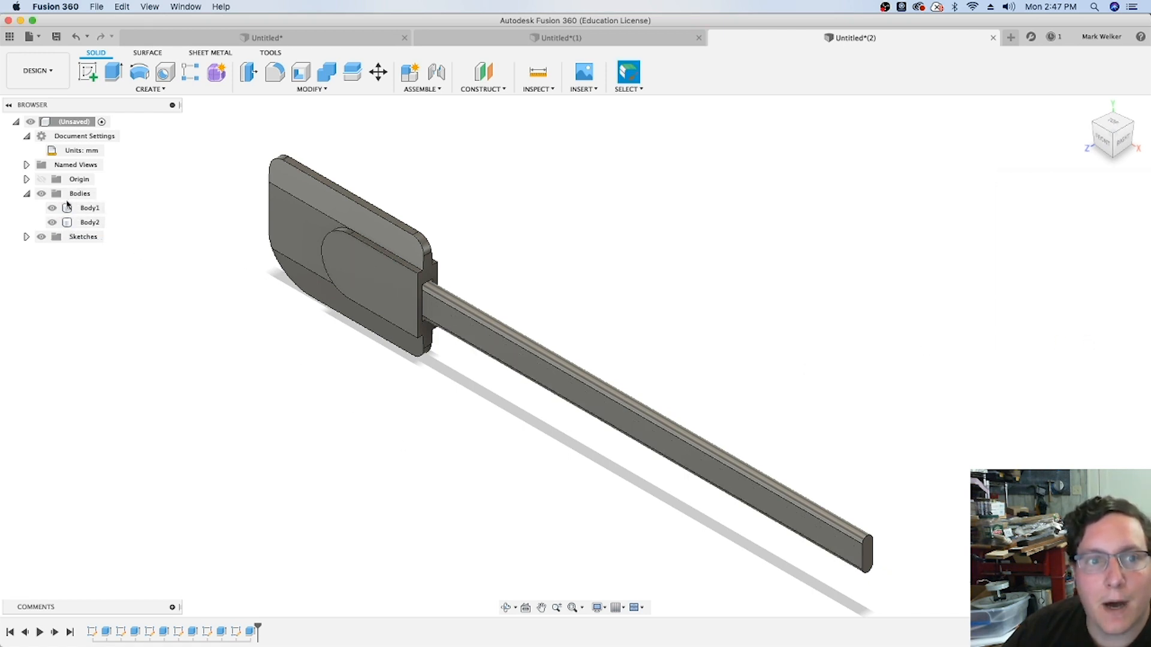
Step: Apply Cherry from the Wood materials to the handle body, Body2
left_click(89, 222)
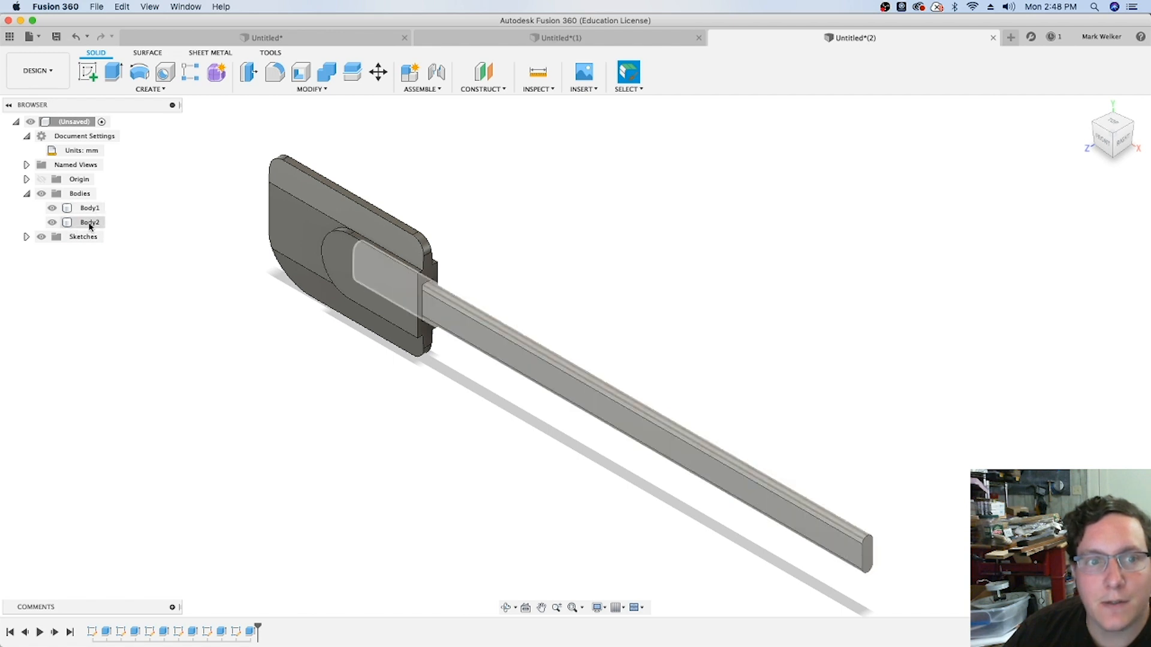
right_click(88, 222)
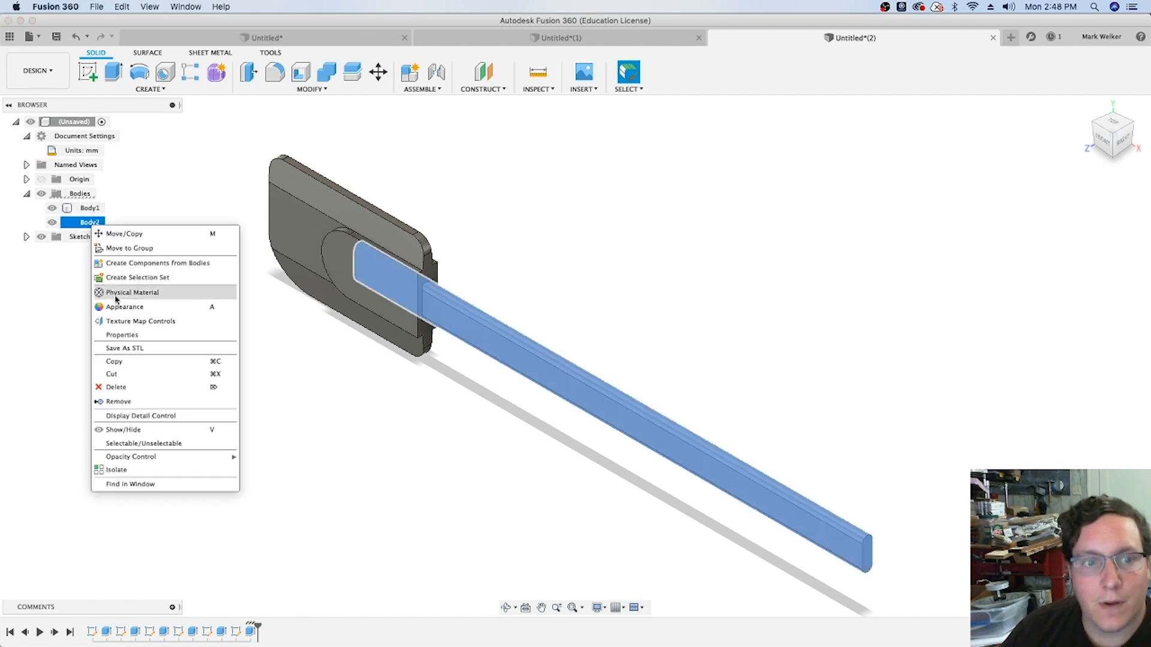
mouse_move(65, 399)
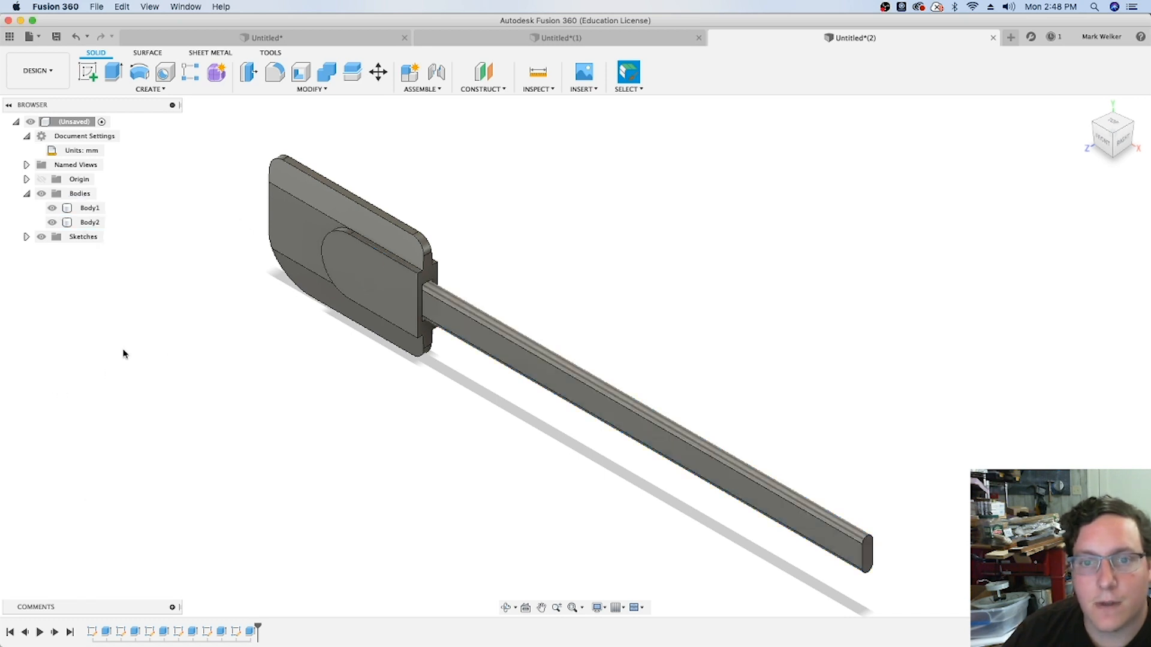
mouse_move(54, 412)
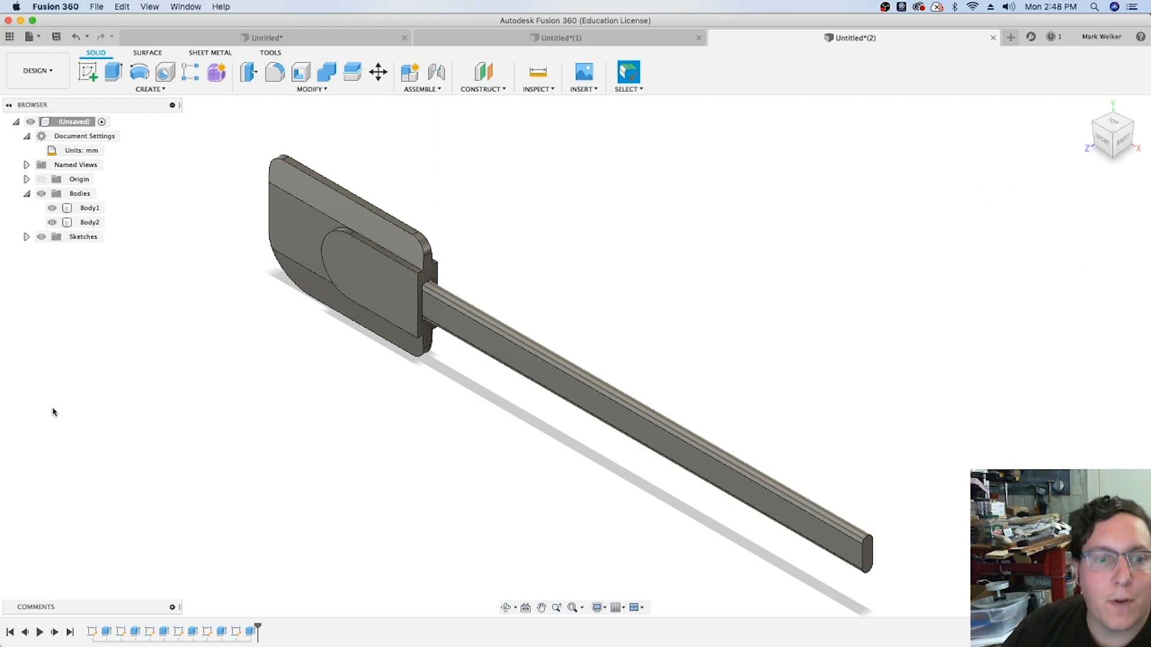
right_click(89, 222)
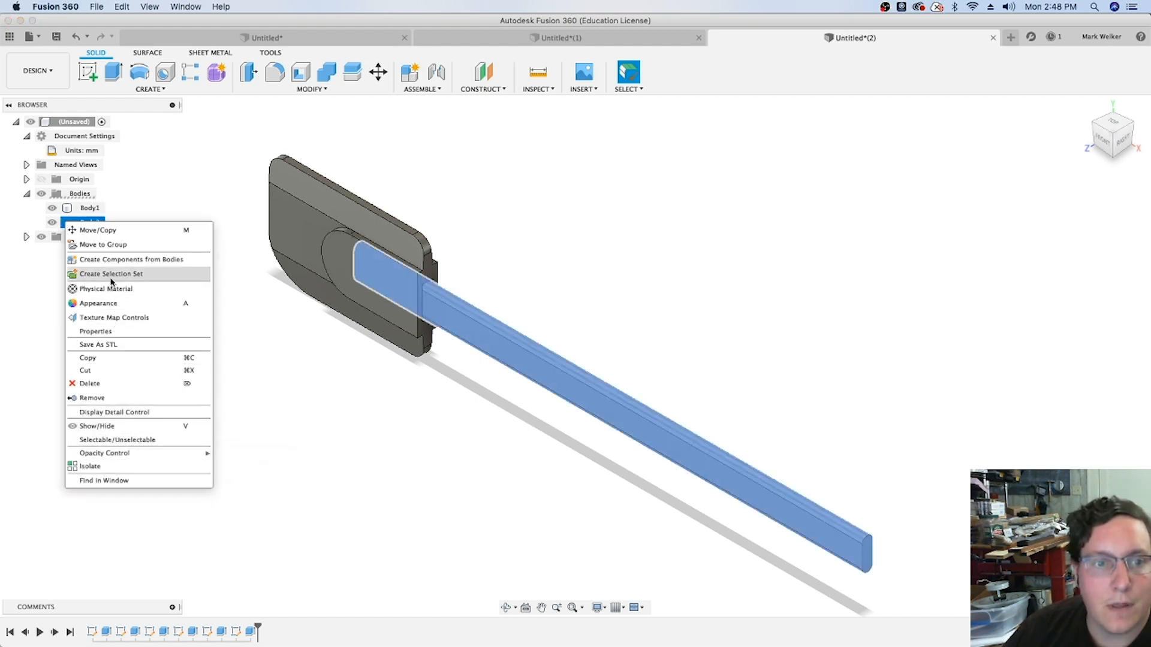
left_click(107, 289)
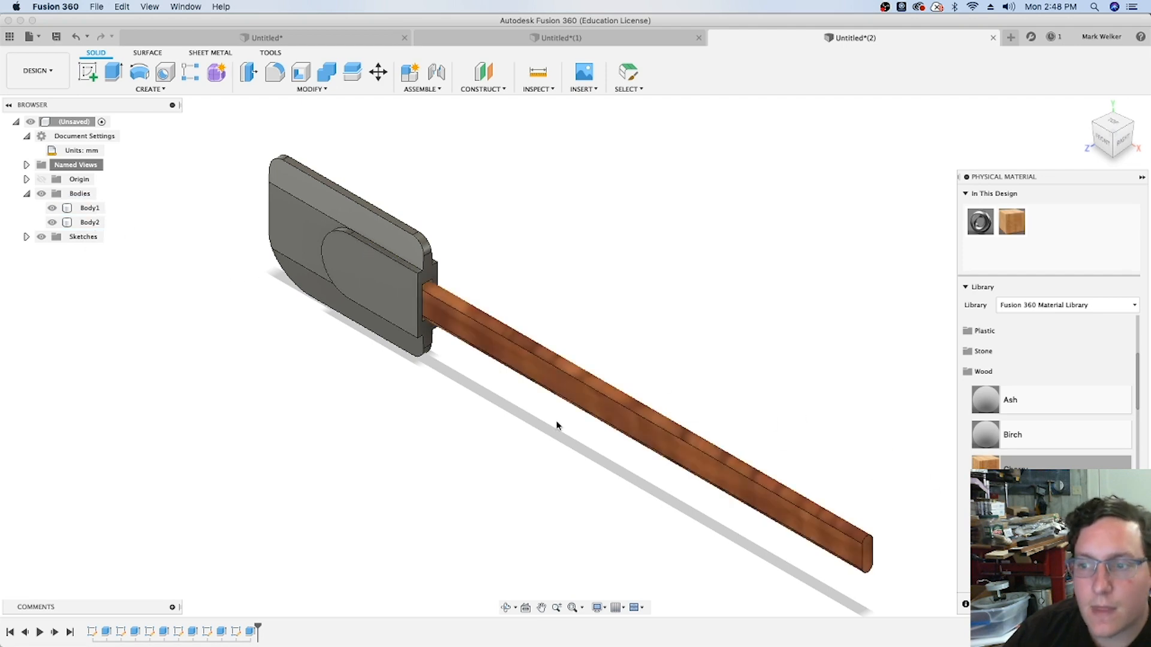
Step: Apply a Rubber material from the library to the head body, then close the library
scroll("down", 3)
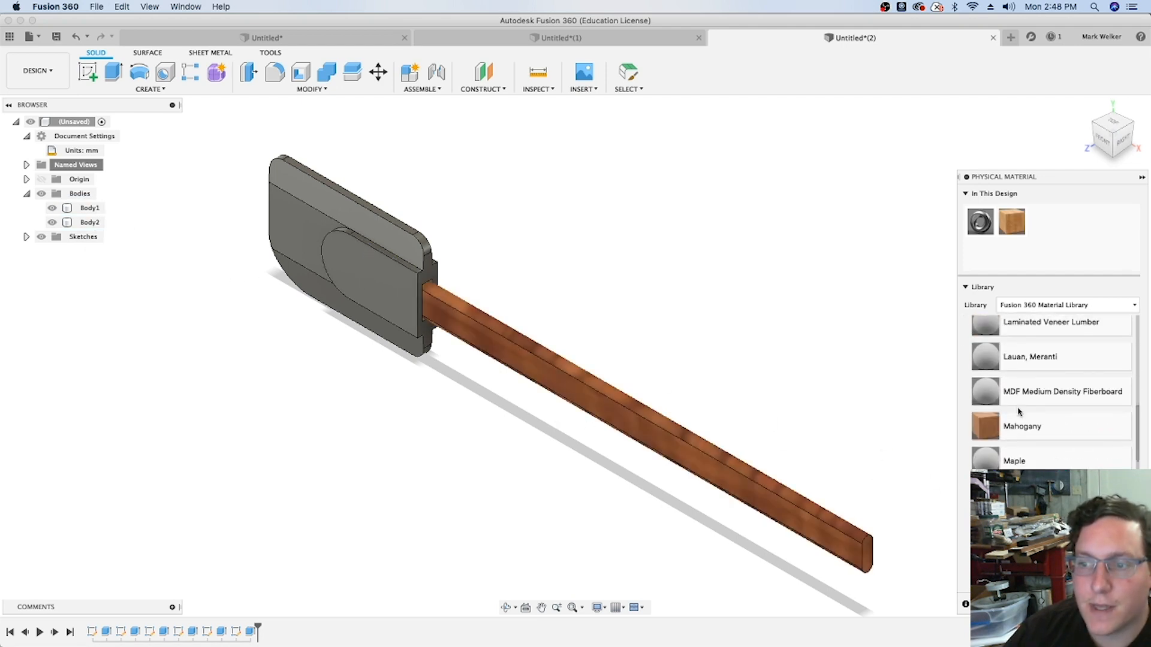
scroll("down", 3)
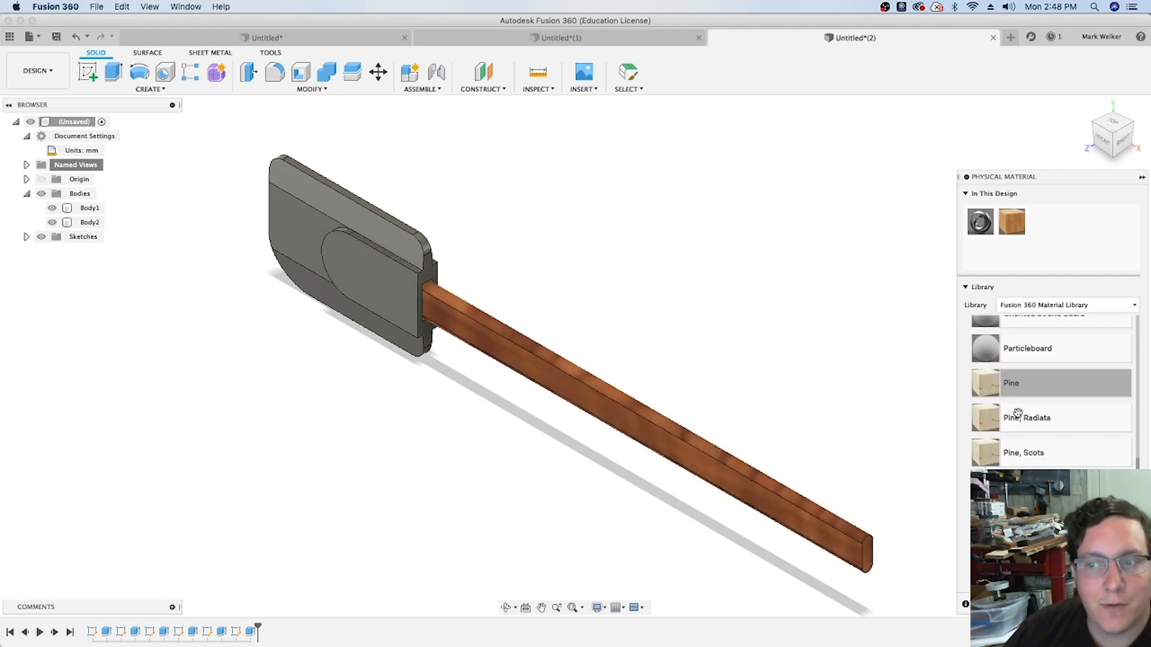
scroll("down", 3)
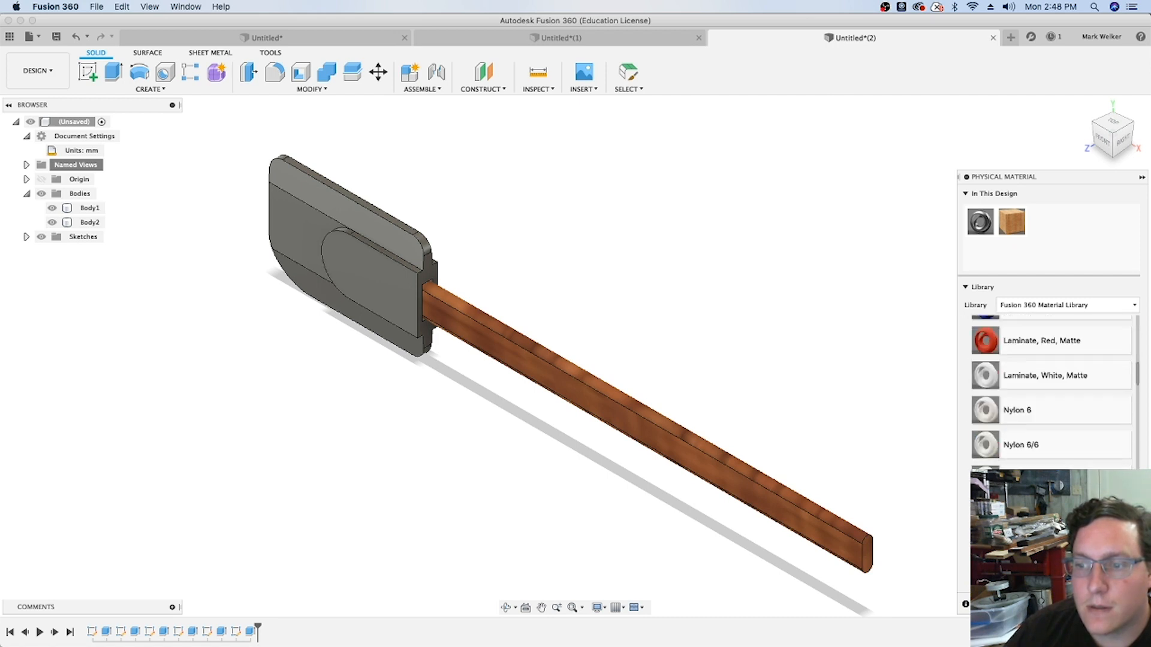
scroll("down", 3)
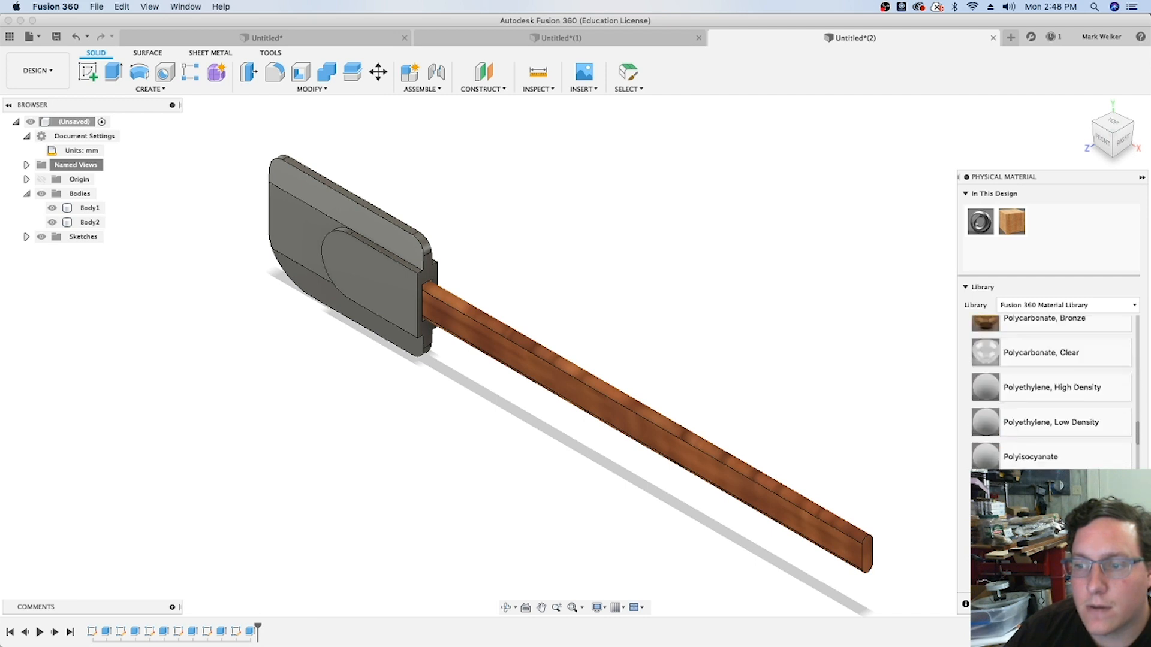
scroll("down", 3)
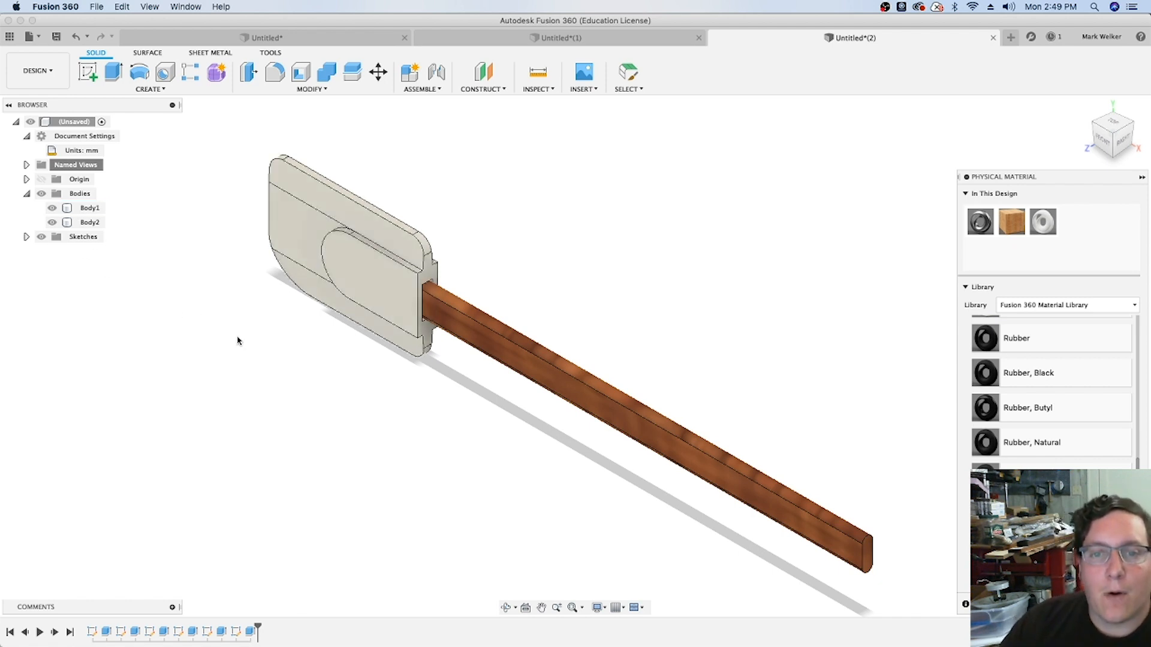
mouse_move(290, 335)
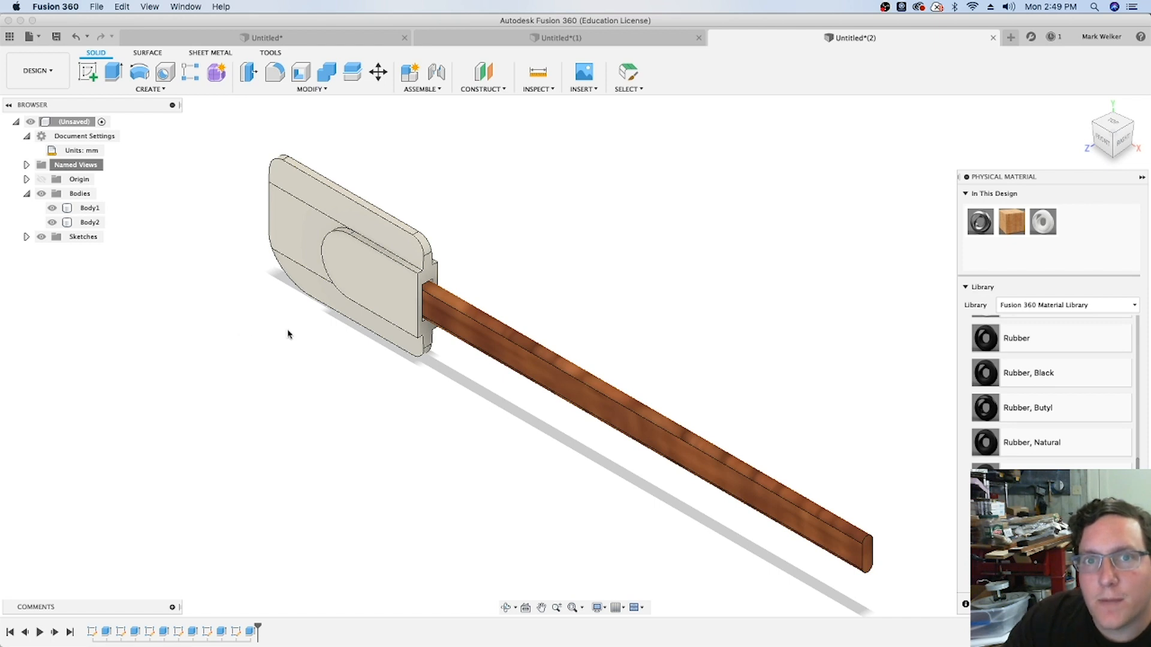
mouse_move(455, 426)
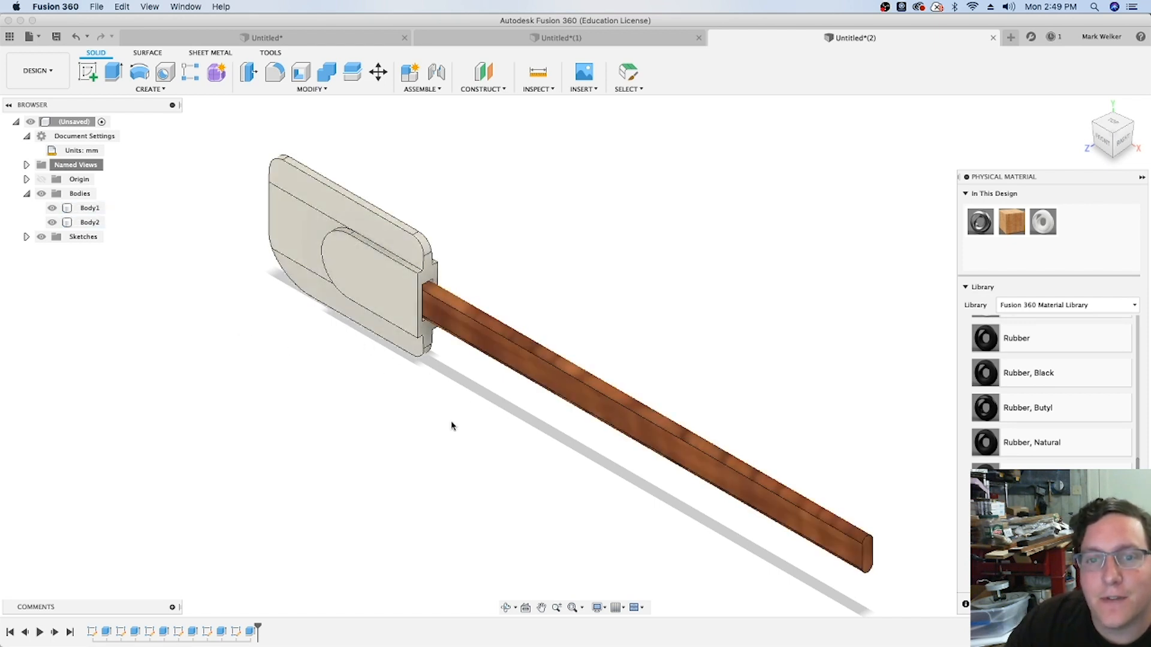
left_click(89, 222)
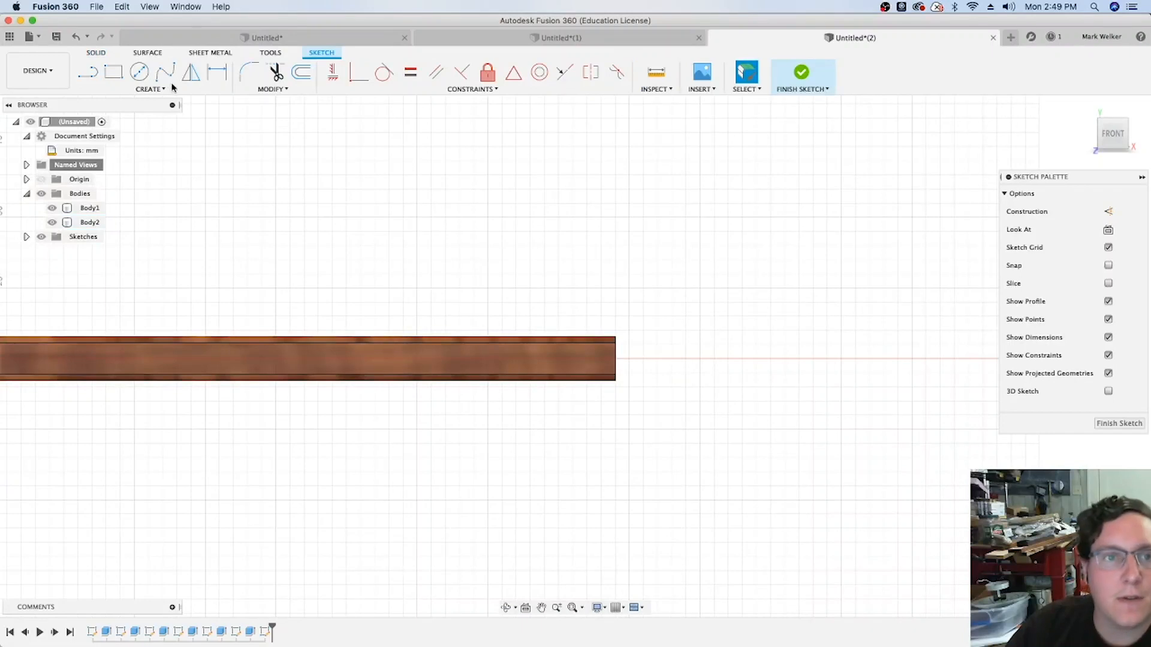
Step: Draw a circle 13 mm from the handle end, centred with a construction-line midpoint constraint
left_click(140, 71)
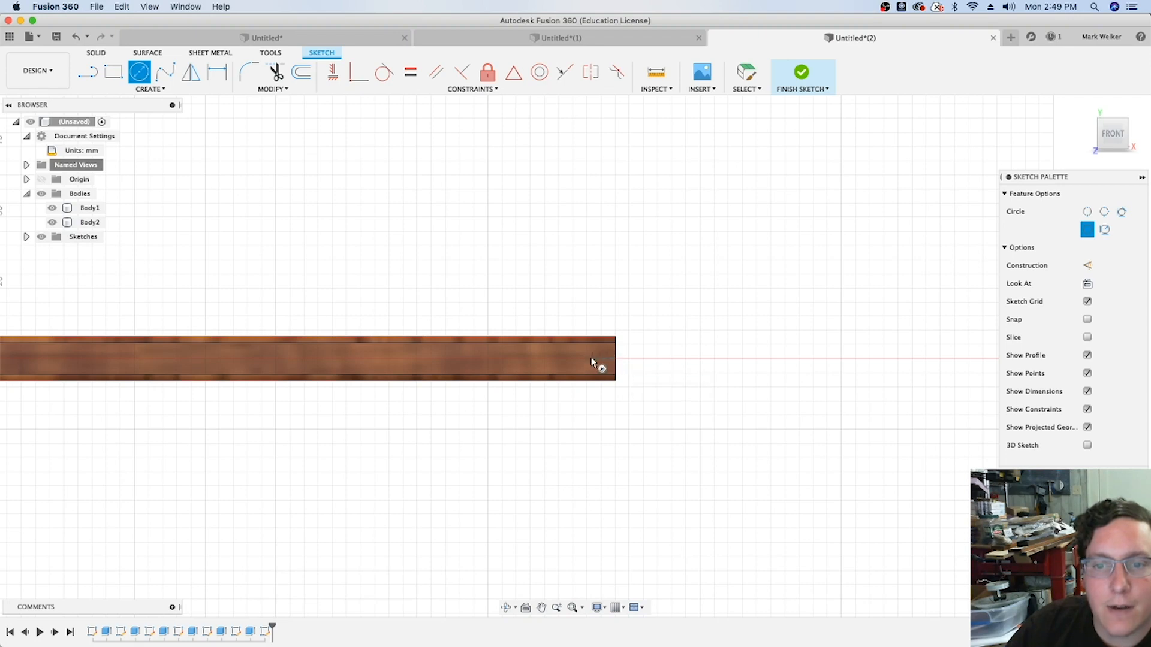
mouse_move(564, 354)
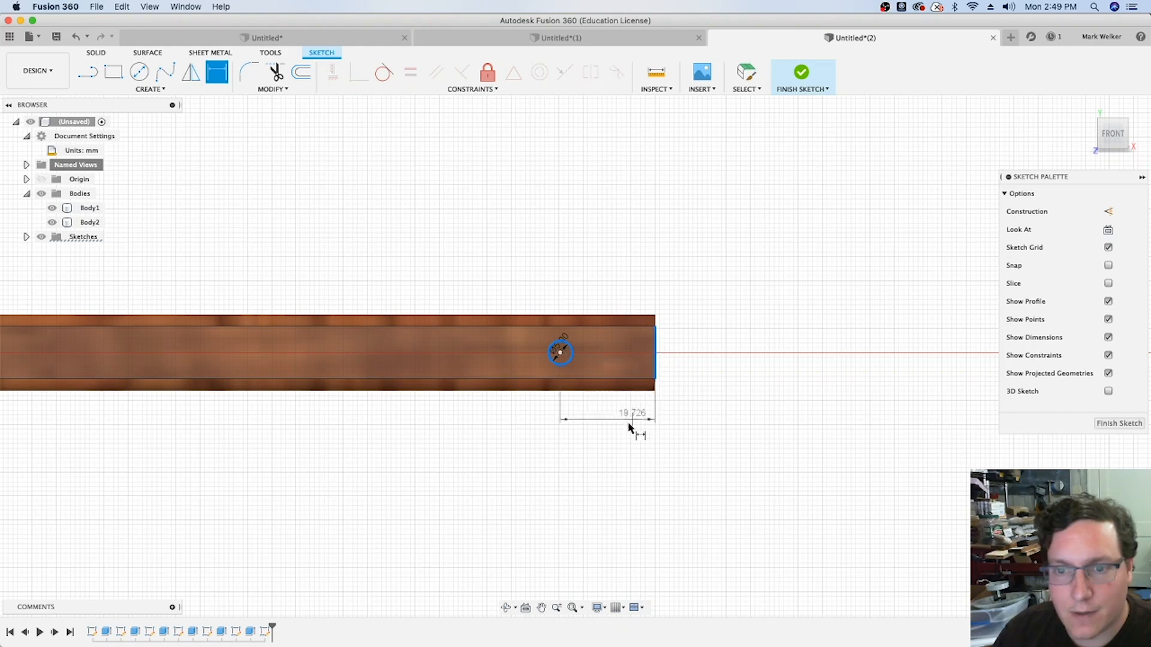
left_click(630, 430)
type("13")
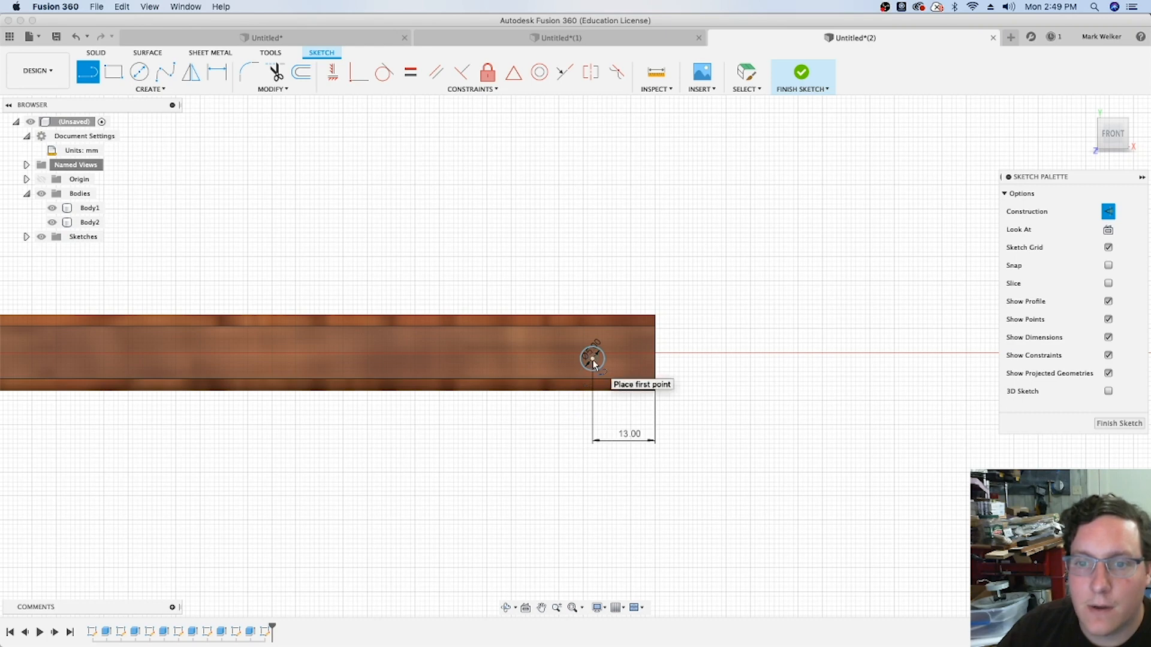
left_click(591, 362)
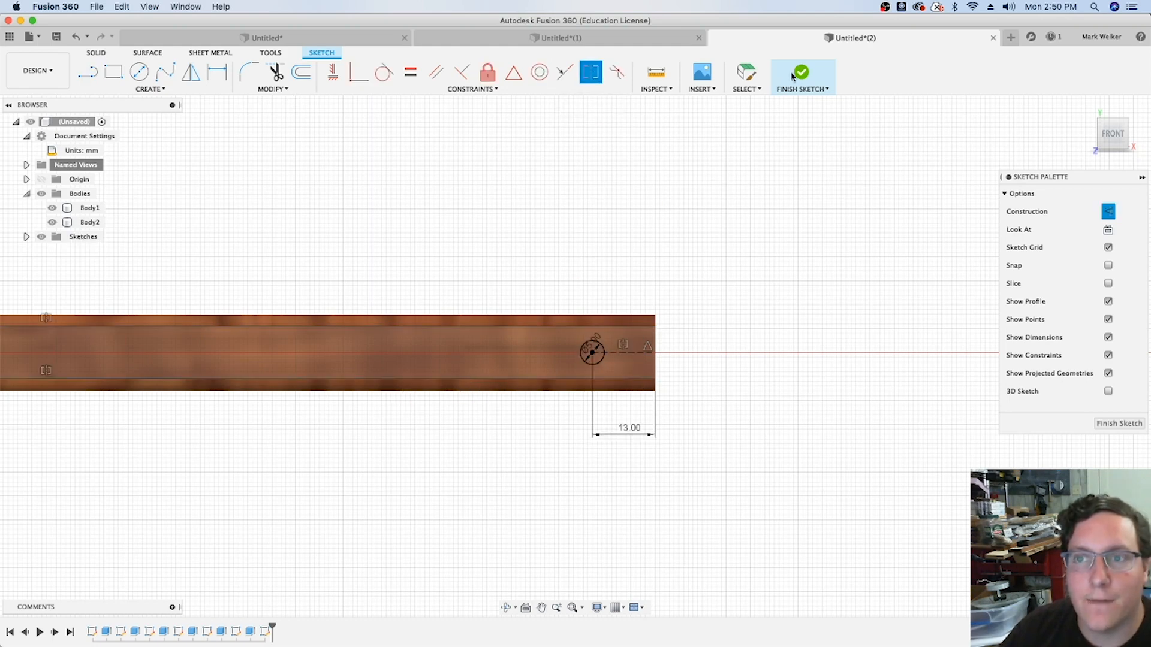
left_click(801, 72)
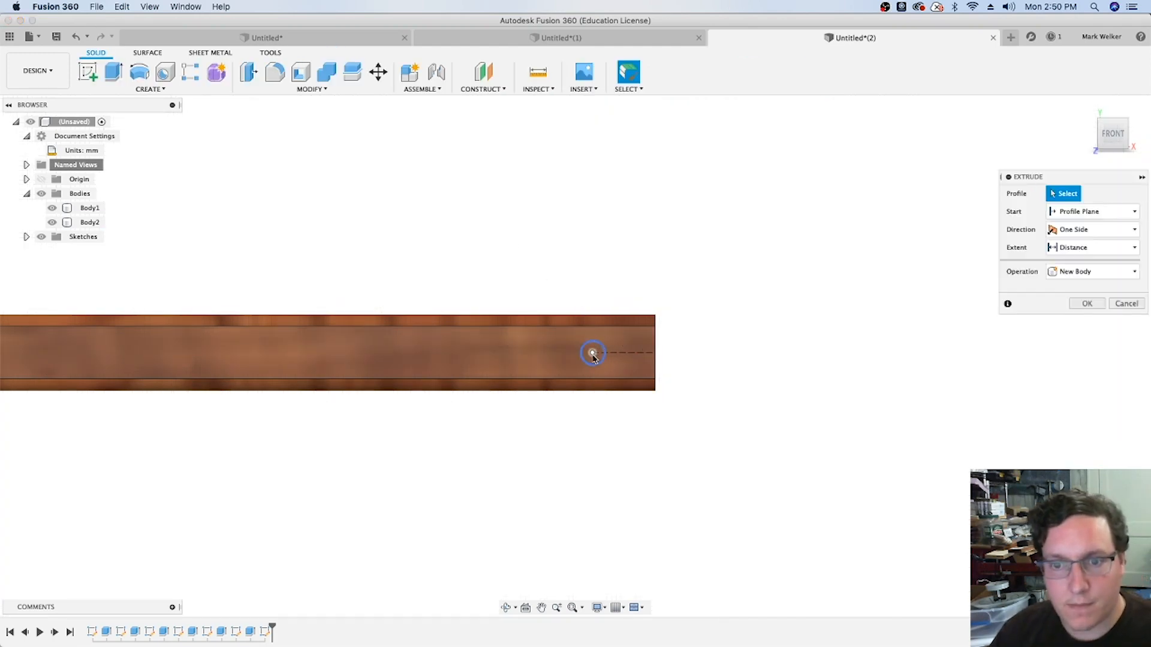
Step: Extrude-cut the circle profile -20 mm through the handle
left_click(590, 353)
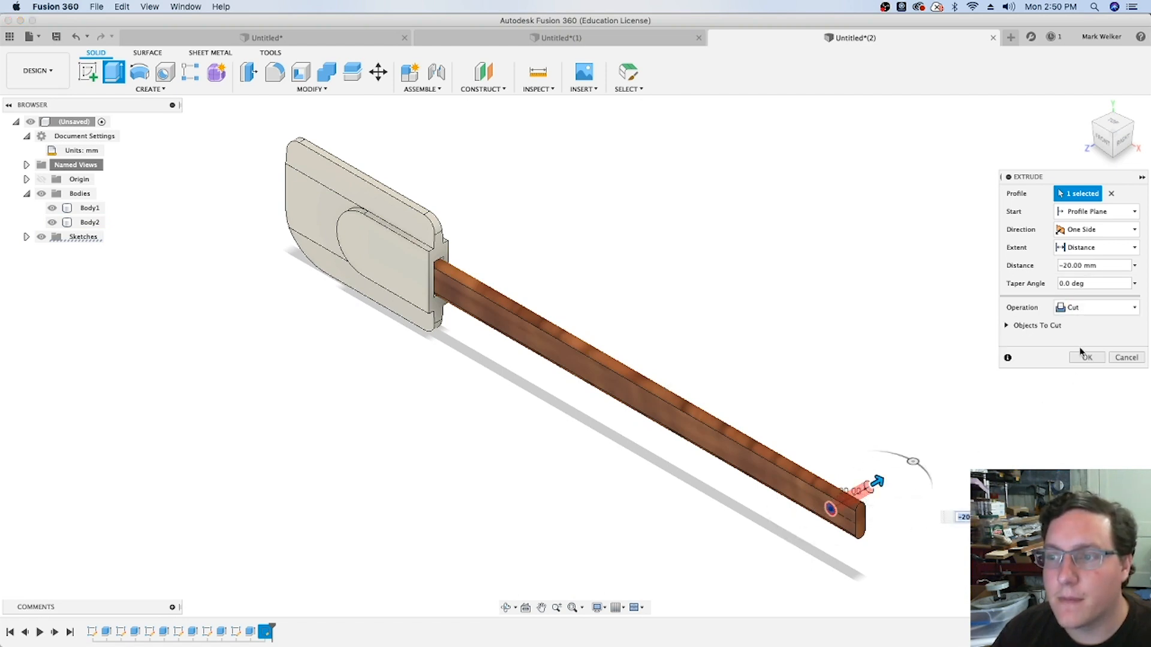
left_click(1086, 358)
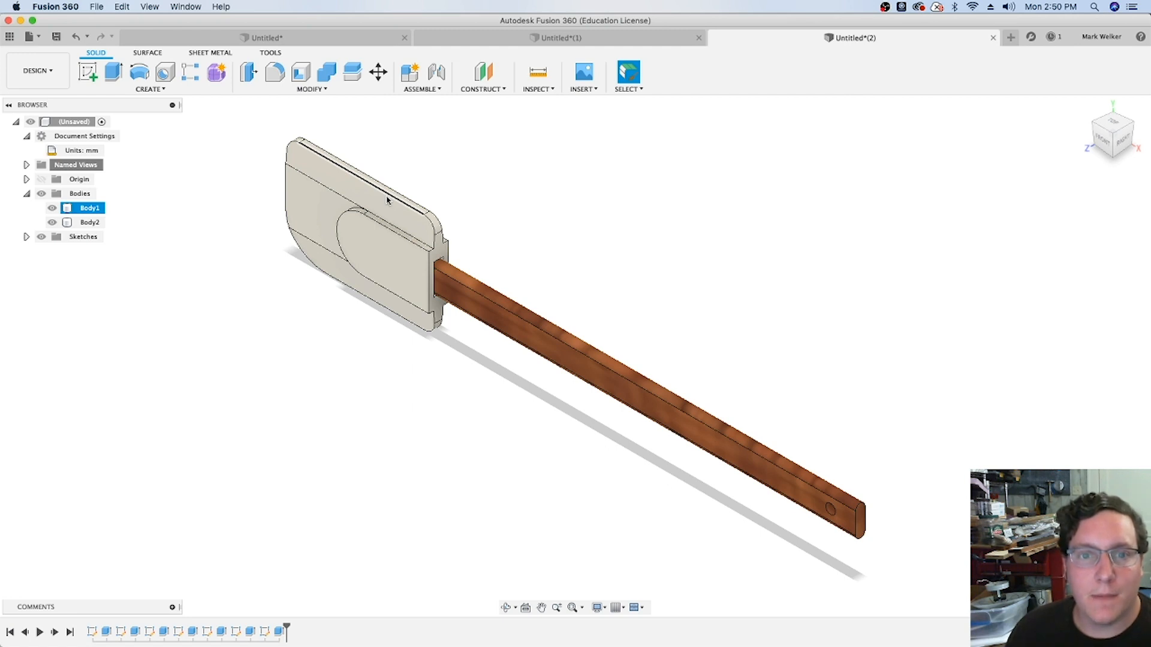
mouse_move(294, 149)
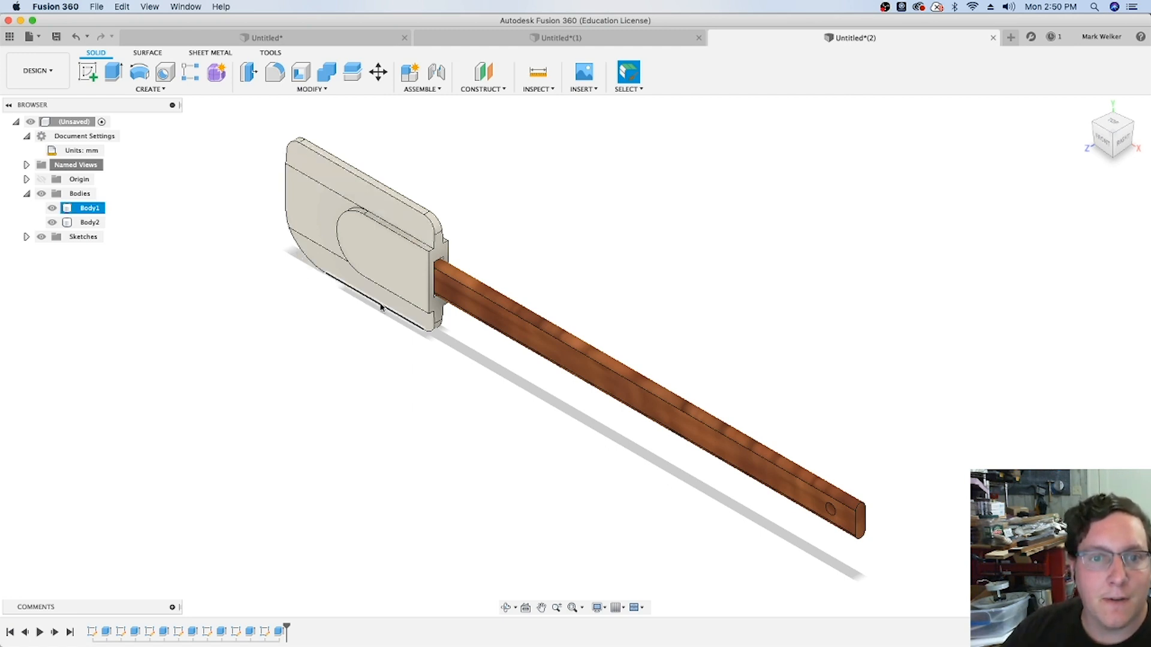
left_click(85, 222)
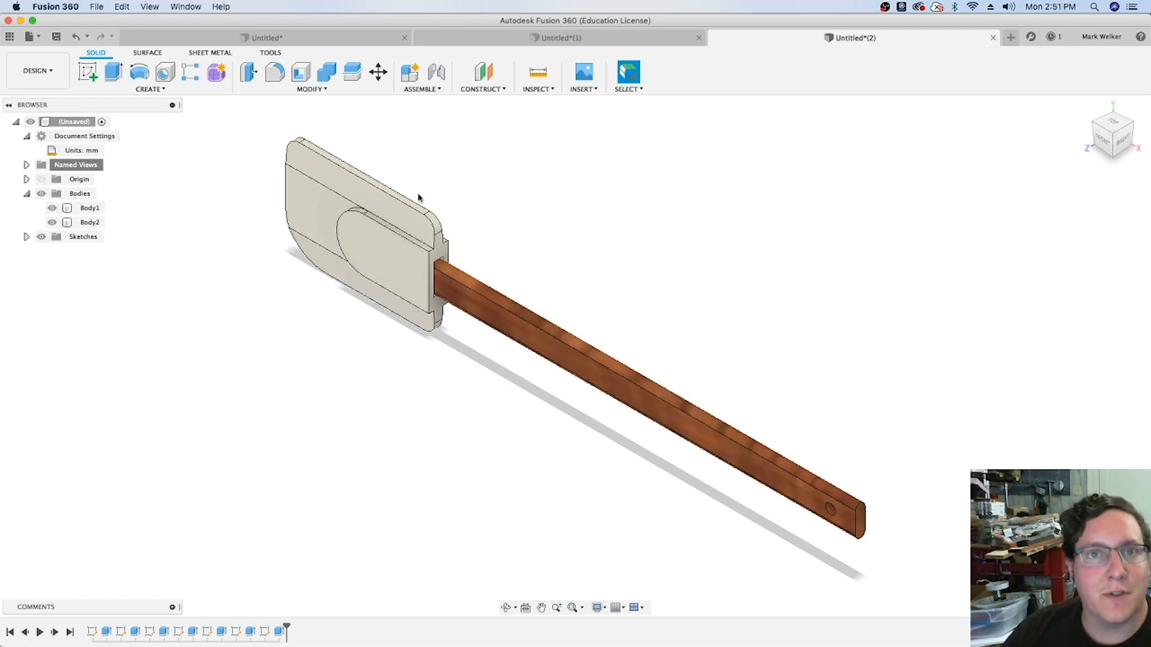
left_click(414, 255)
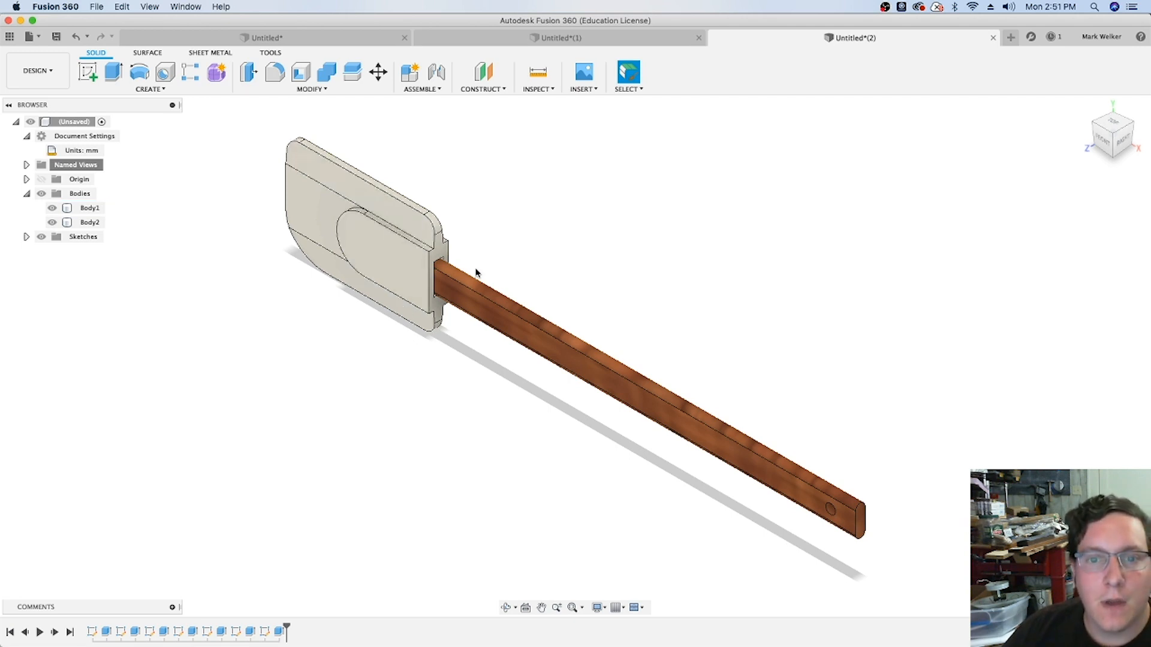
left_click(356, 254)
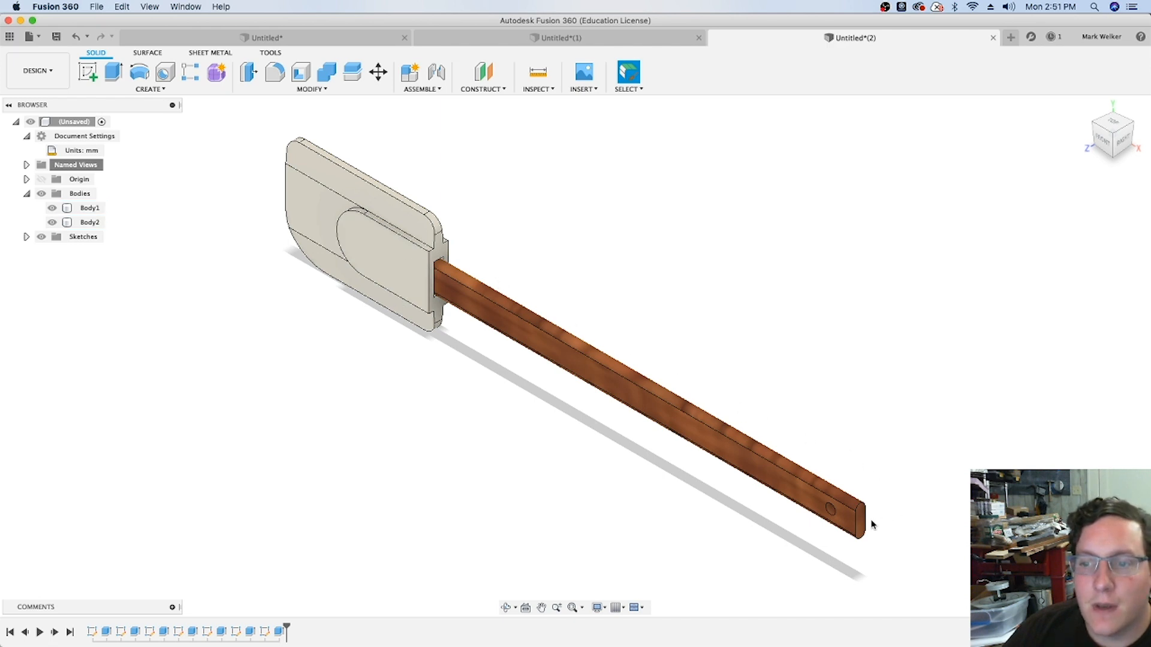
mouse_move(386, 367)
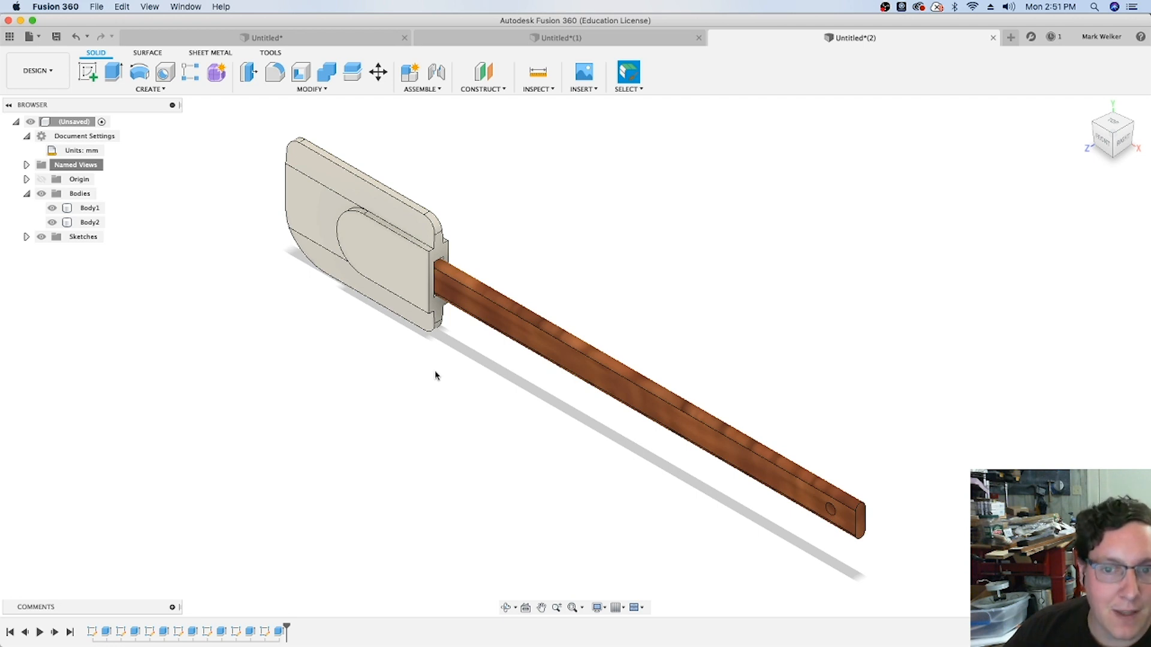
mouse_move(445, 377)
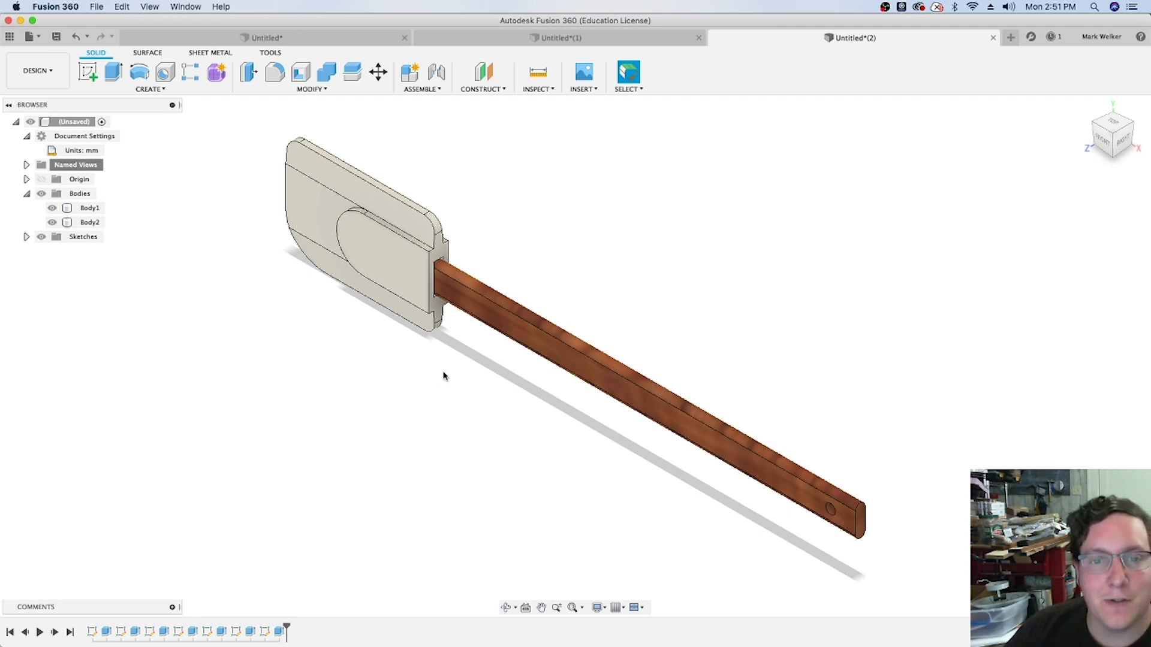
mouse_move(289, 335)
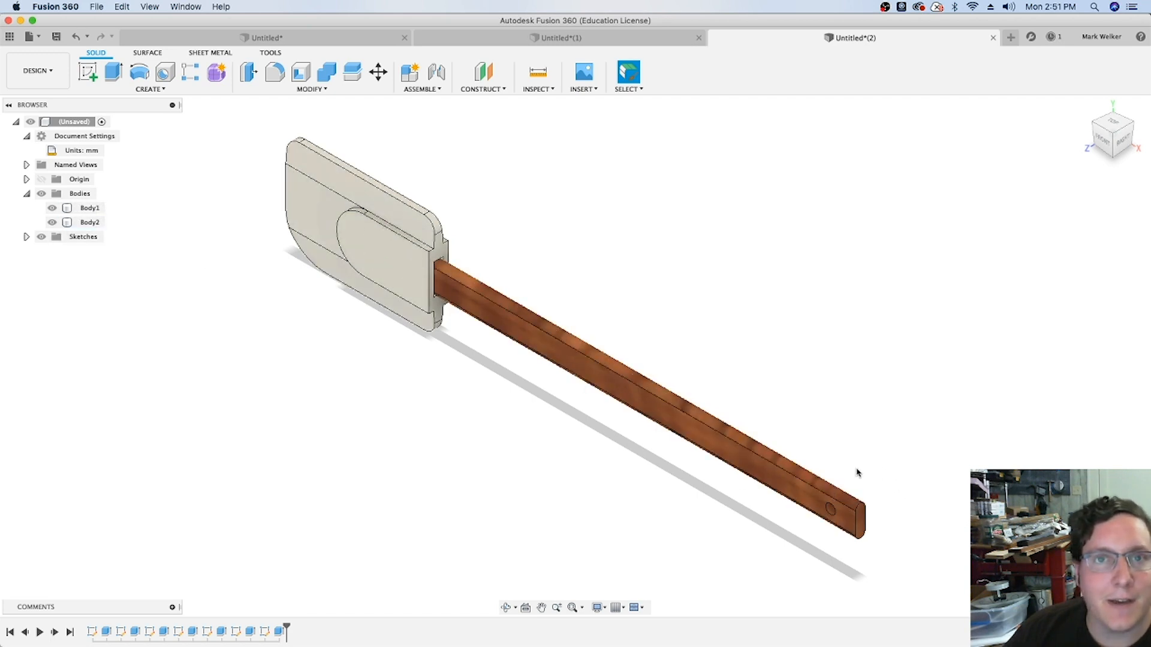
mouse_move(716, 552)
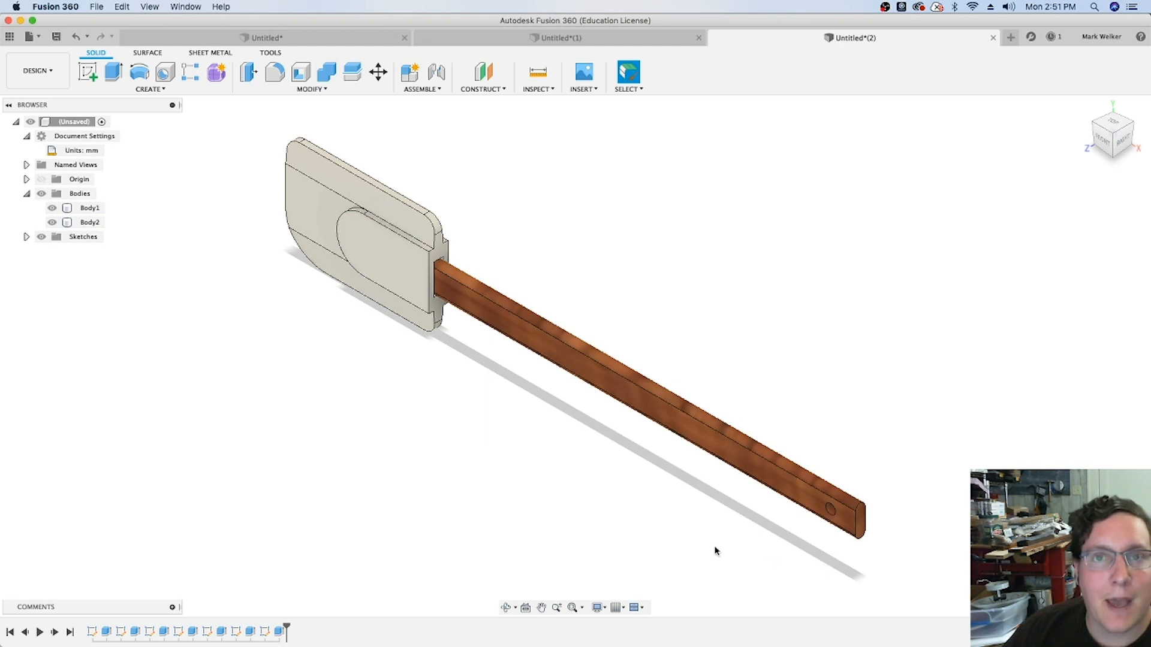
mouse_move(577, 443)
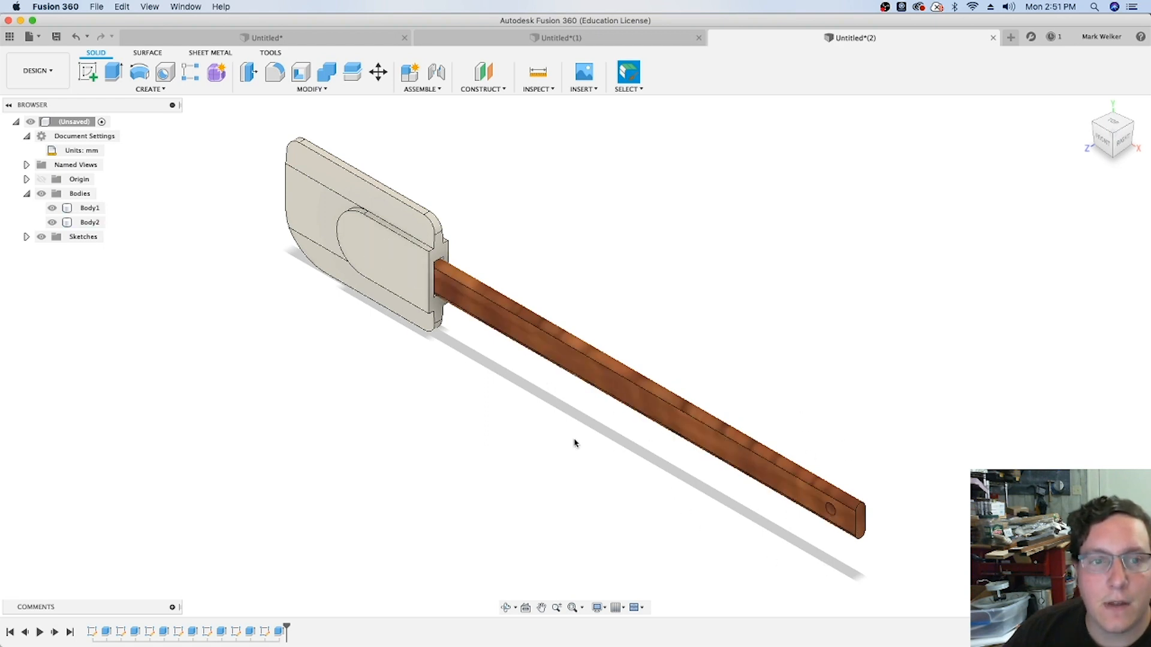
left_click(90, 221)
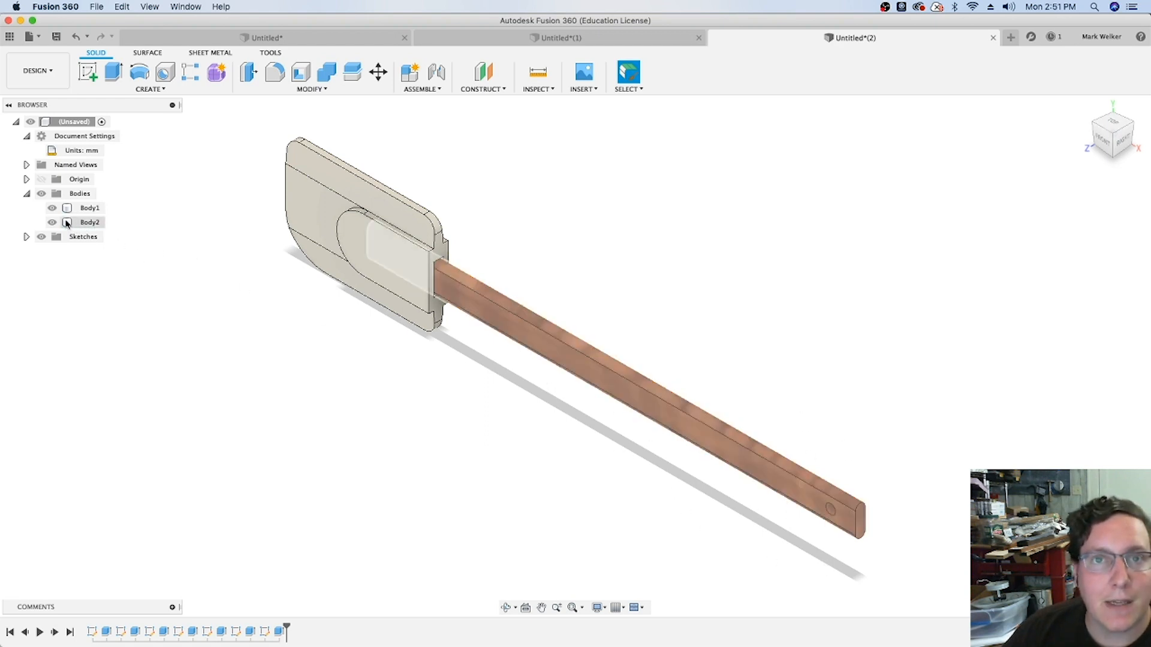